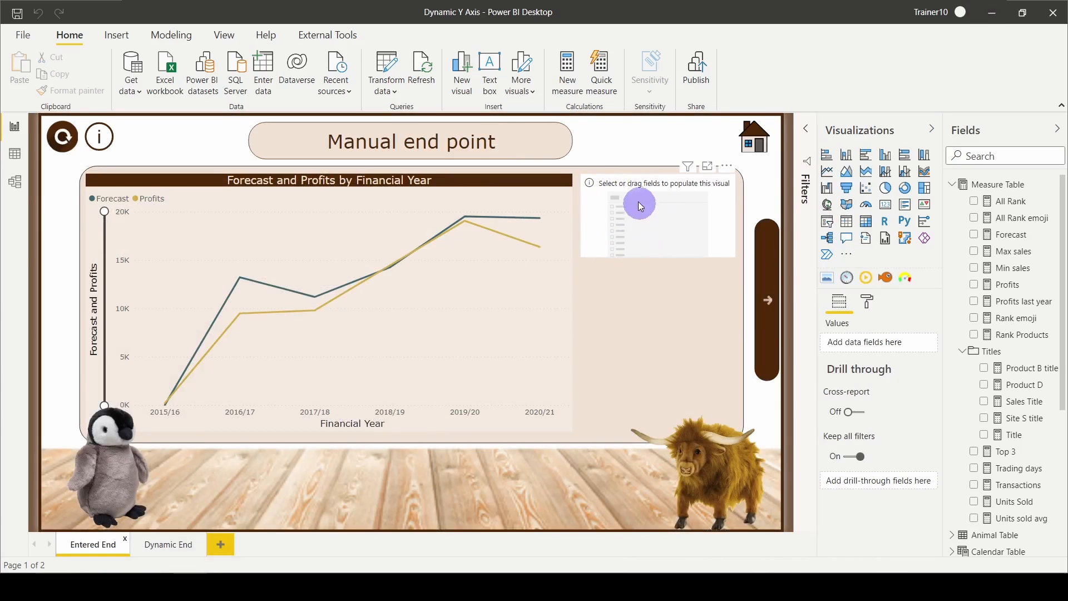
{"action": "mouse_move", "coordinate": [624, 260]}
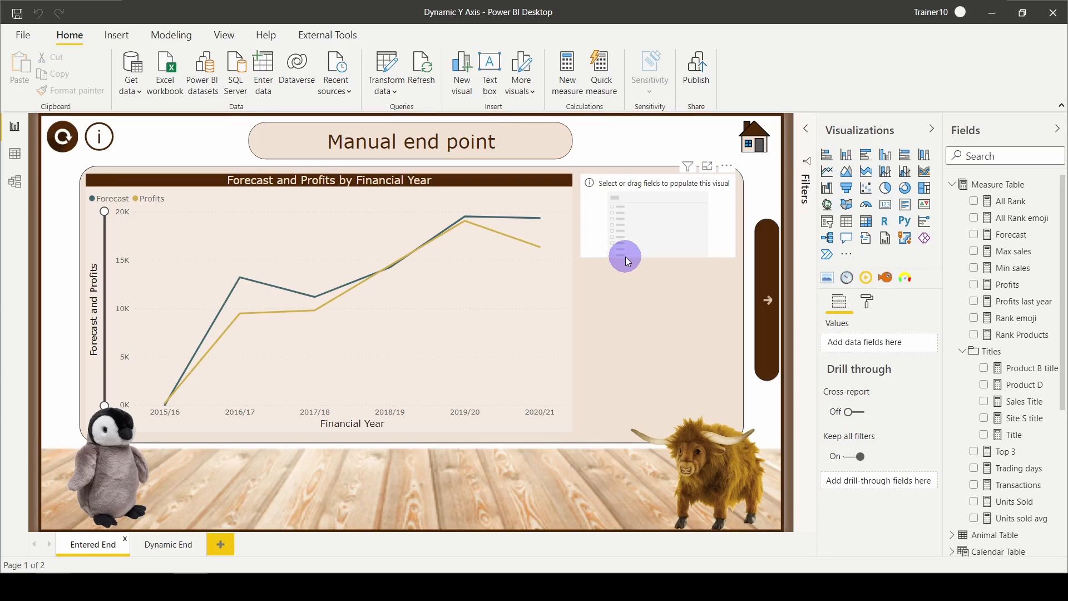
{"action": "mouse_move", "coordinate": [171, 35]}
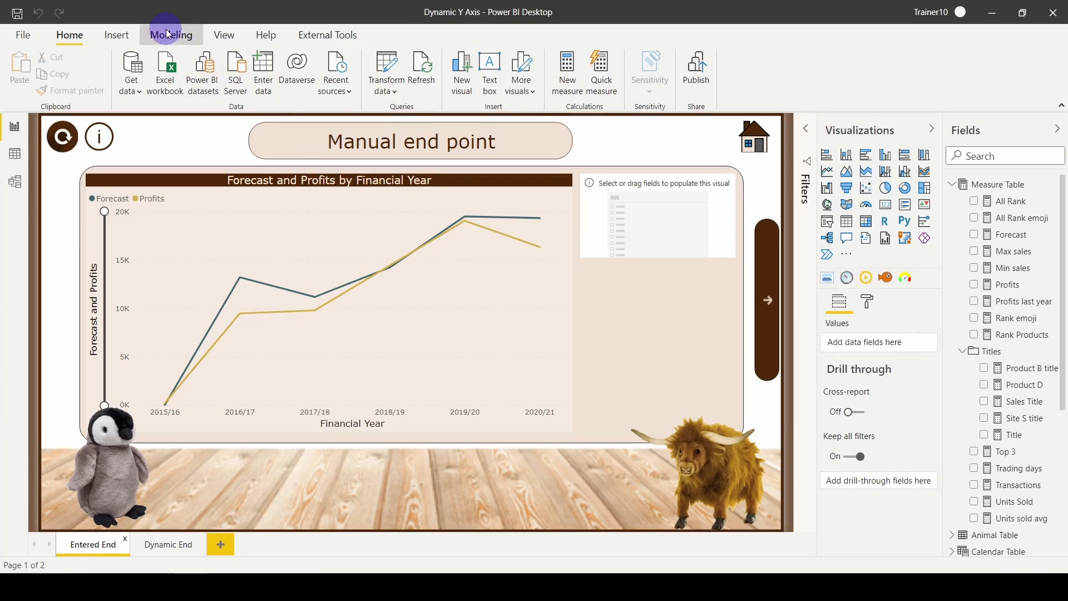
Switch the ribbon to the Modeling commands
{"action": "left_click", "coordinate": [171, 34]}
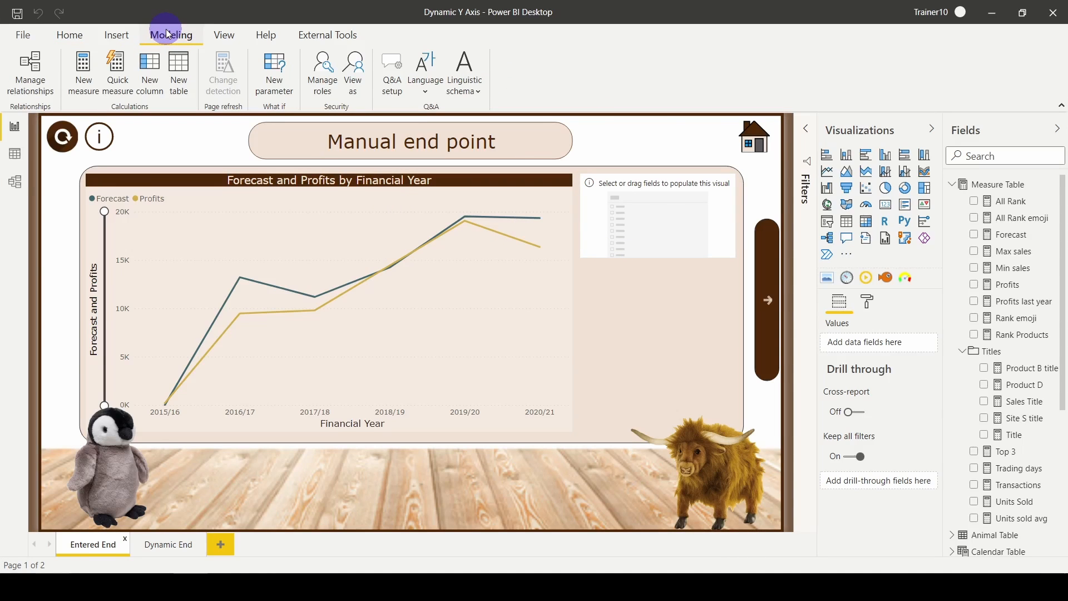
{"action": "mouse_move", "coordinate": [273, 73]}
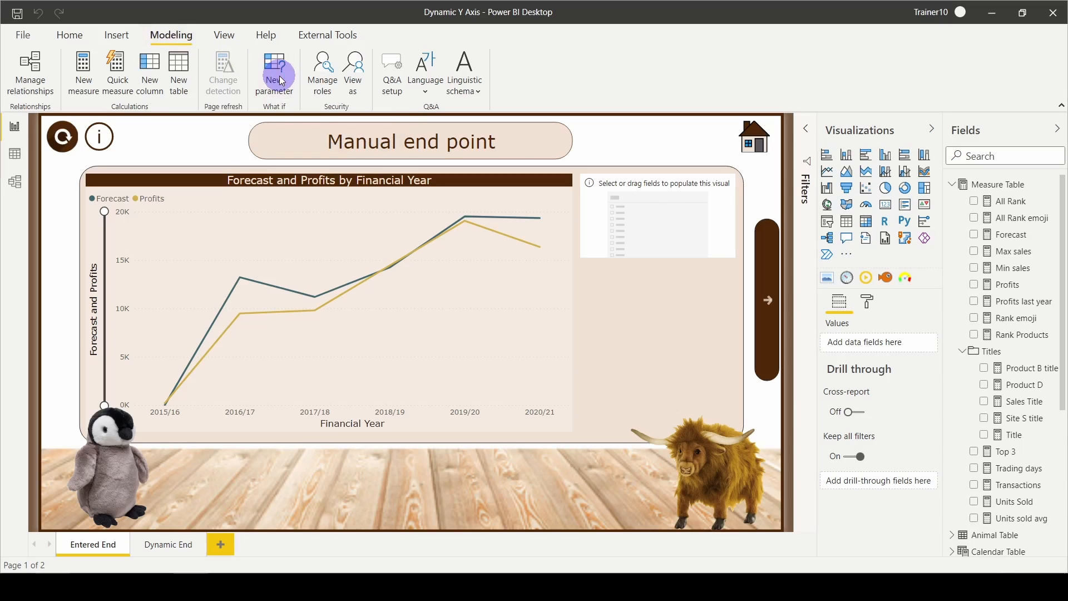
Define a what-if parameter ChartMax, whole numbers 0–20 increment 1, default 20
{"action": "left_click", "coordinate": [275, 71]}
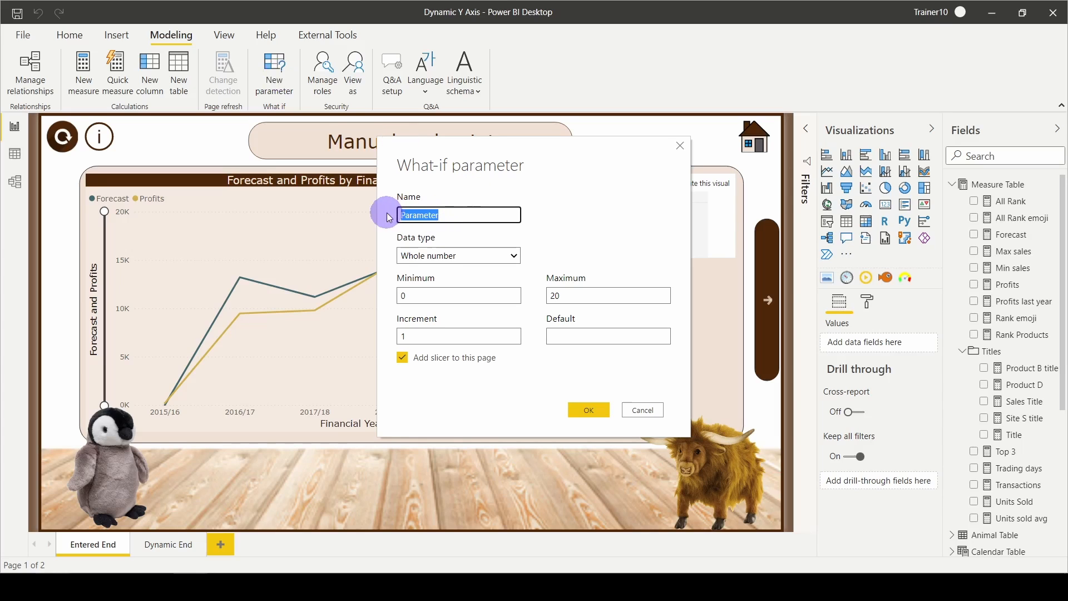
{"action": "type", "text": "ChartMa"}
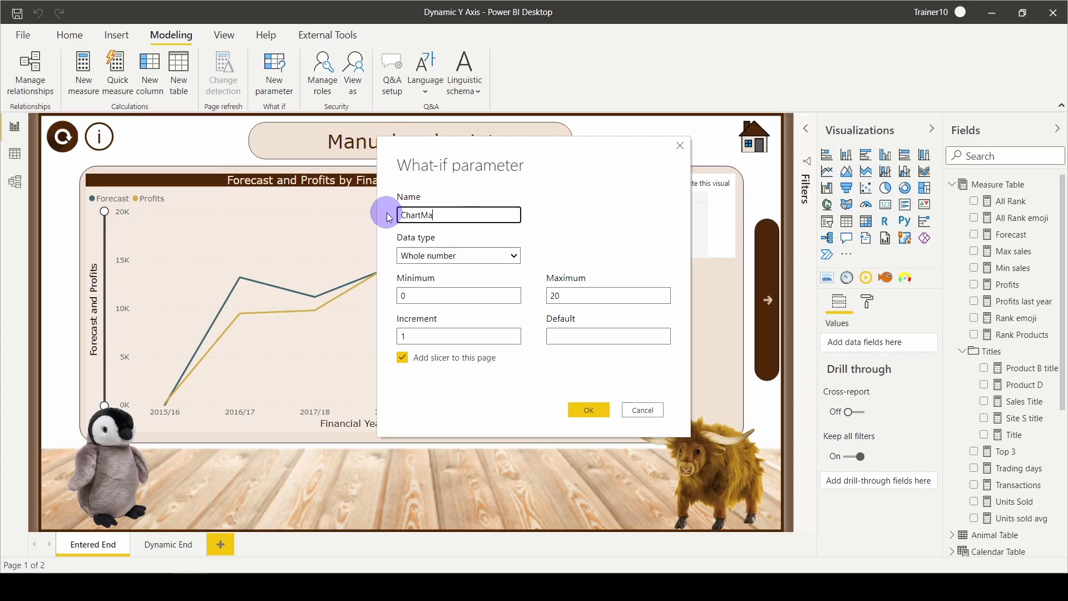
{"action": "type", "text": "x"}
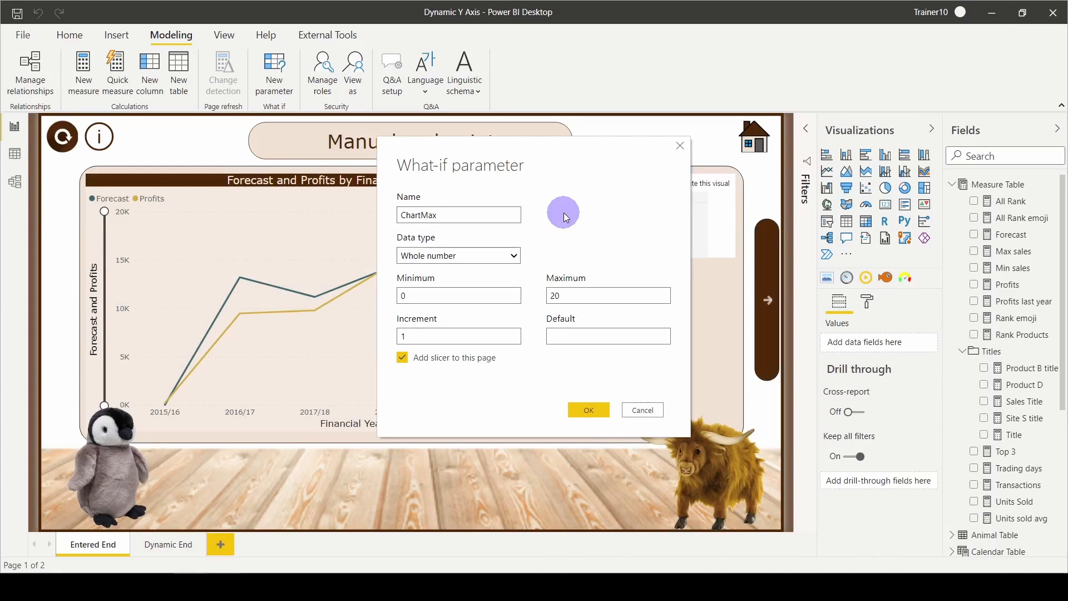
{"action": "mouse_move", "coordinate": [147, 244]}
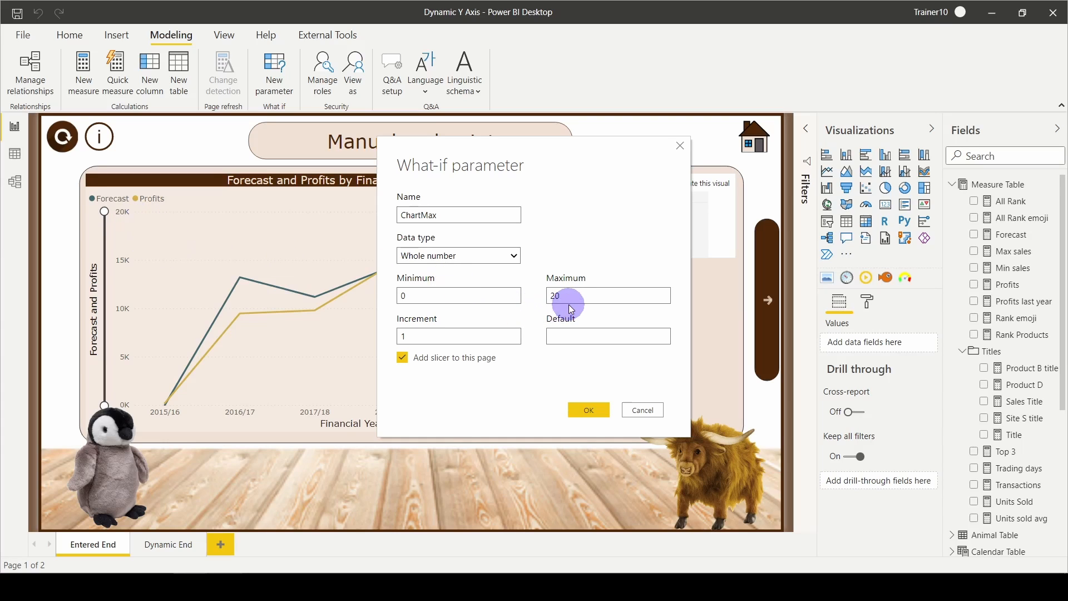
{"action": "mouse_move", "coordinate": [535, 318]}
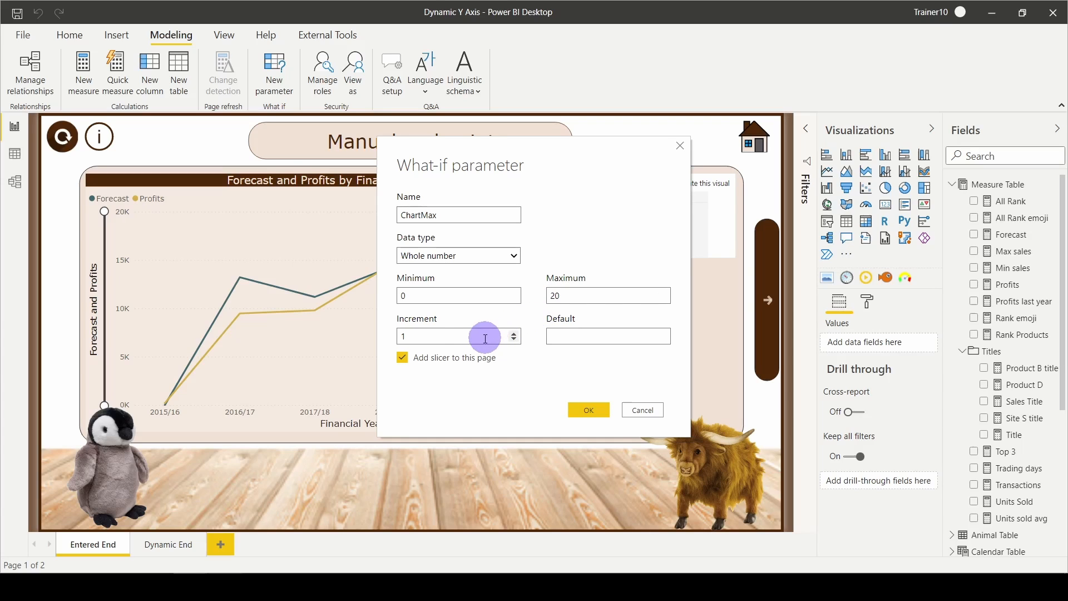
{"action": "mouse_move", "coordinate": [533, 350]}
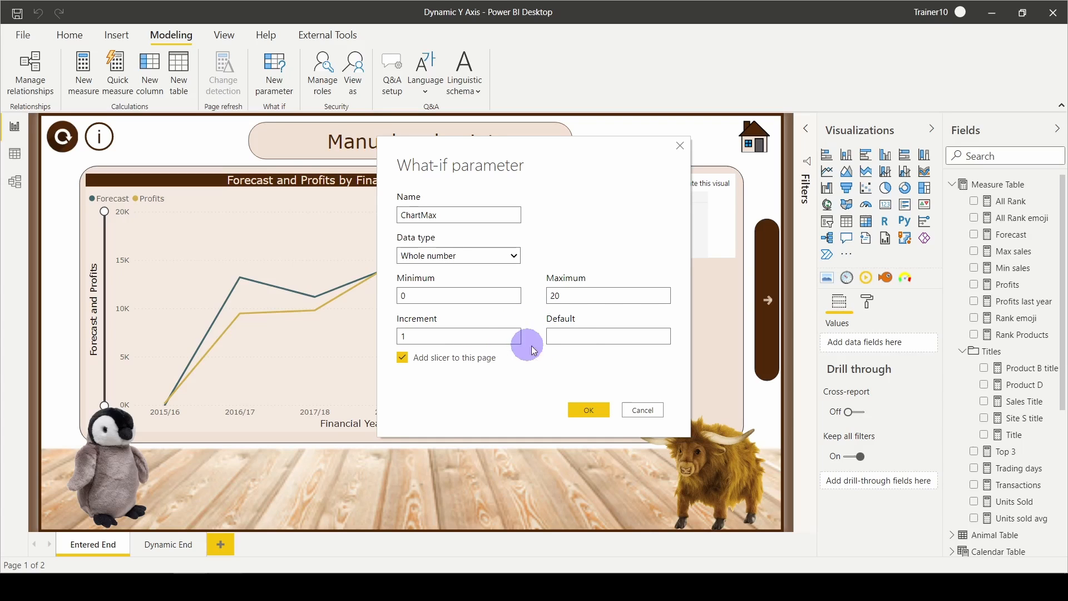
{"action": "left_click", "coordinate": [608, 336]}
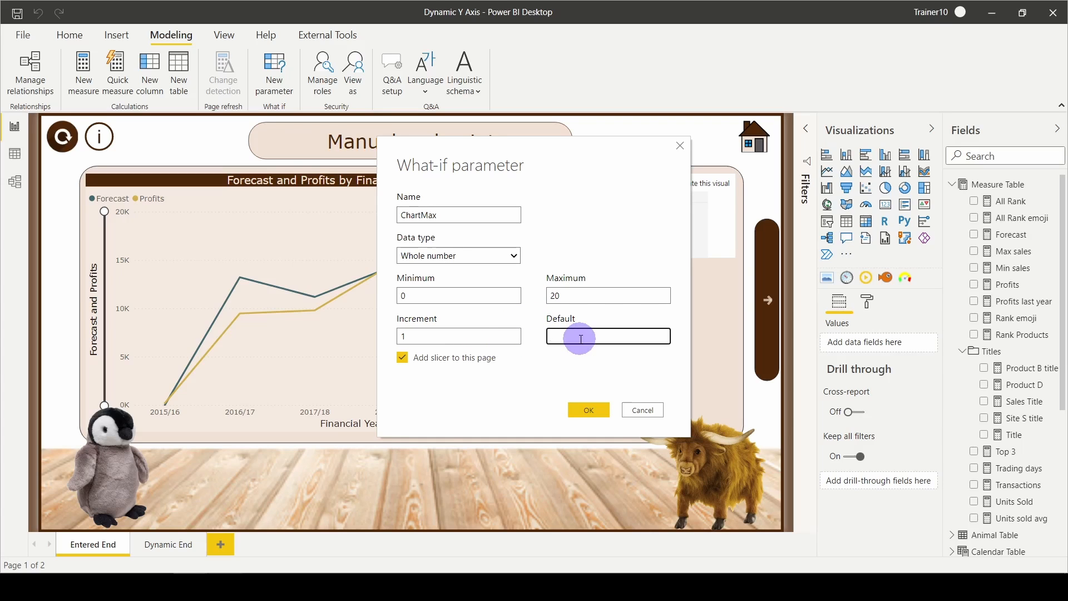
{"action": "type", "text": "20"}
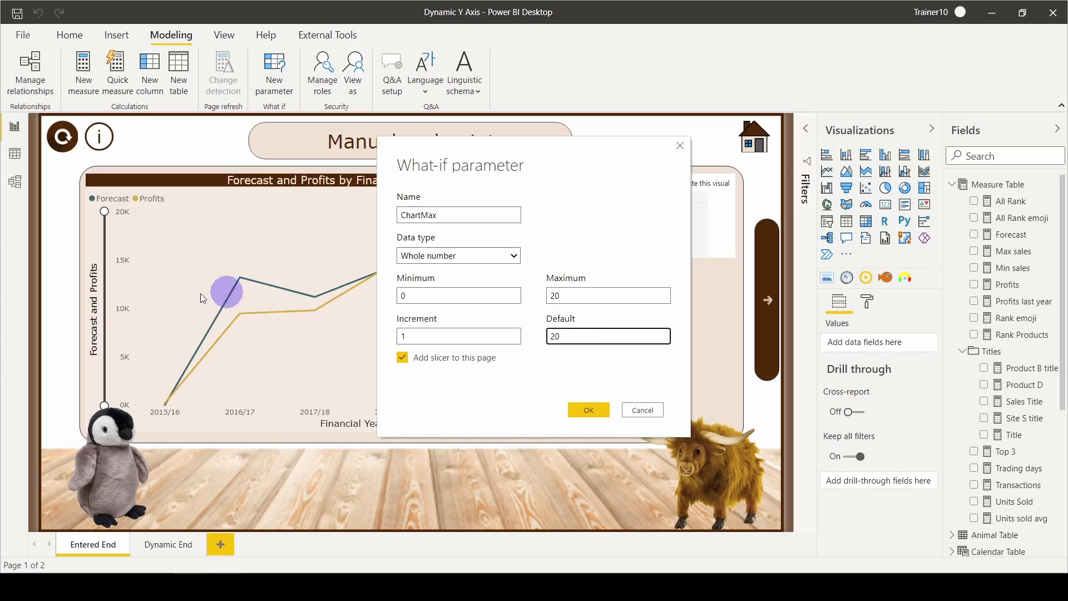
{"action": "mouse_move", "coordinate": [390, 379]}
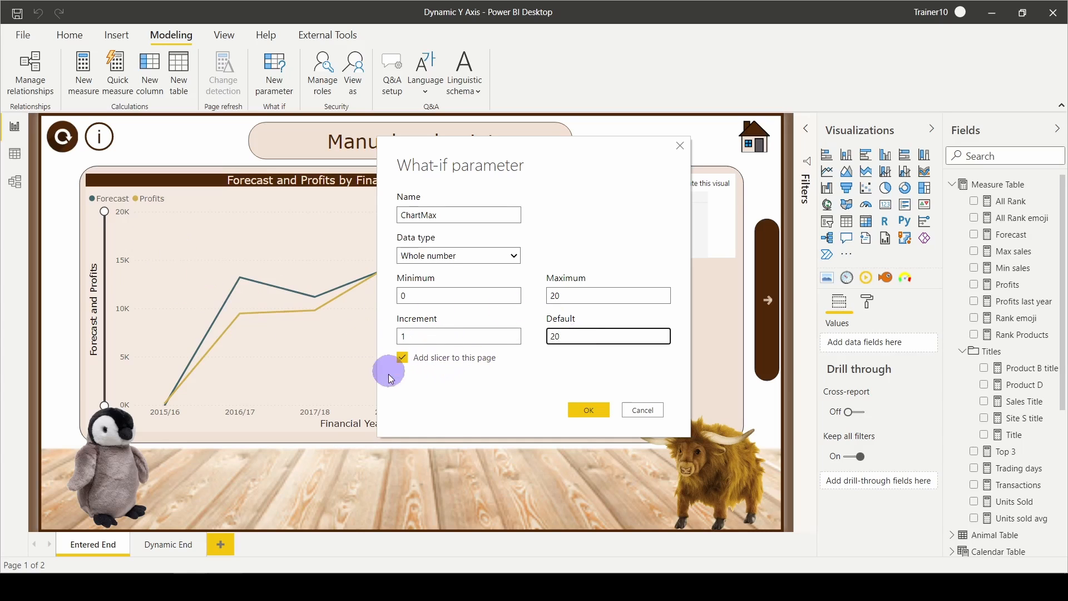
{"action": "mouse_move", "coordinate": [515, 396]}
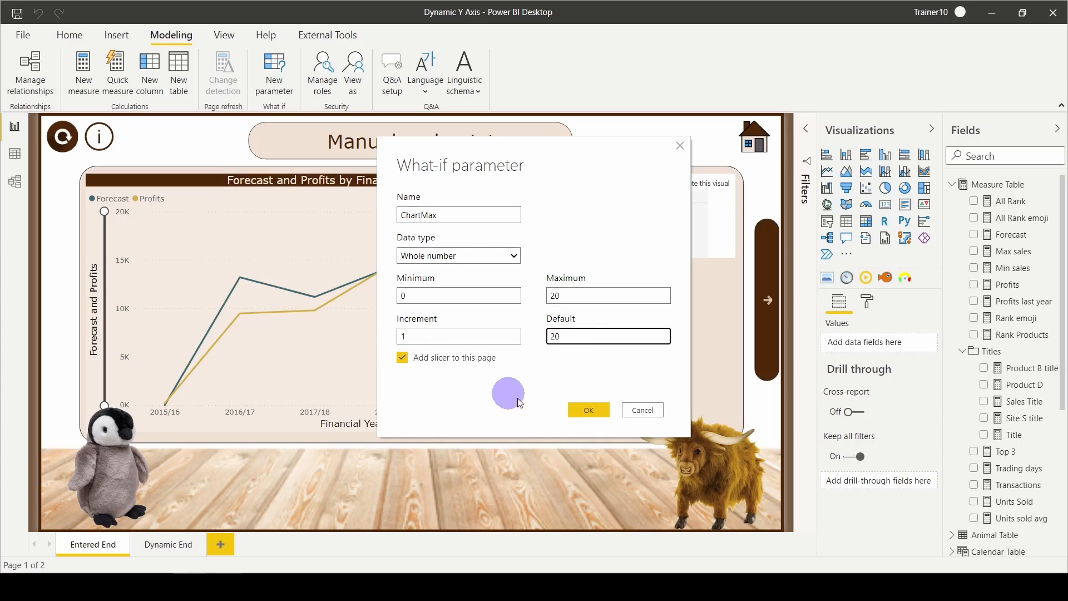
Create the ChartMax parameter and review its GENERATESERIES column and SELECTEDVALUE measure
{"action": "left_click", "coordinate": [588, 410]}
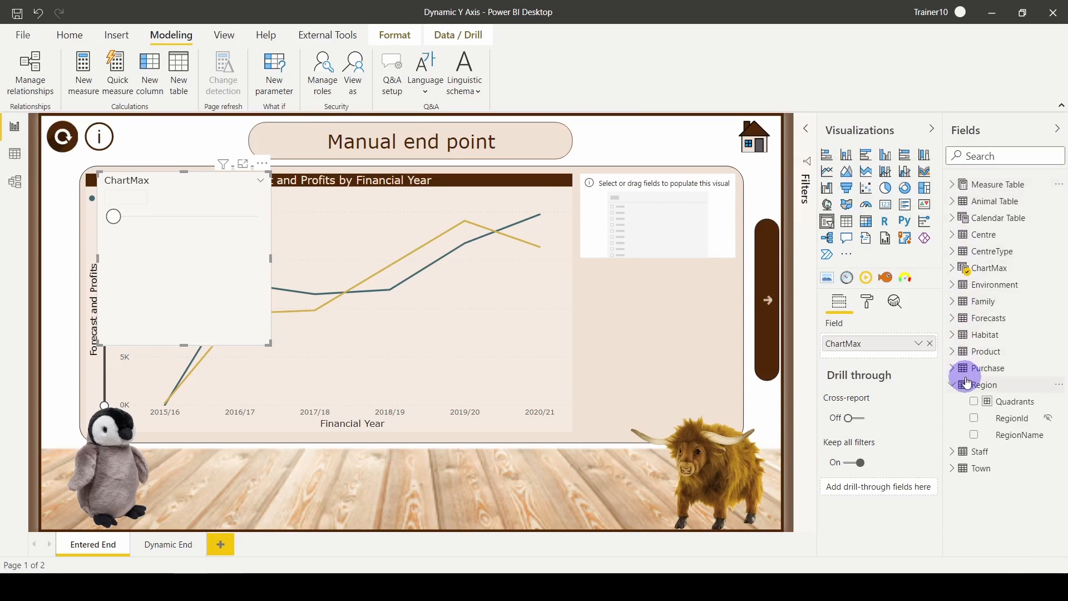
{"action": "mouse_move", "coordinate": [985, 384]}
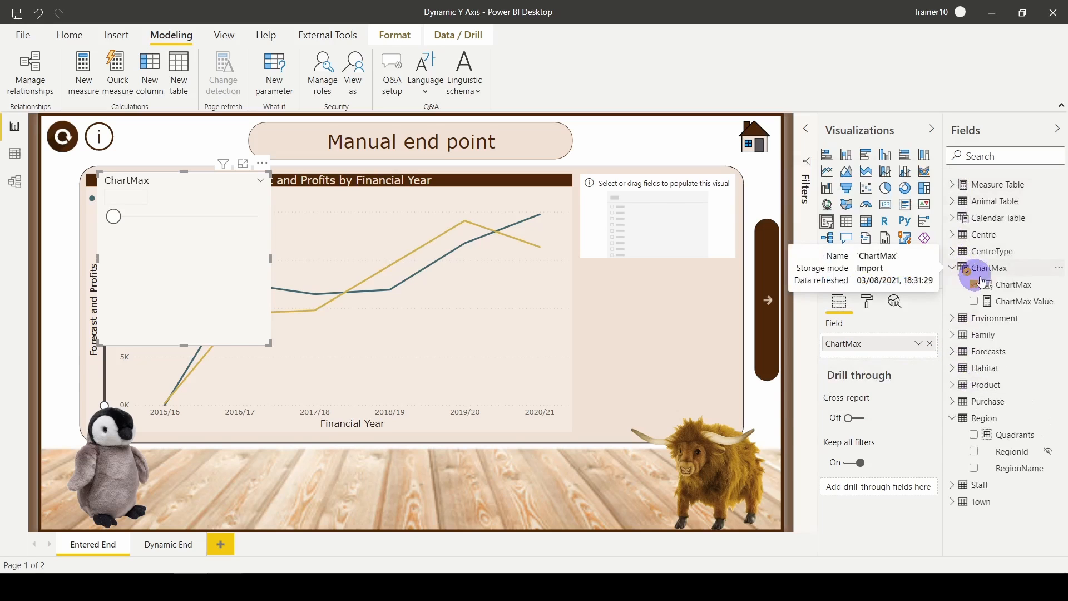
{"action": "left_click", "coordinate": [1015, 284]}
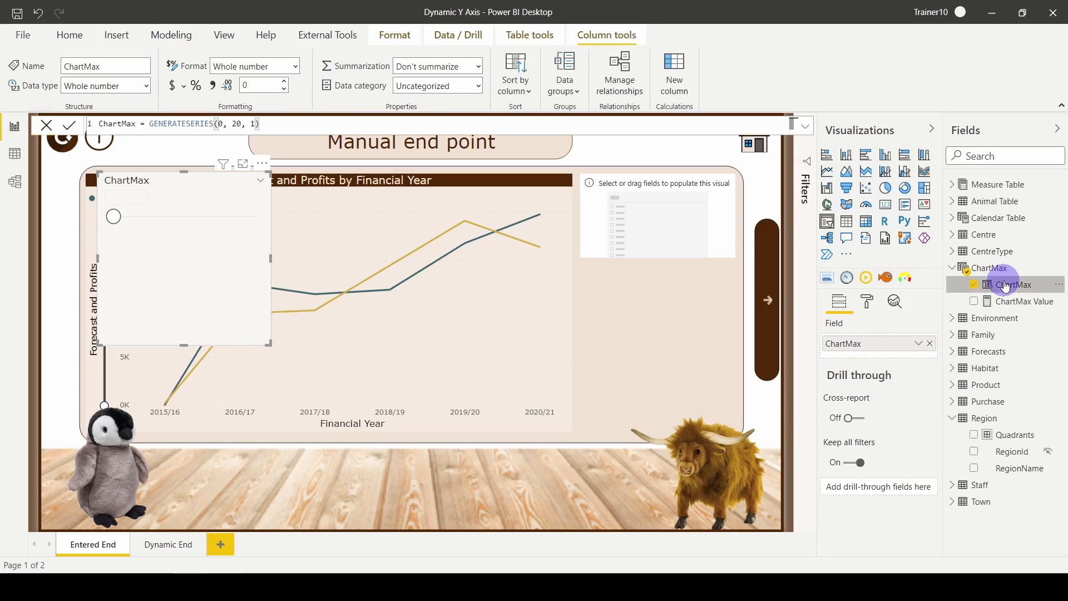
{"action": "mouse_move", "coordinate": [1015, 284]}
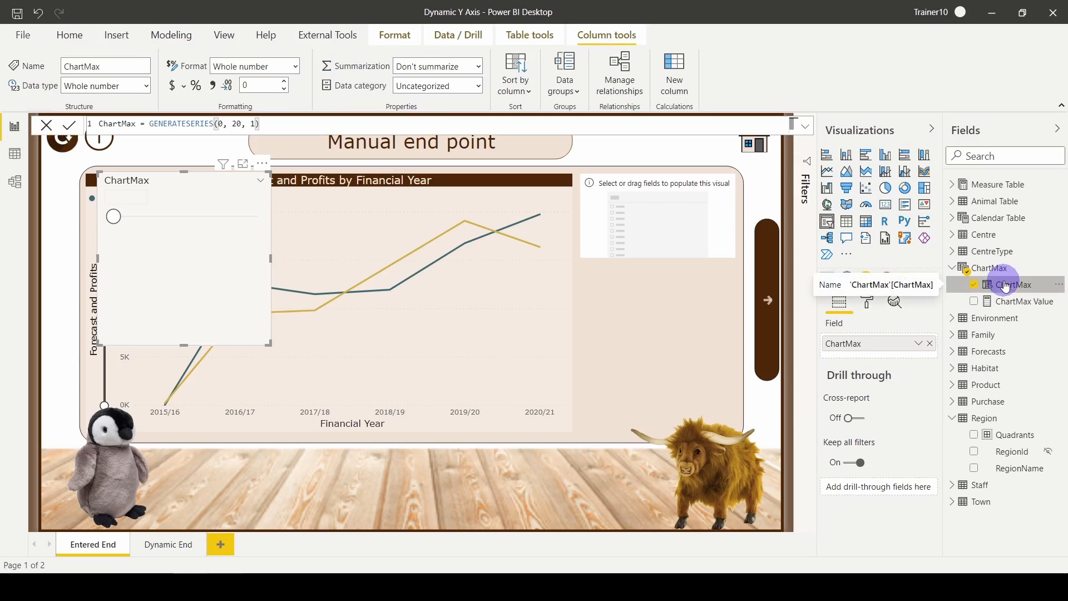
{"action": "left_click", "coordinate": [1022, 302]}
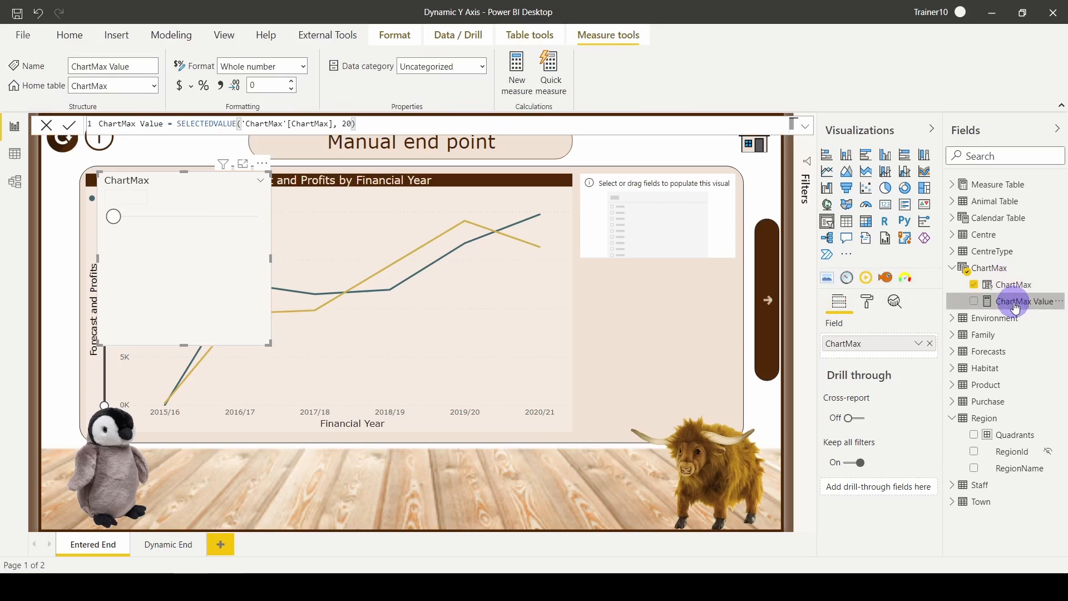
{"action": "mouse_move", "coordinate": [1022, 301]}
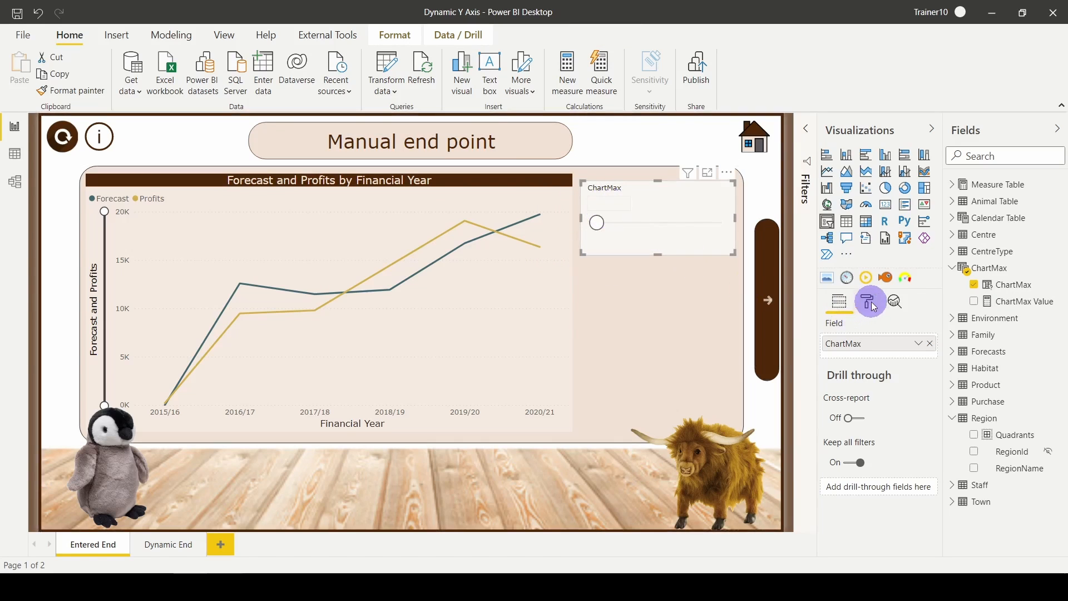
Change the ChartMax slicer style to a single-value input in the Format pane
{"action": "left_click", "coordinate": [870, 301]}
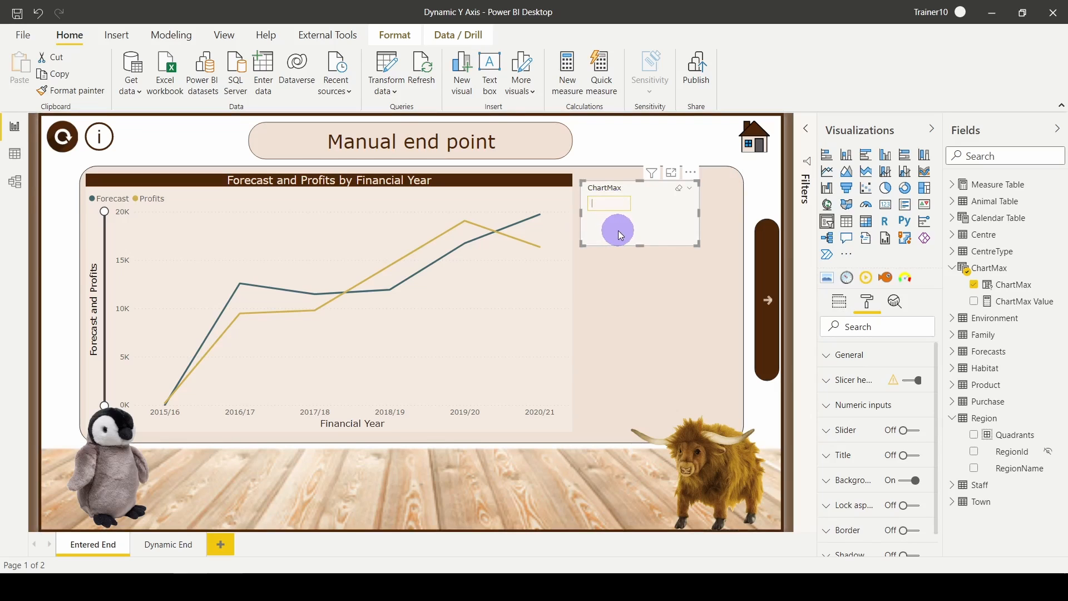
{"action": "mouse_move", "coordinate": [762, 308]}
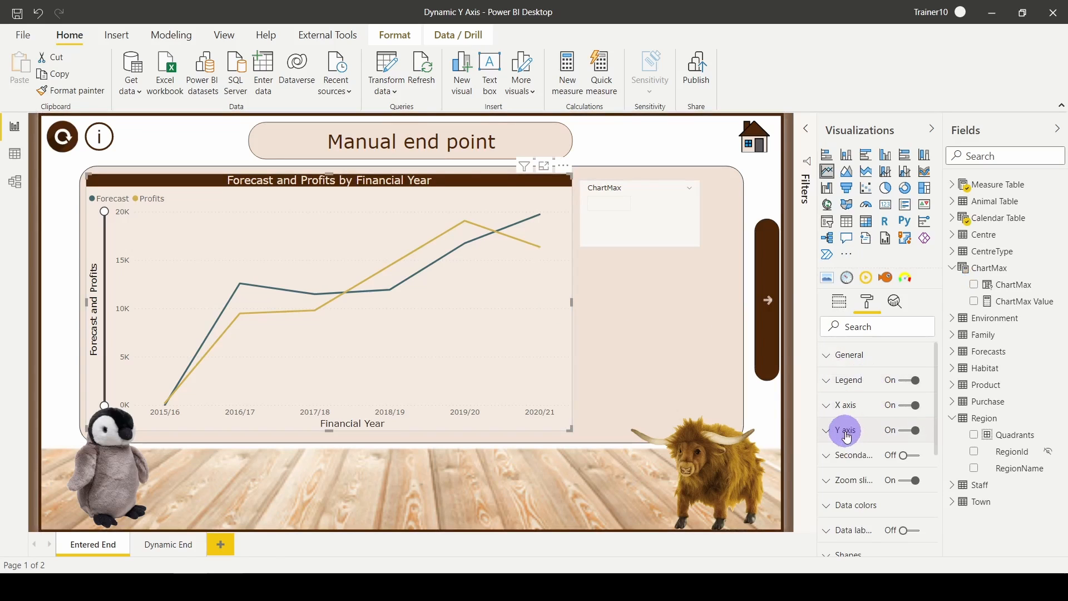
Drive the line chart's Y-axis End by field value ChartMax Value, capping the axis at 20
{"action": "left_click", "coordinate": [846, 430]}
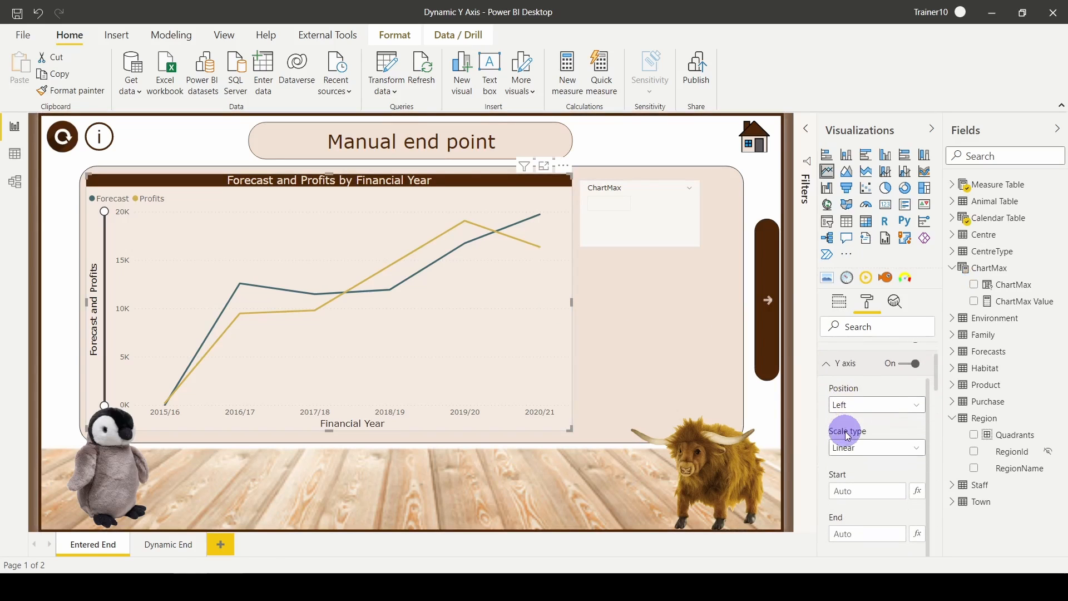
{"action": "scroll", "scroll_direction": "down", "scroll_amount": 3}
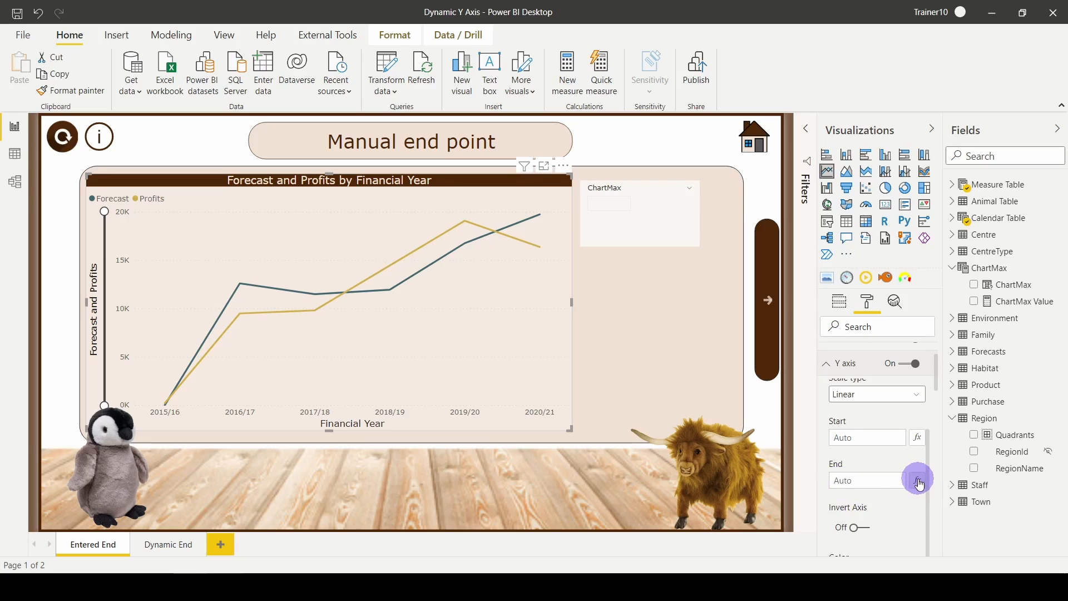
{"action": "left_click", "coordinate": [917, 479]}
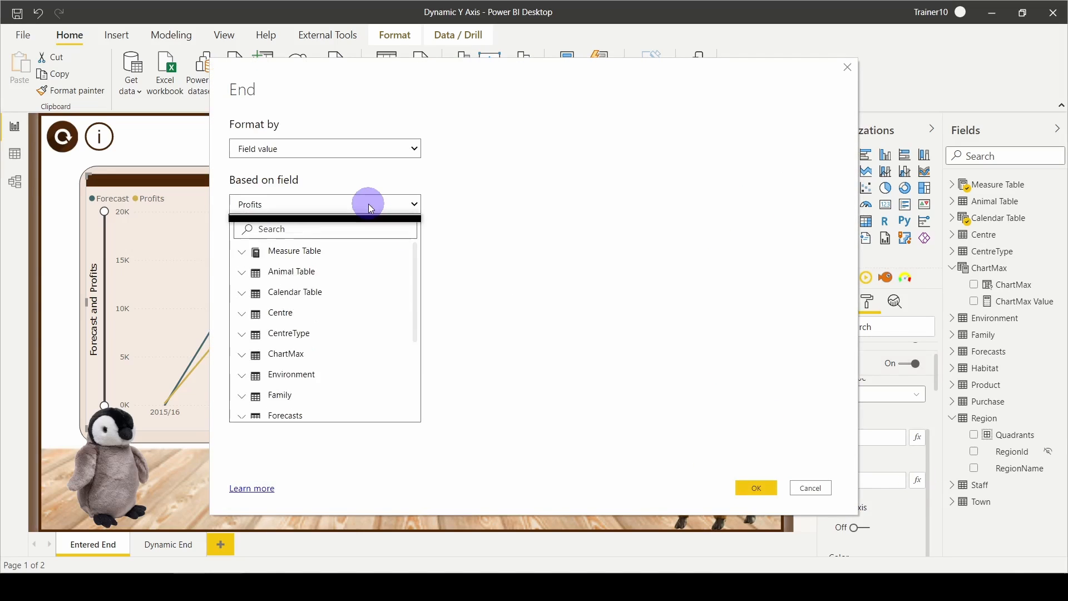
{"action": "mouse_move", "coordinate": [248, 336]}
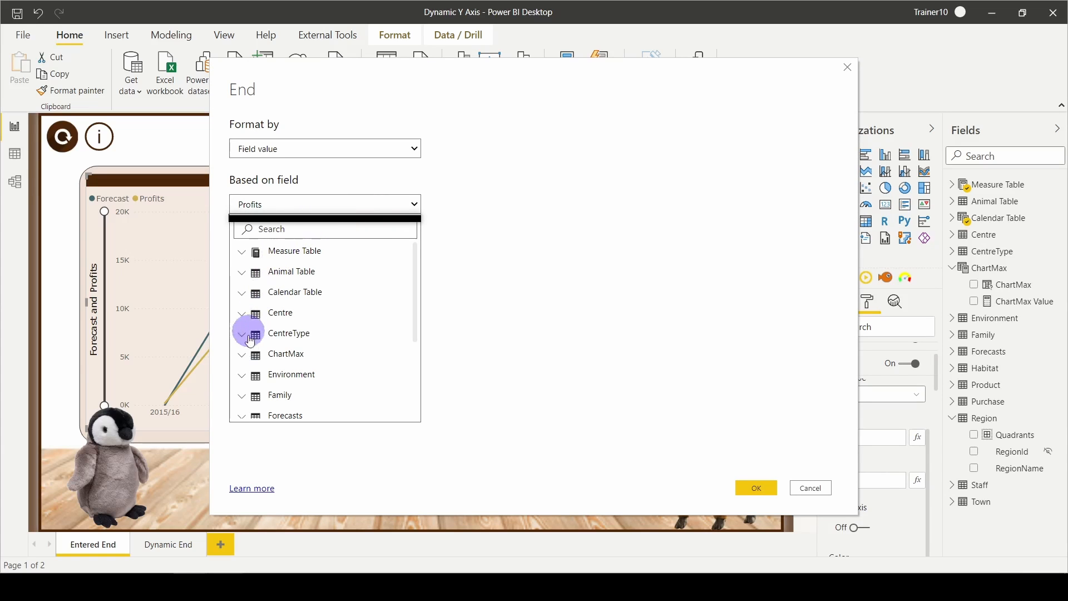
{"action": "left_click", "coordinate": [242, 354]}
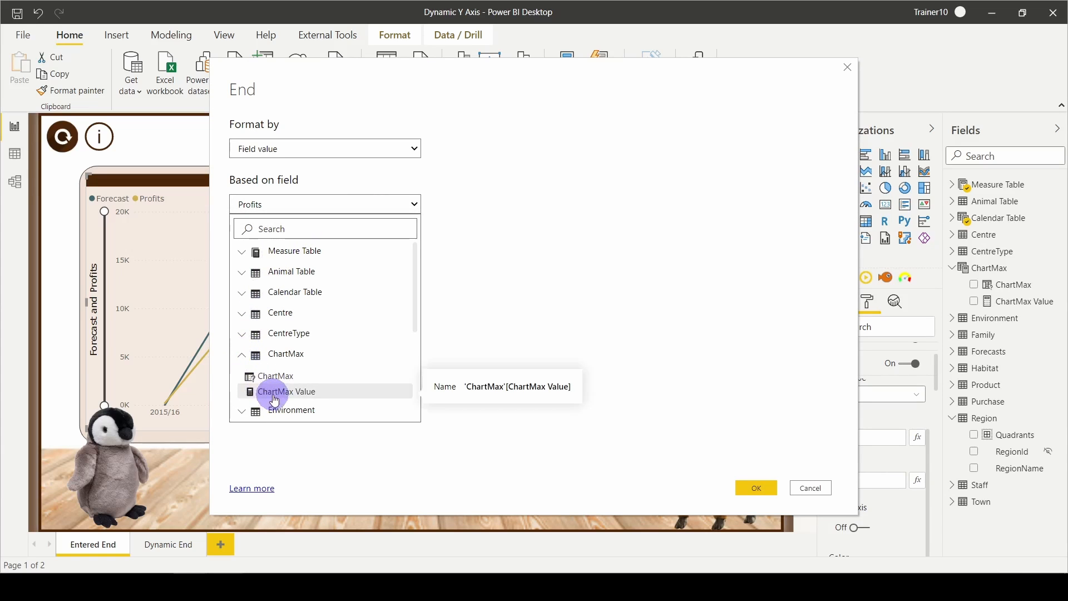
{"action": "left_click", "coordinate": [286, 391]}
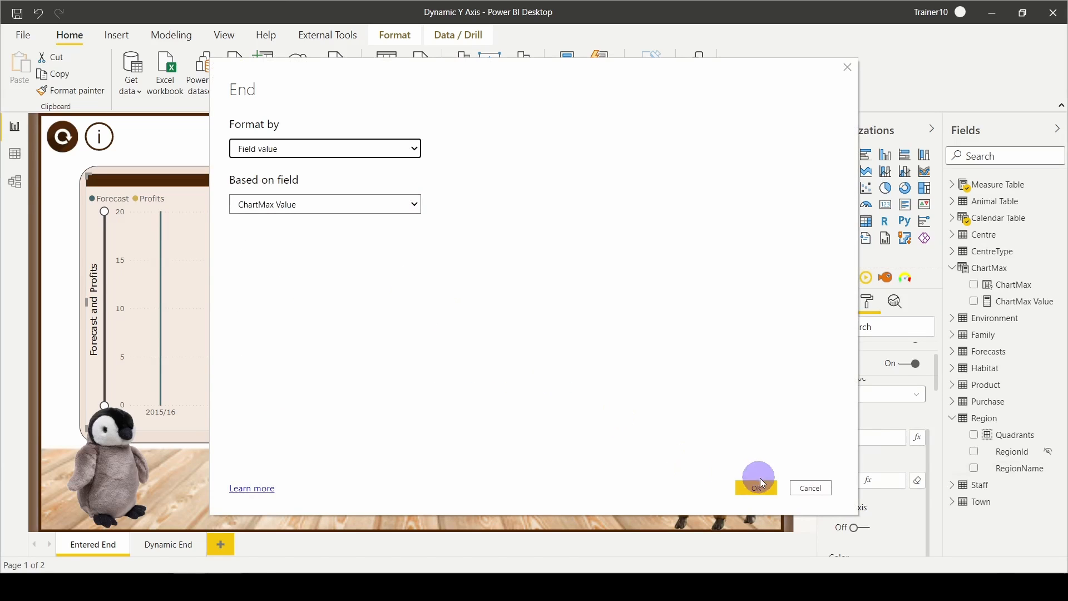
{"action": "left_click", "coordinate": [757, 487]}
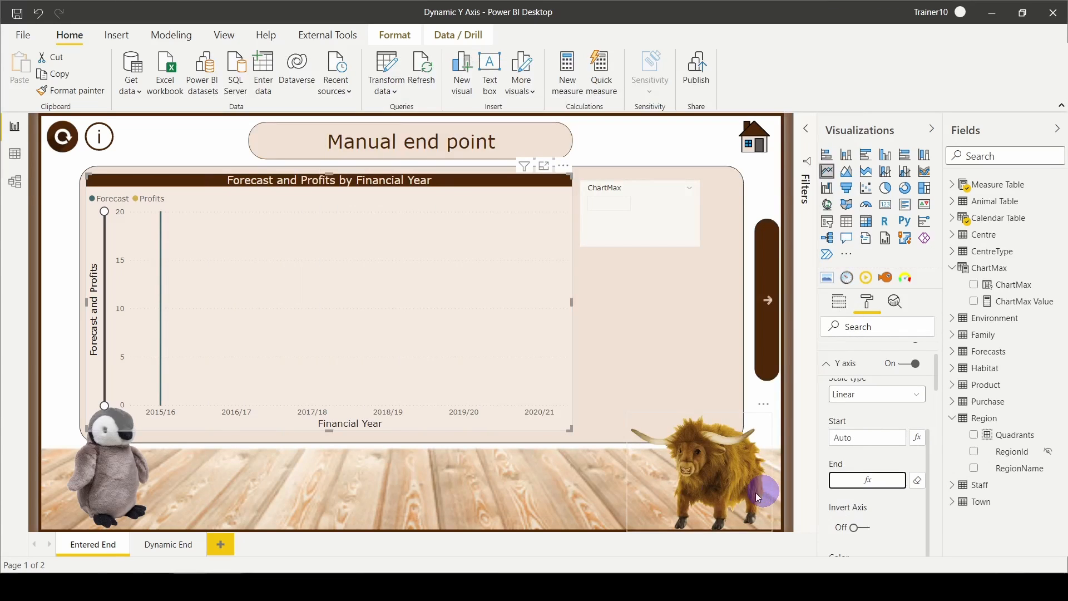
{"action": "mouse_move", "coordinate": [472, 305]}
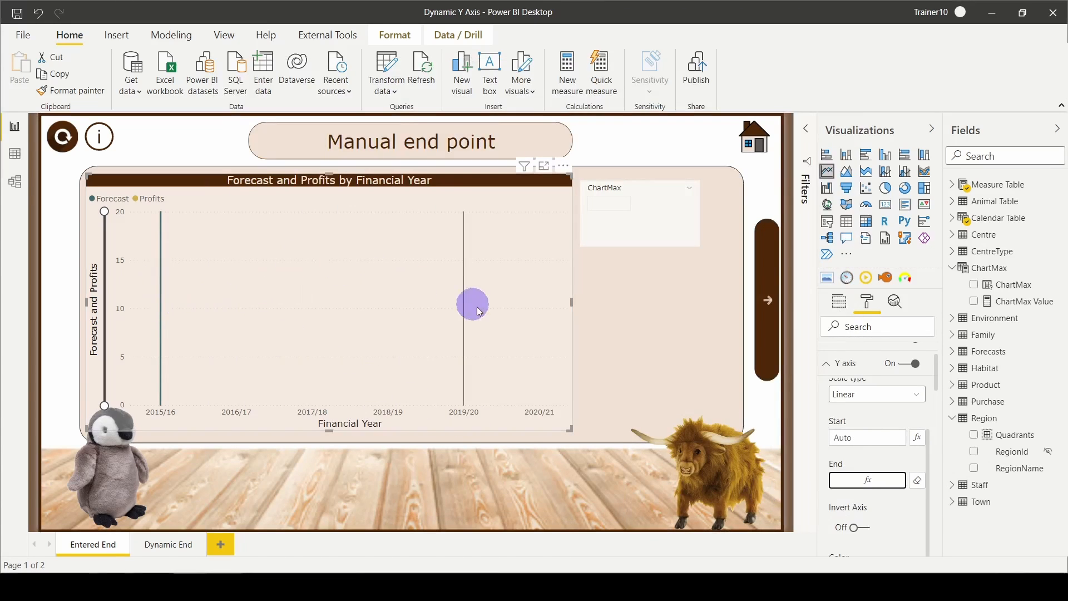
{"action": "mouse_move", "coordinate": [127, 248]}
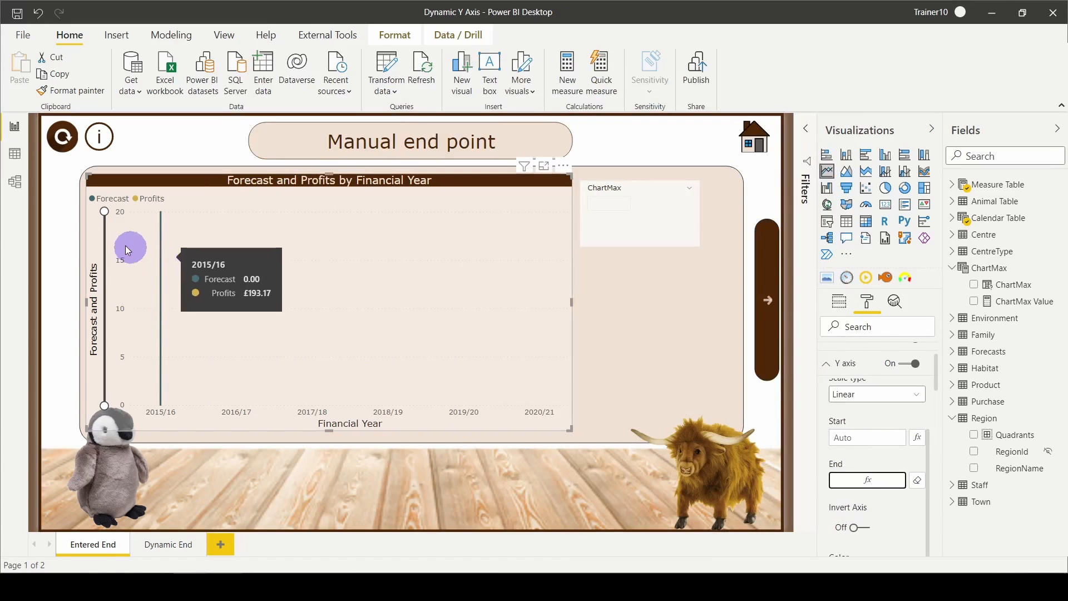
{"action": "mouse_move", "coordinate": [469, 285]}
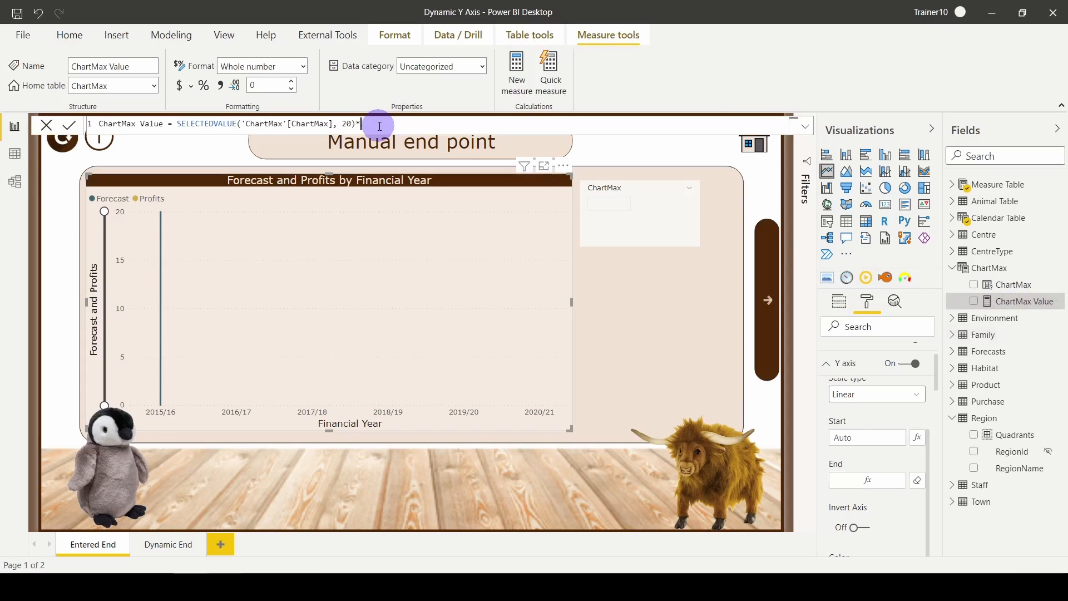
Multiply ChartMax Value by 1000 in its formula so the axis ends at 20K
{"action": "type", "text": "1000"}
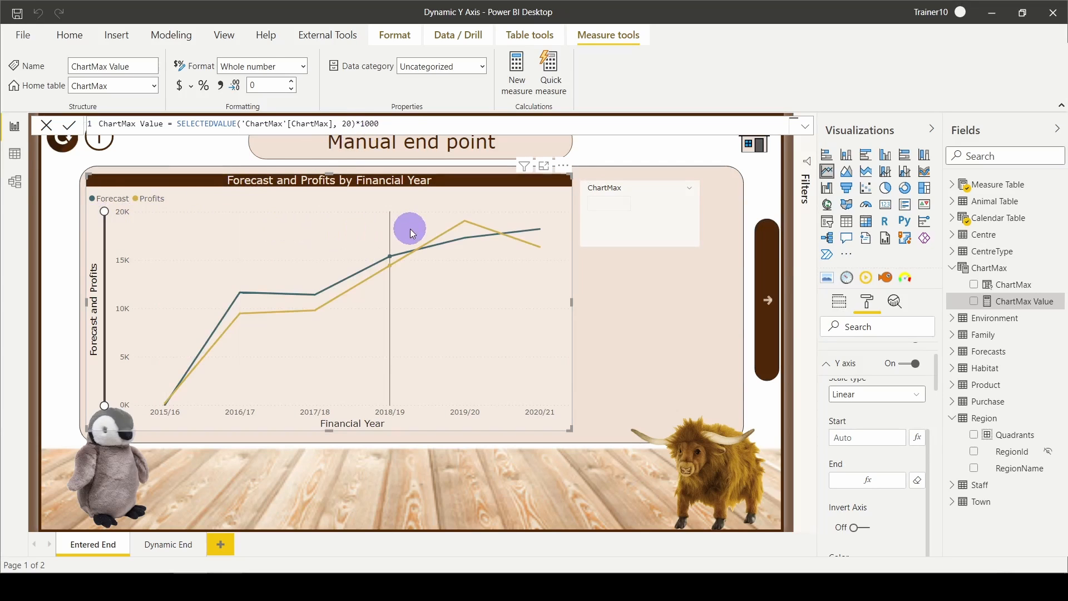
{"action": "left_click", "coordinate": [607, 204]}
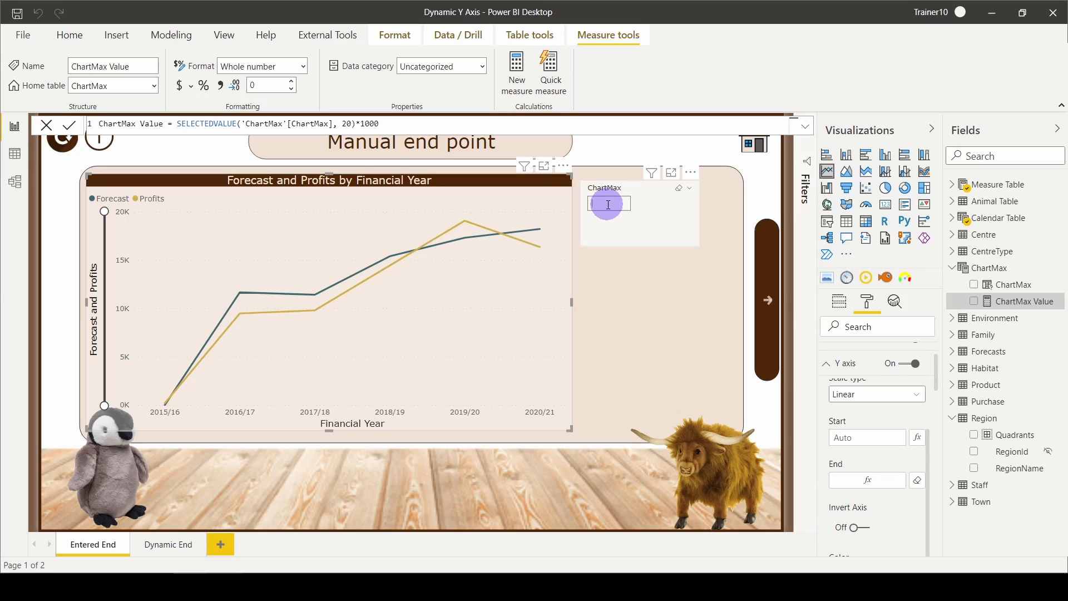
Set ChartMax to 15, then add a RegionName slicer filtered to West Midlands
{"action": "type", "text": "15"}
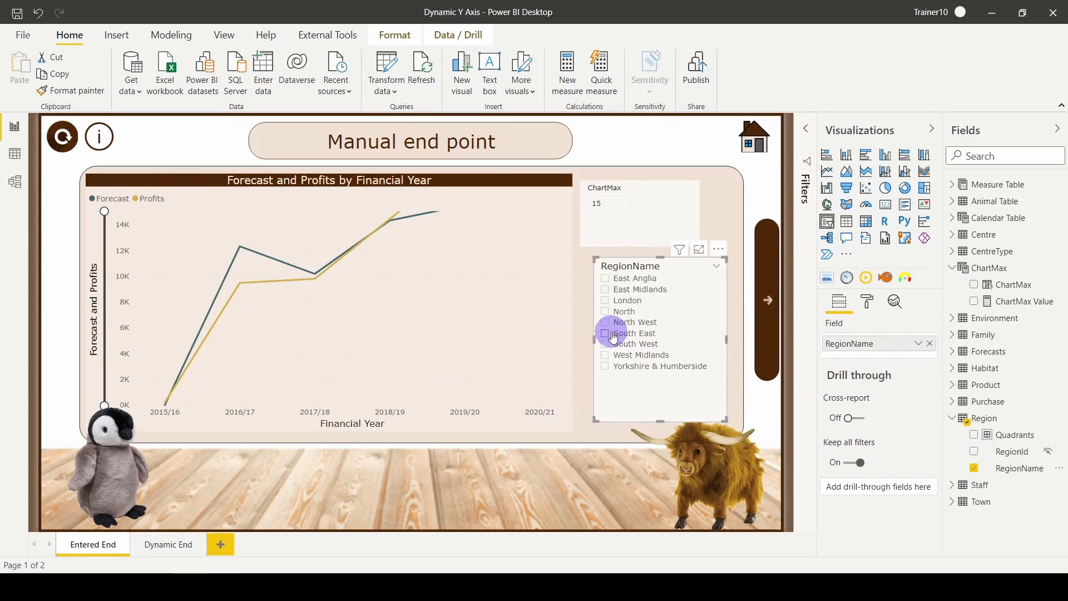
{"action": "left_click", "coordinate": [605, 311]}
{"action": "type", "text": "3"}
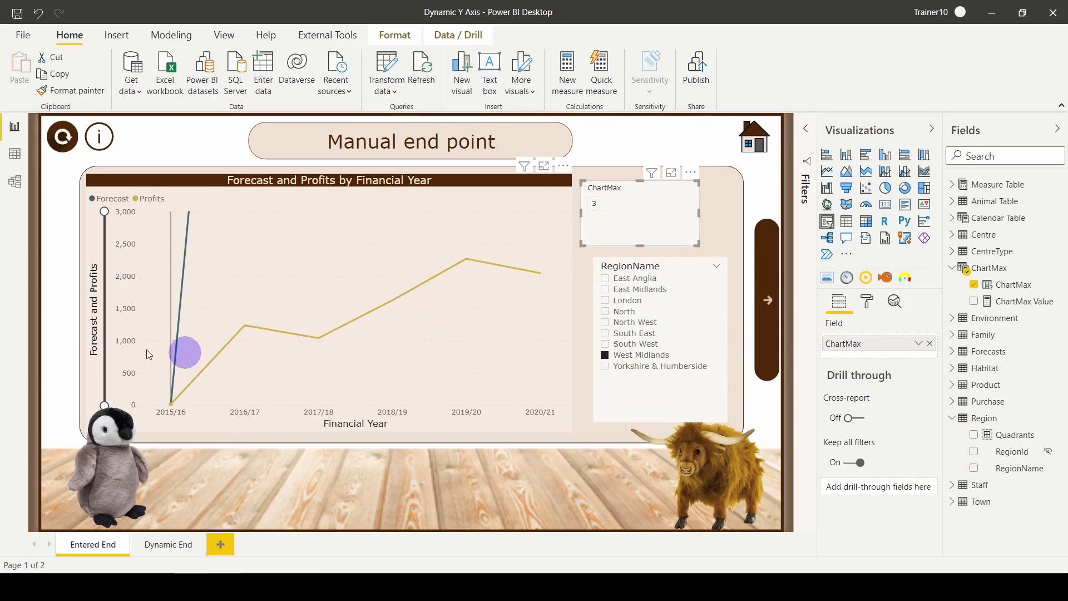
{"action": "mouse_move", "coordinate": [148, 290]}
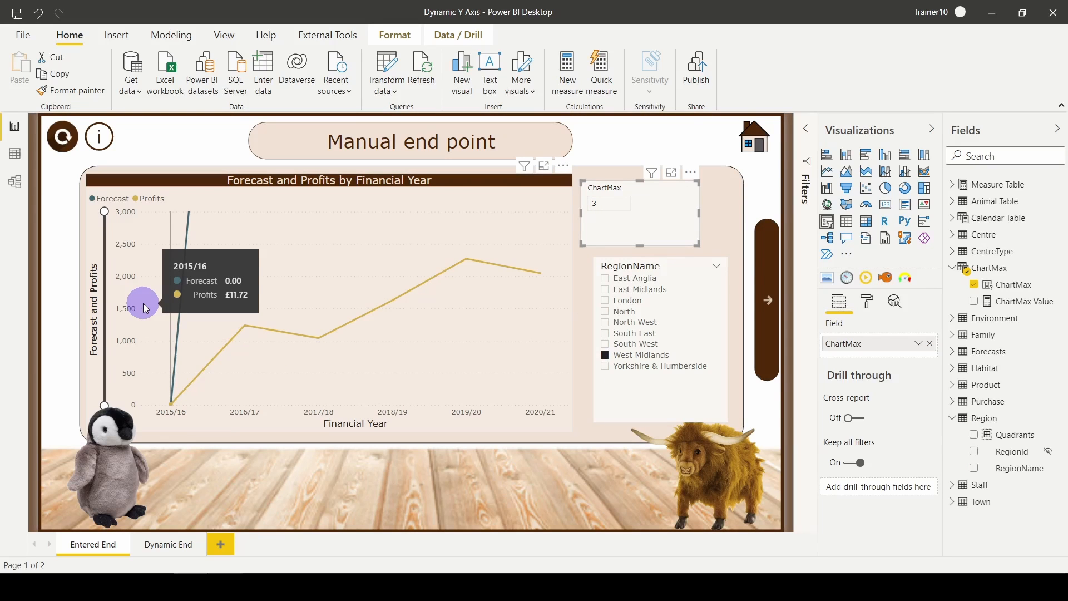
{"action": "mouse_move", "coordinate": [298, 256]}
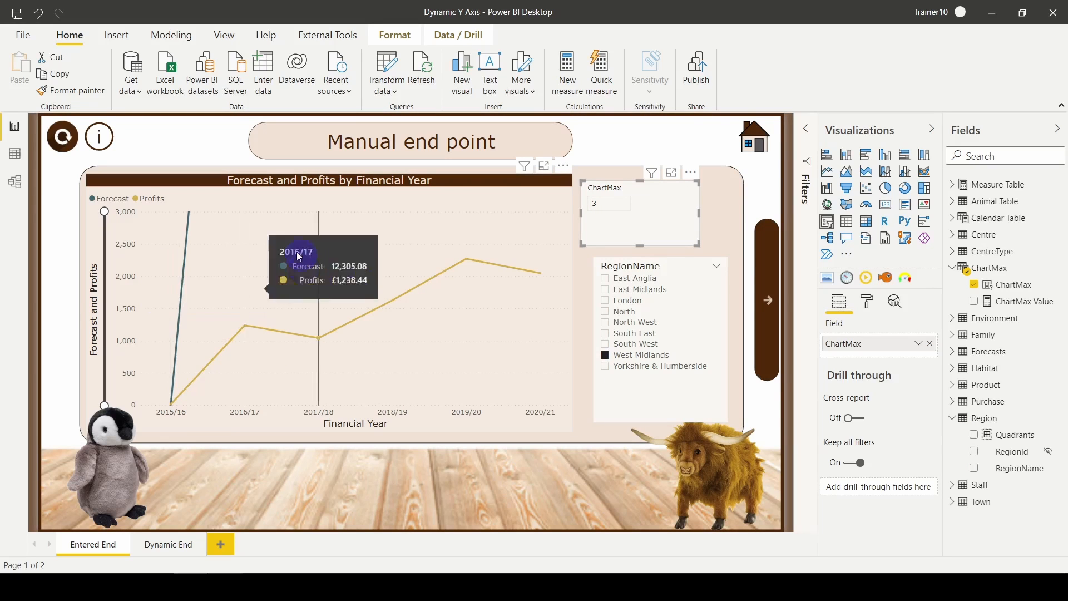
{"action": "mouse_move", "coordinate": [408, 326]}
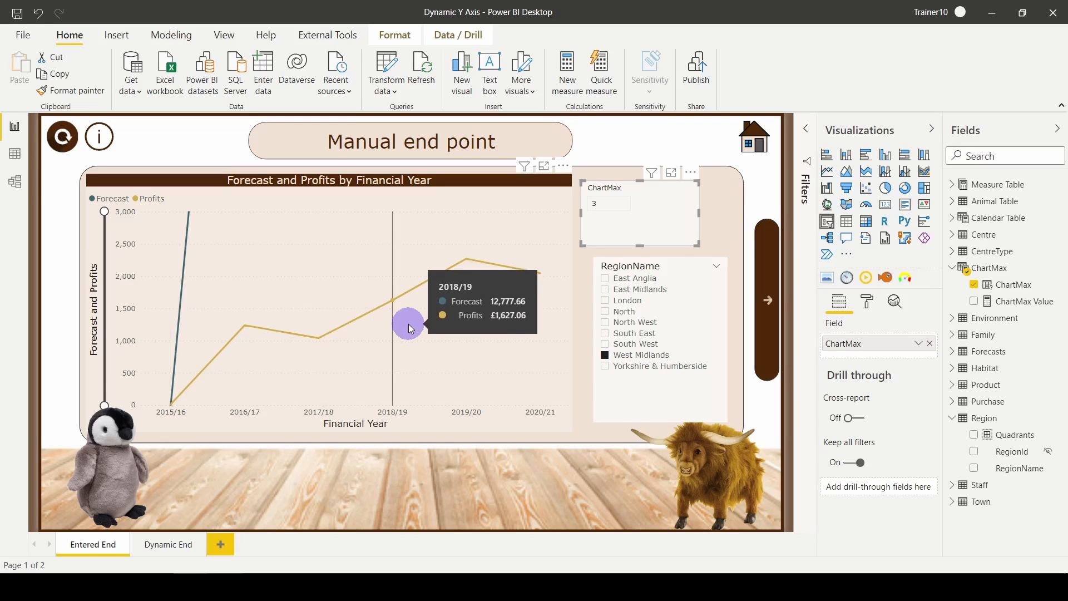
{"action": "mouse_move", "coordinate": [168, 550]}
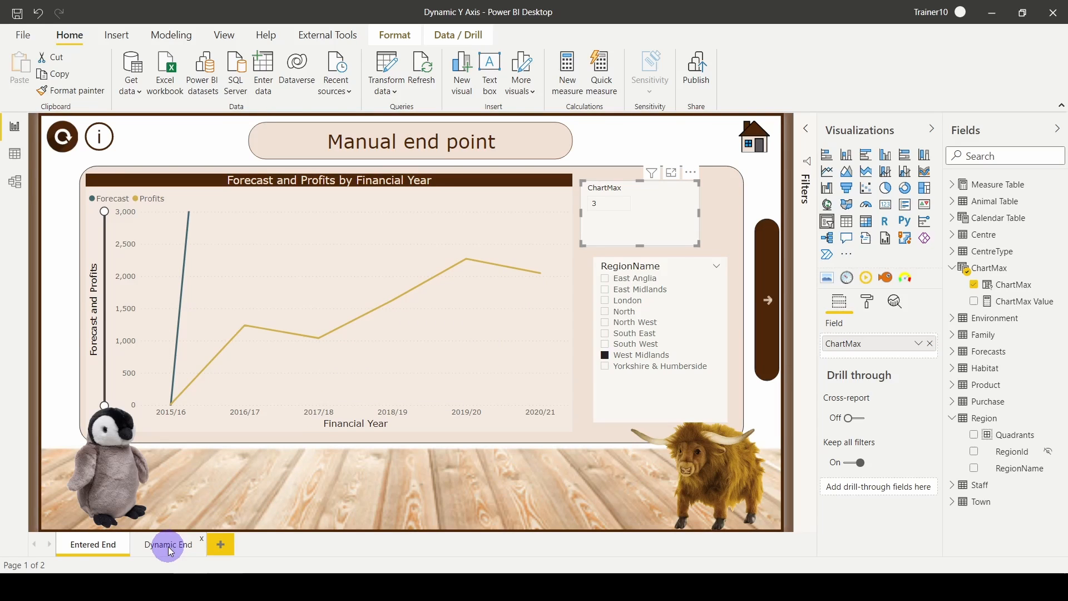
Show the Dynamic End page with its Max Period + 10% chart
{"action": "left_click", "coordinate": [167, 544]}
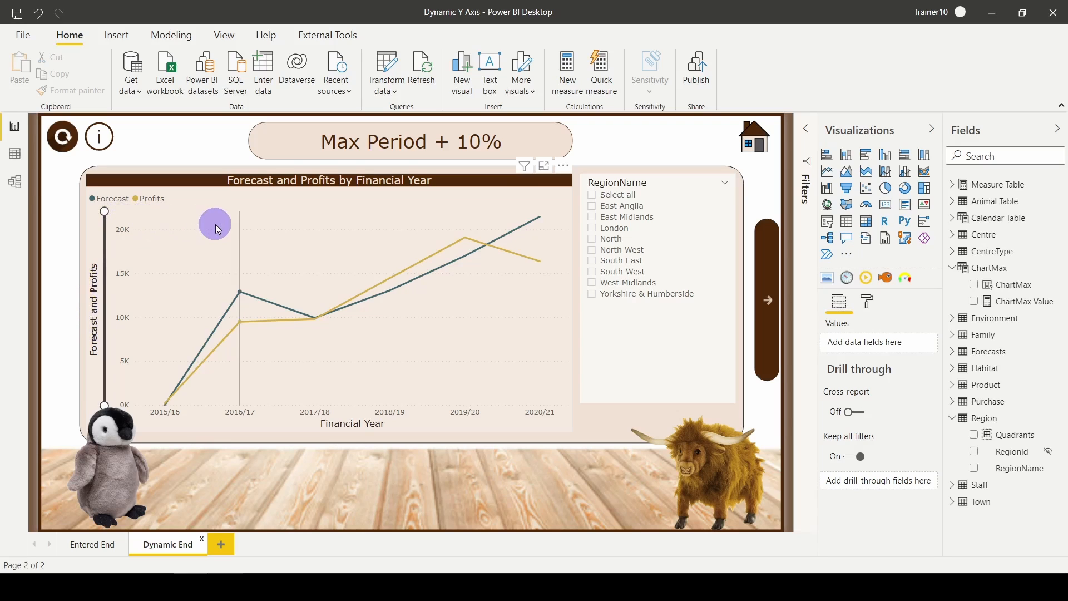
{"action": "mouse_move", "coordinate": [459, 247]}
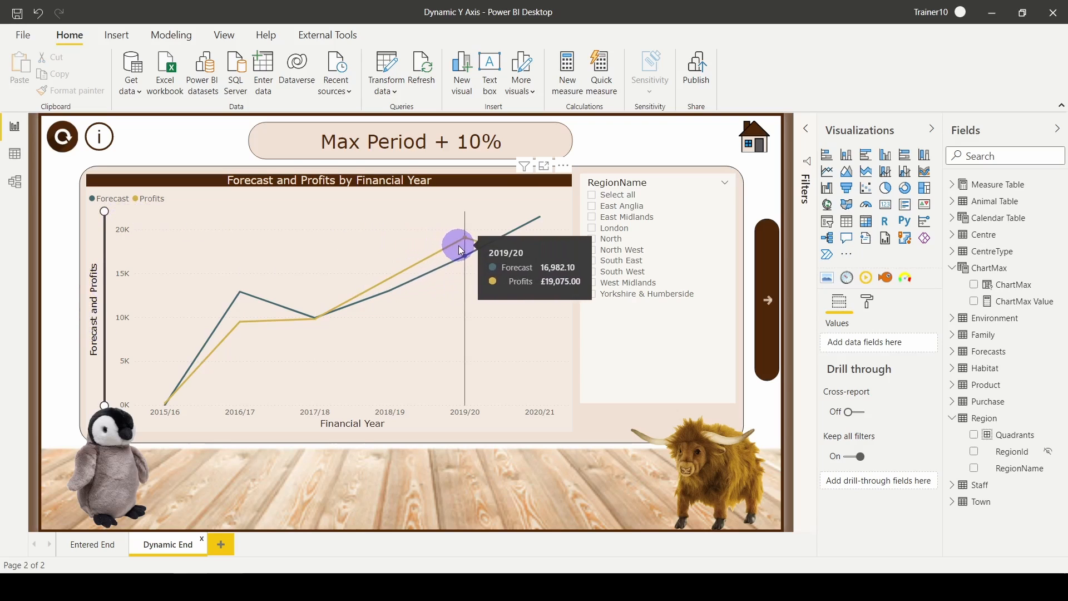
{"action": "mouse_move", "coordinate": [544, 244]}
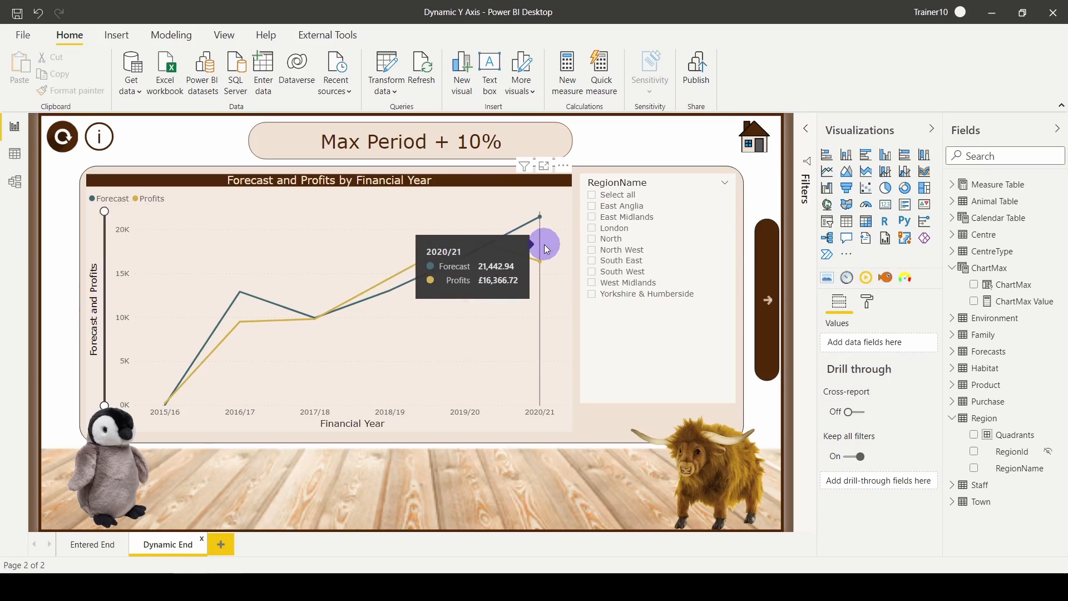
{"action": "mouse_move", "coordinate": [293, 294]}
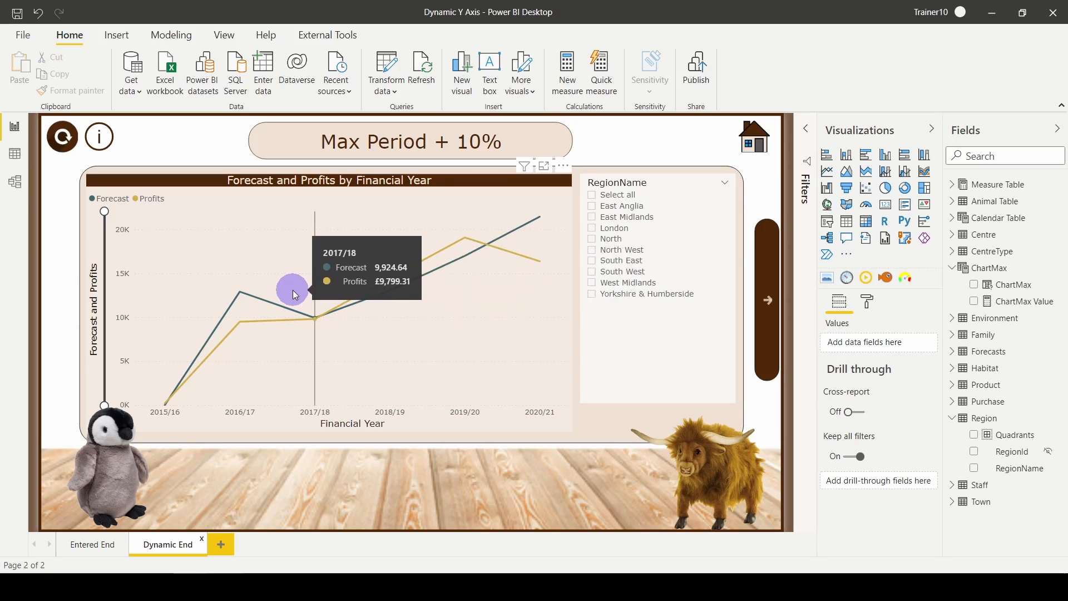
{"action": "mouse_move", "coordinate": [589, 304]}
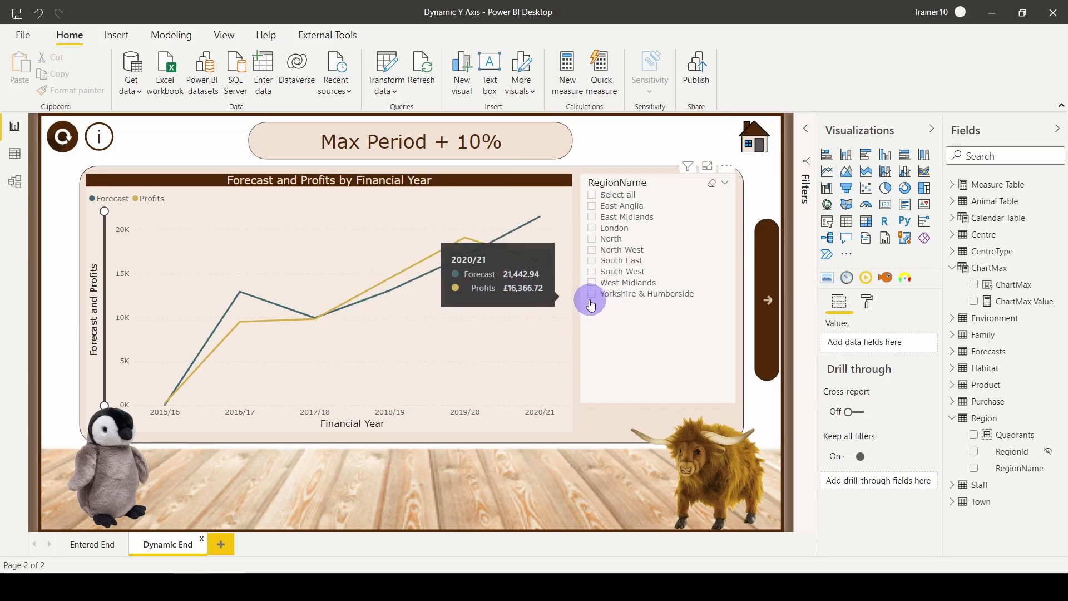
{"action": "mouse_move", "coordinate": [584, 302]}
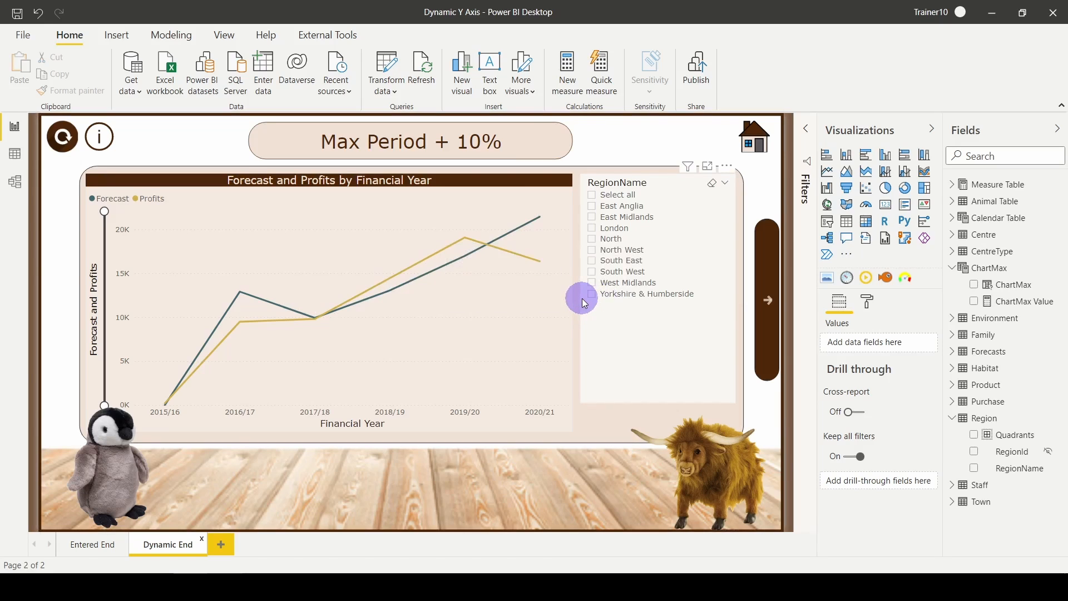
Create a new measure named Chart End in the Measure Table
{"action": "right_click", "coordinate": [997, 184]}
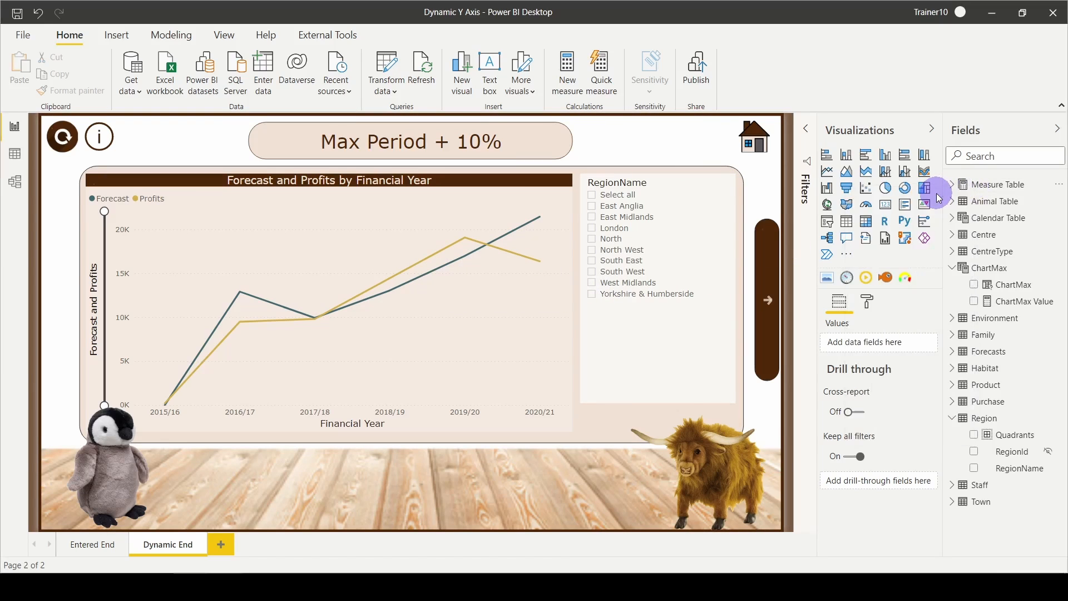
{"action": "left_click", "coordinate": [962, 184]}
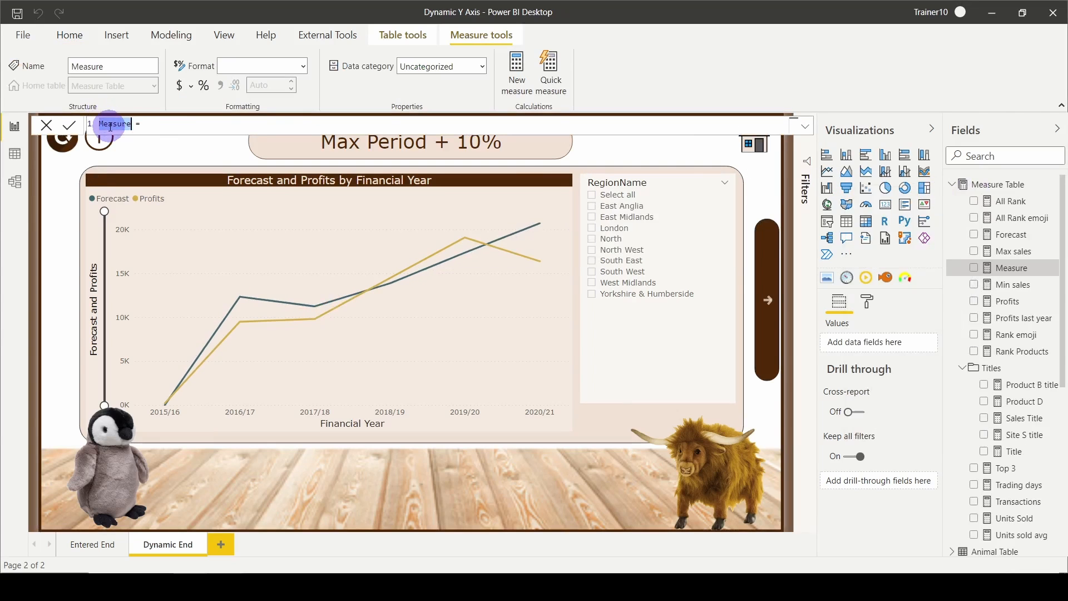
{"action": "type", "text": "Chart End ="}
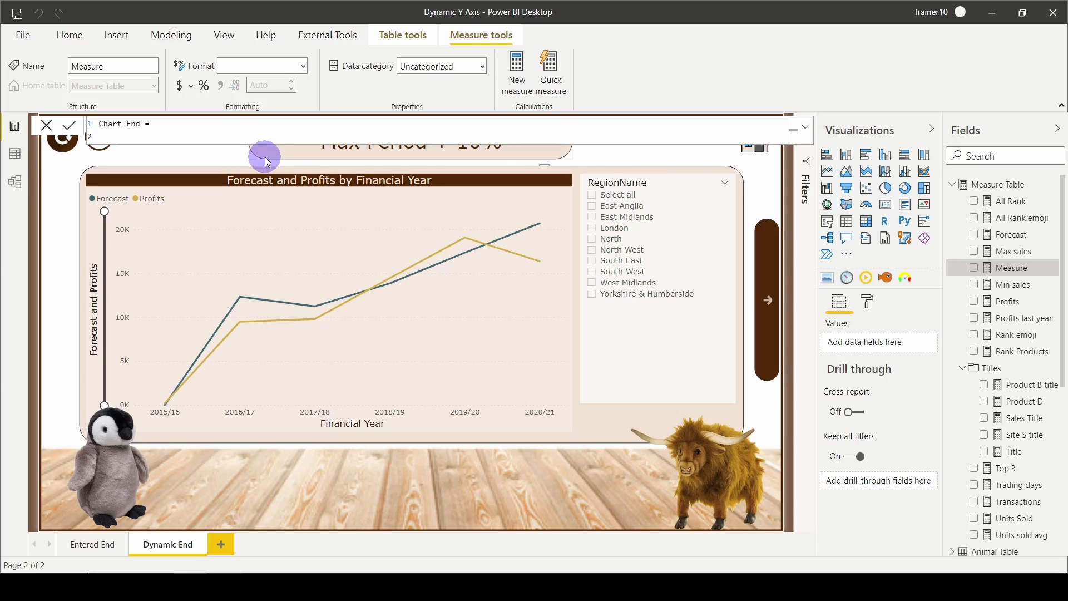
Begin Chart End as MAXX( ADDCOLUMNS(DISTINCT('Calendar Table'[Financial Year])
{"action": "type", "text": "MAXX("}
{"action": "type", "text": "ADDCOLUMNS("}
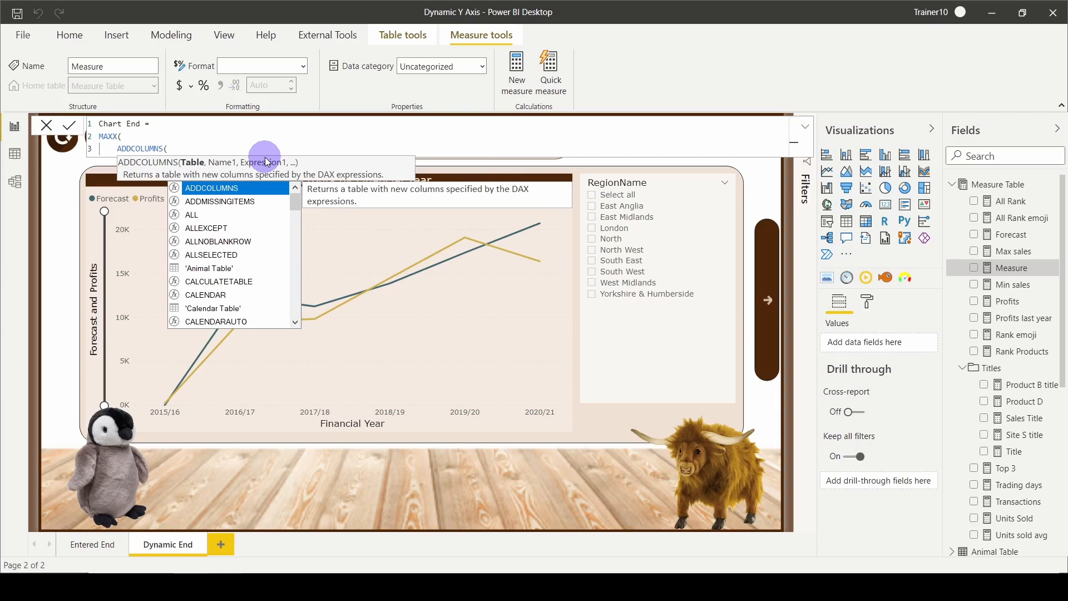
{"action": "type", "text": "DISTINCT("}
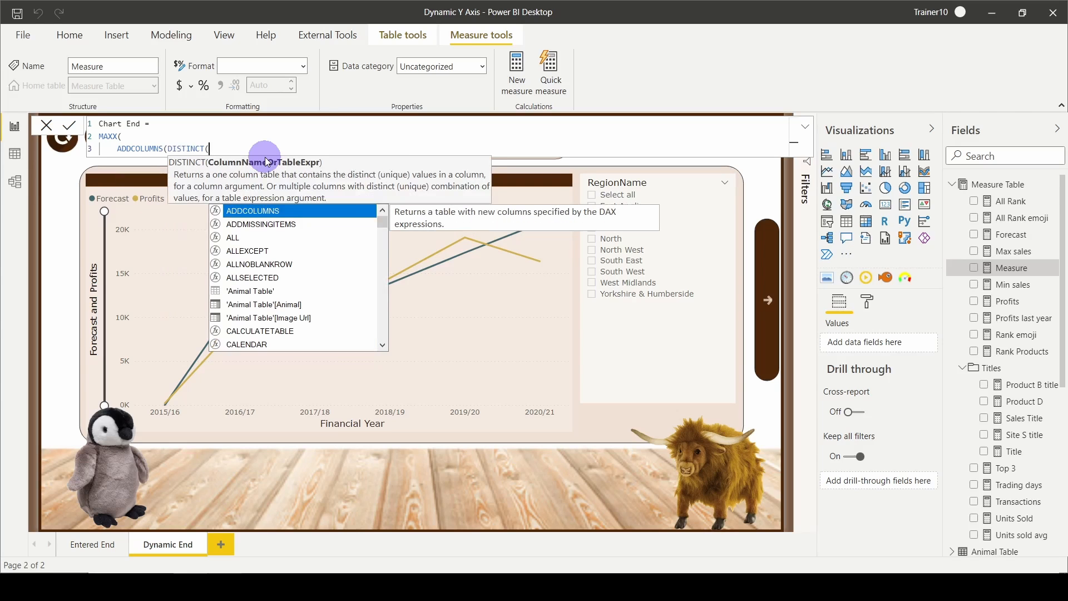
{"action": "type", "text": "fin"}
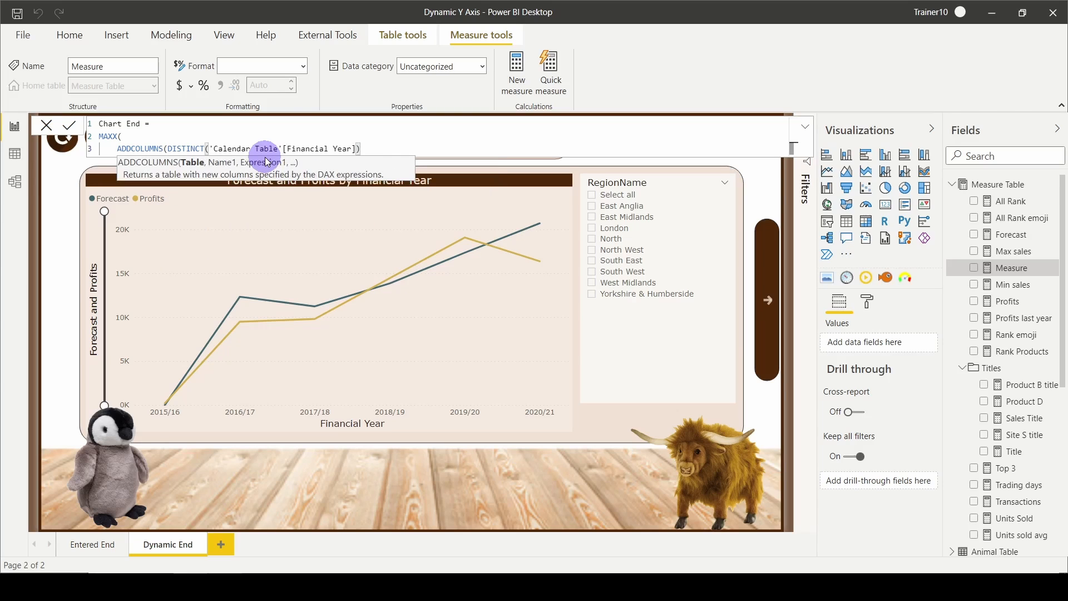
{"action": "mouse_move", "coordinate": [210, 414]}
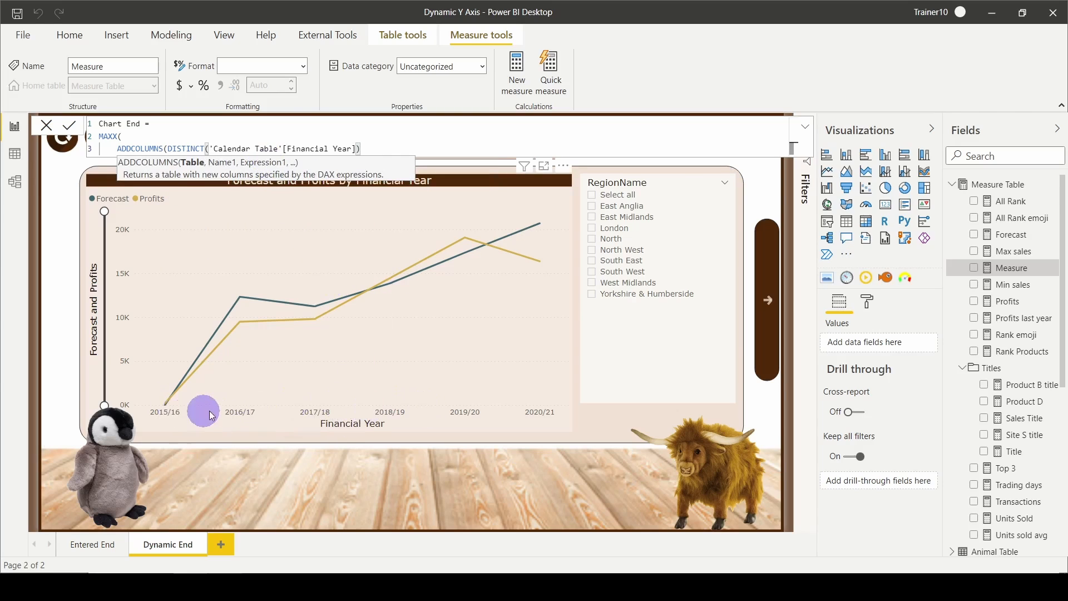
{"action": "mouse_move", "coordinate": [198, 413]}
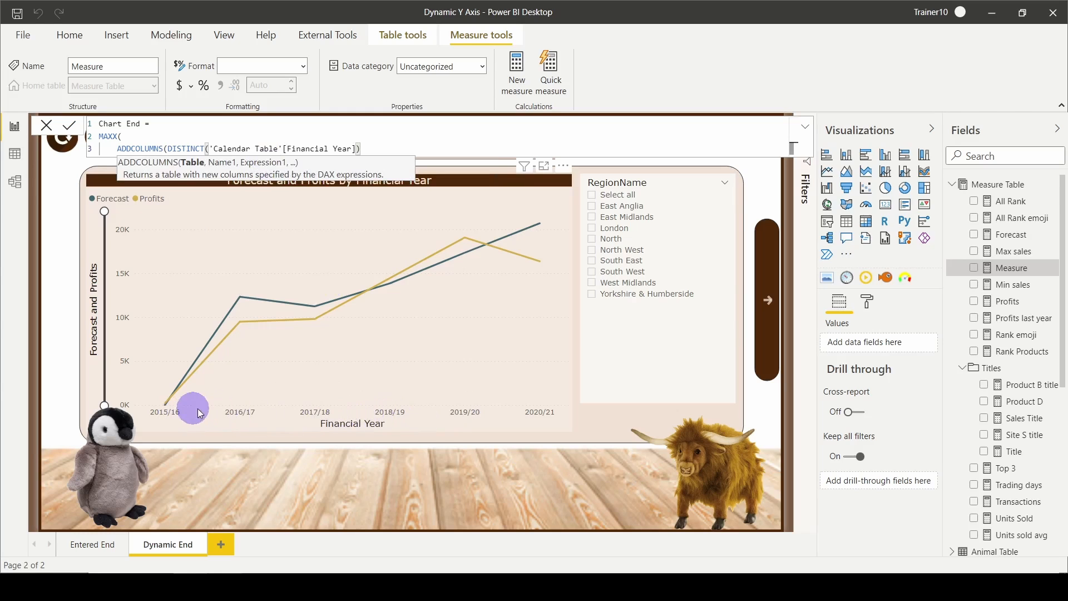
{"action": "mouse_move", "coordinate": [538, 395]}
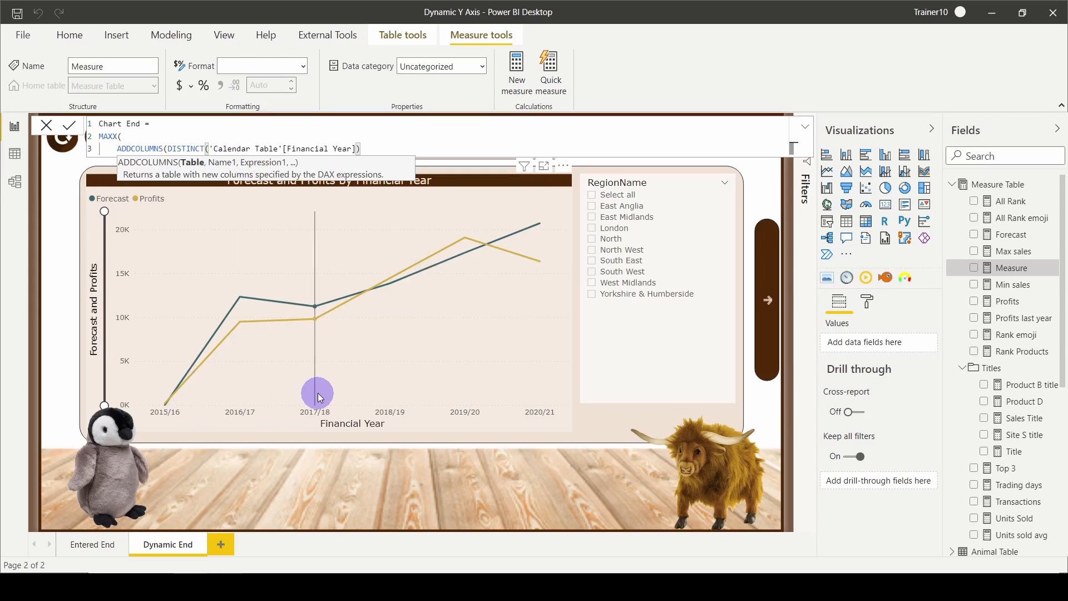
{"action": "mouse_move", "coordinate": [220, 141]}
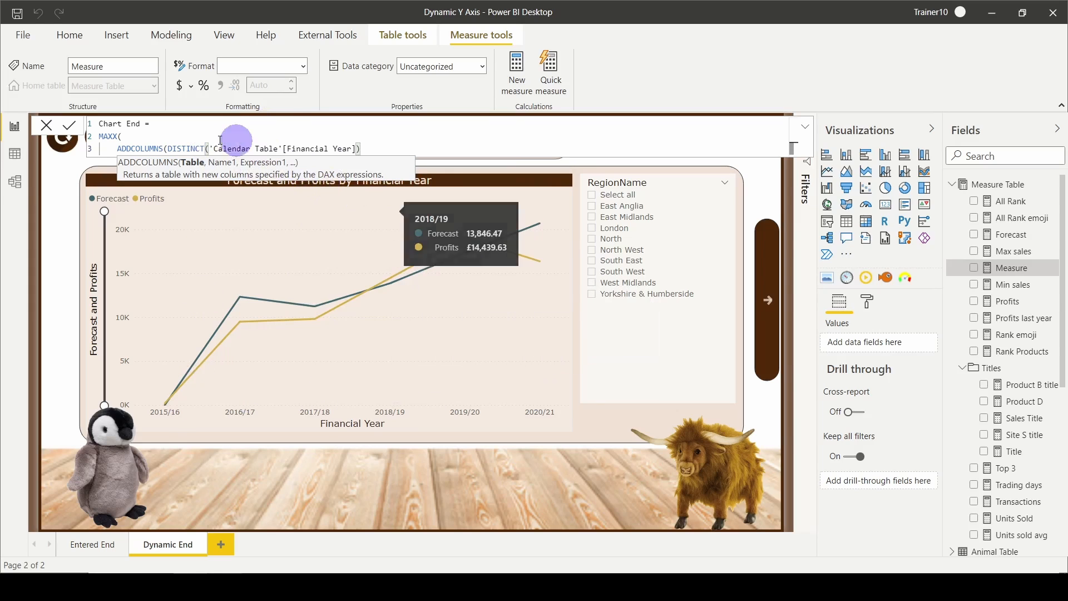
{"action": "mouse_move", "coordinate": [212, 148]}
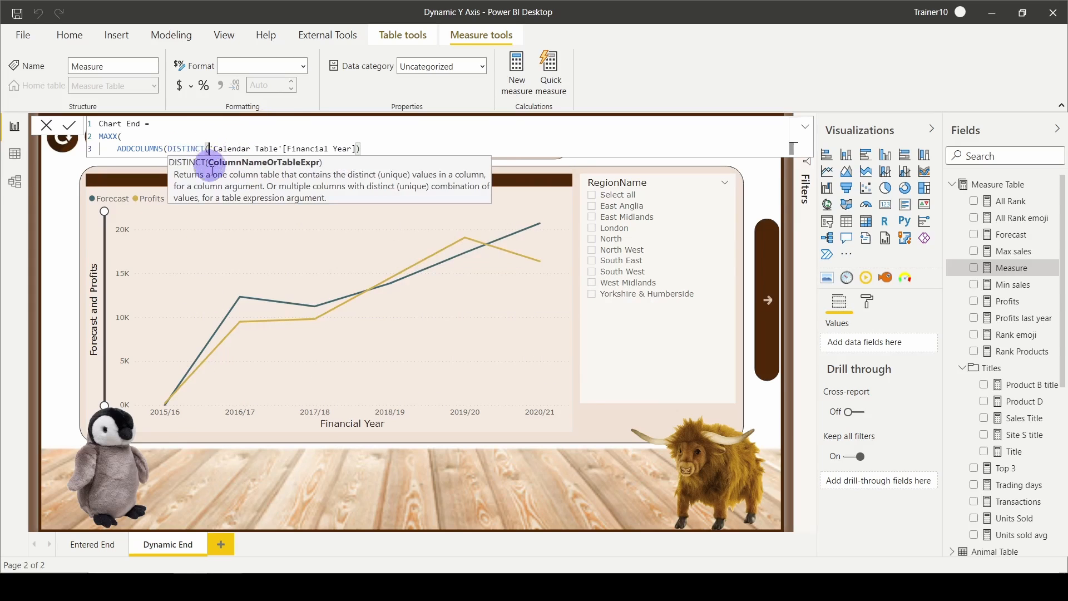
Wrap the year column in ALL() and add a "Profits", [Profits] column to ADDCOLUMNS
{"action": "type", "text": "ALL"}
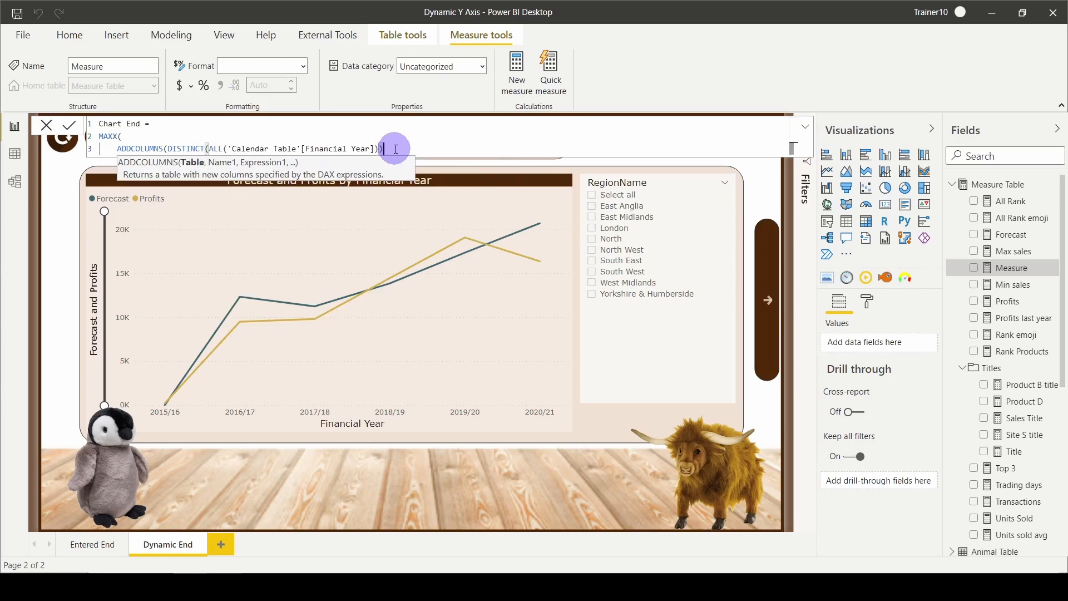
{"action": "mouse_move", "coordinate": [412, 392]}
{"action": "type", "text": ")"}
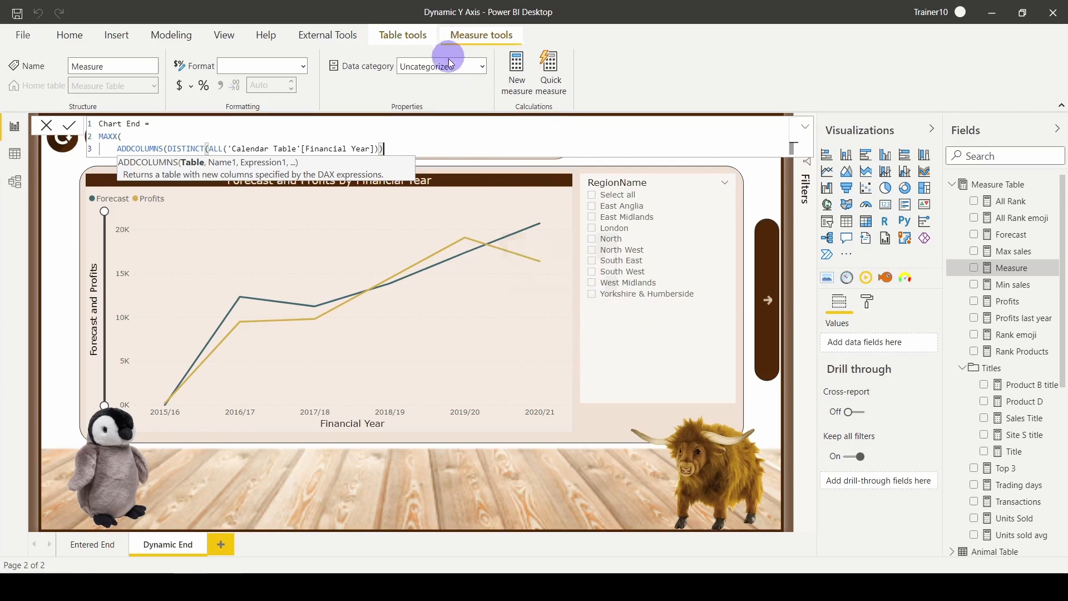
{"action": "mouse_move", "coordinate": [448, 86]}
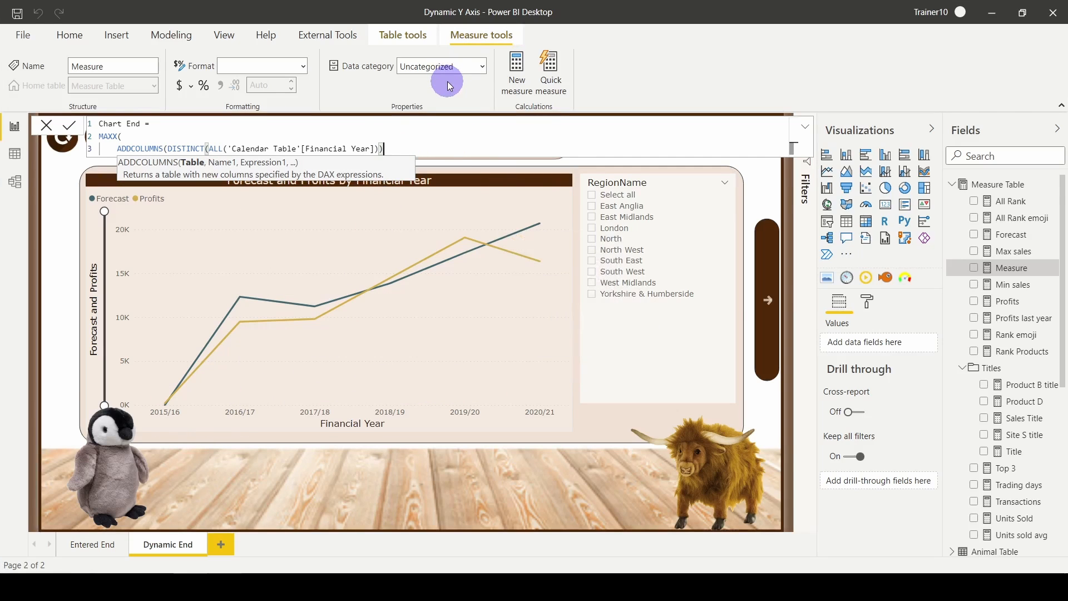
{"action": "mouse_move", "coordinate": [193, 169]}
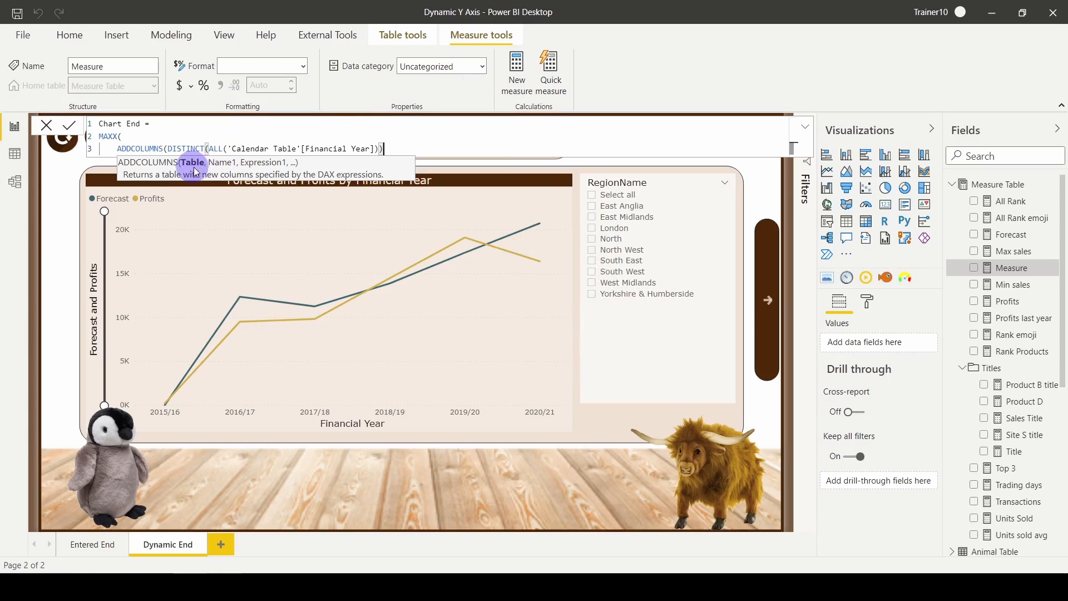
{"action": "type", "text": ","}
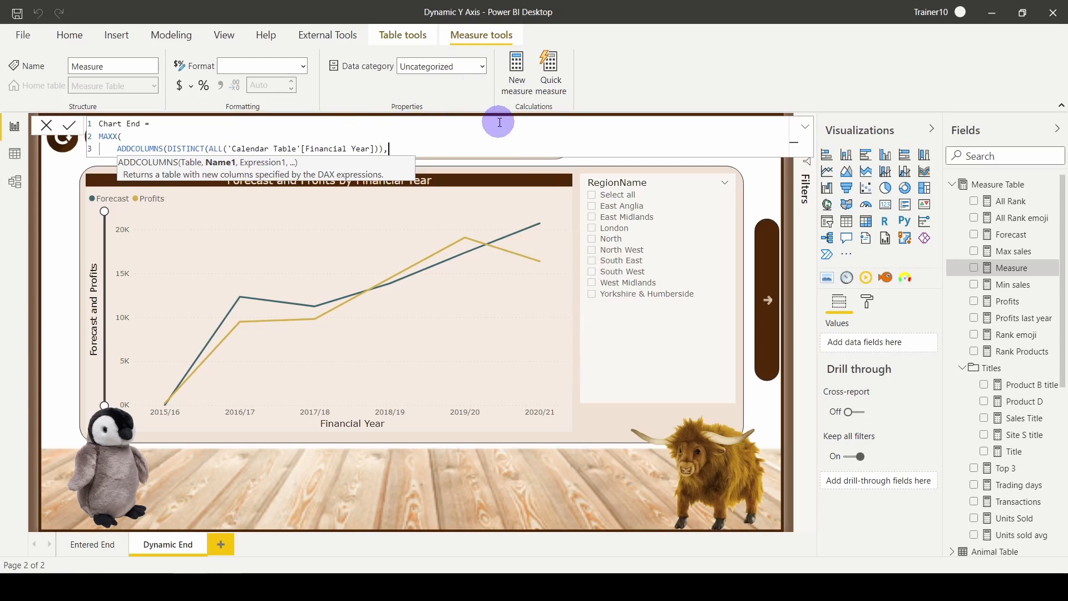
{"action": "type", "text": "\""}
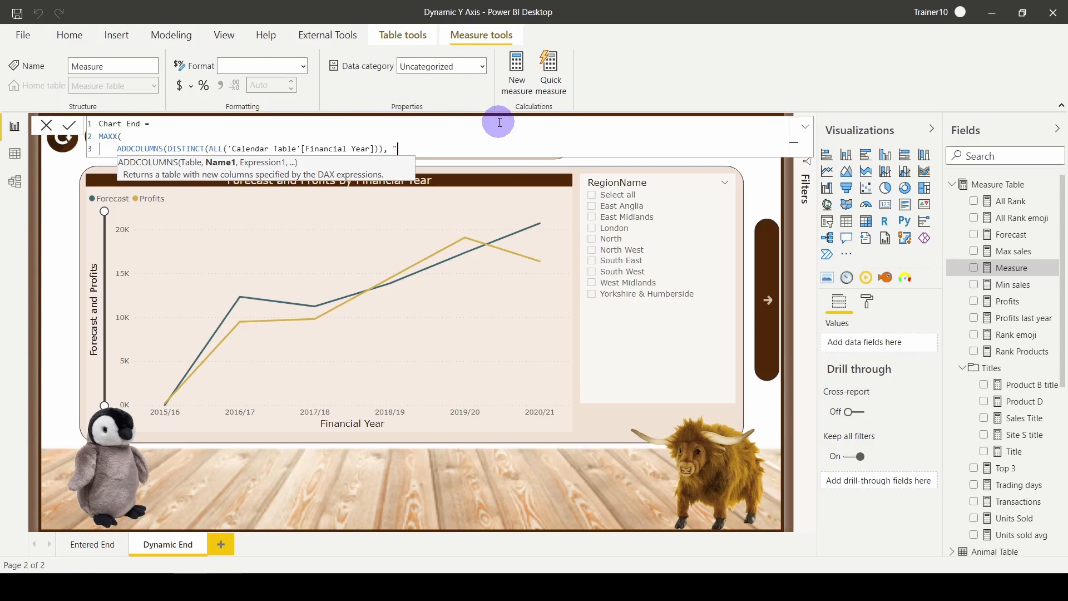
{"action": "type", "text": "P"}
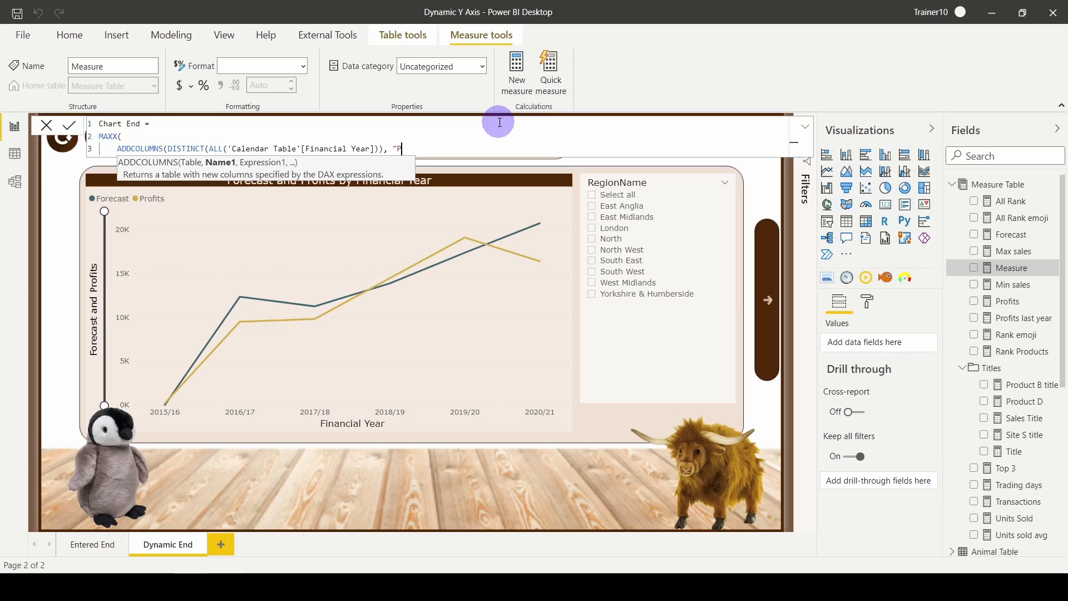
{"action": "type", "text": "rofits\""}
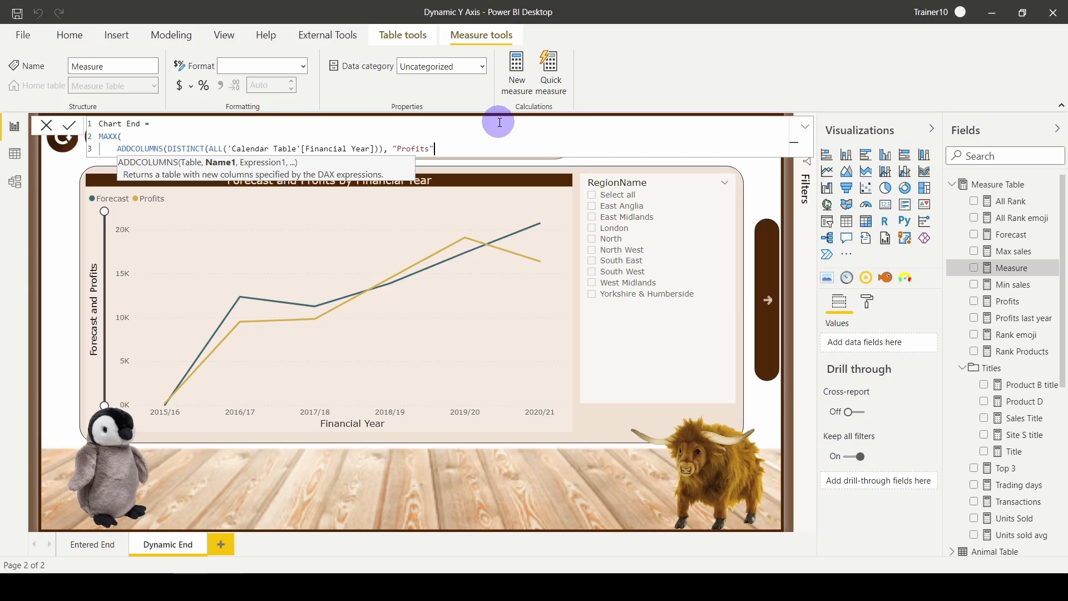
{"action": "type", "text": ","}
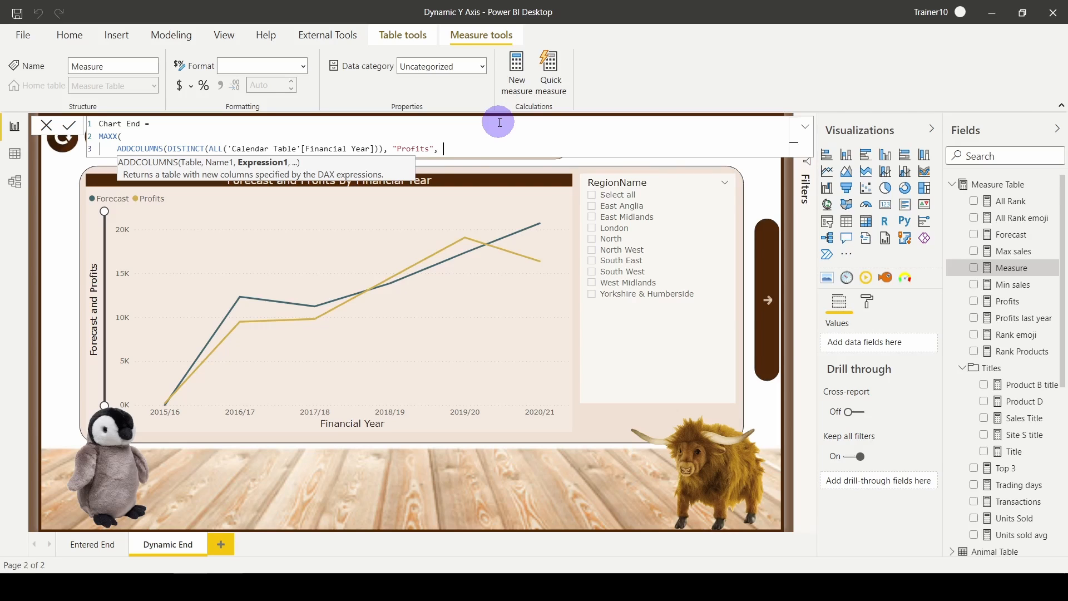
{"action": "type", "text": "[Profits])"}
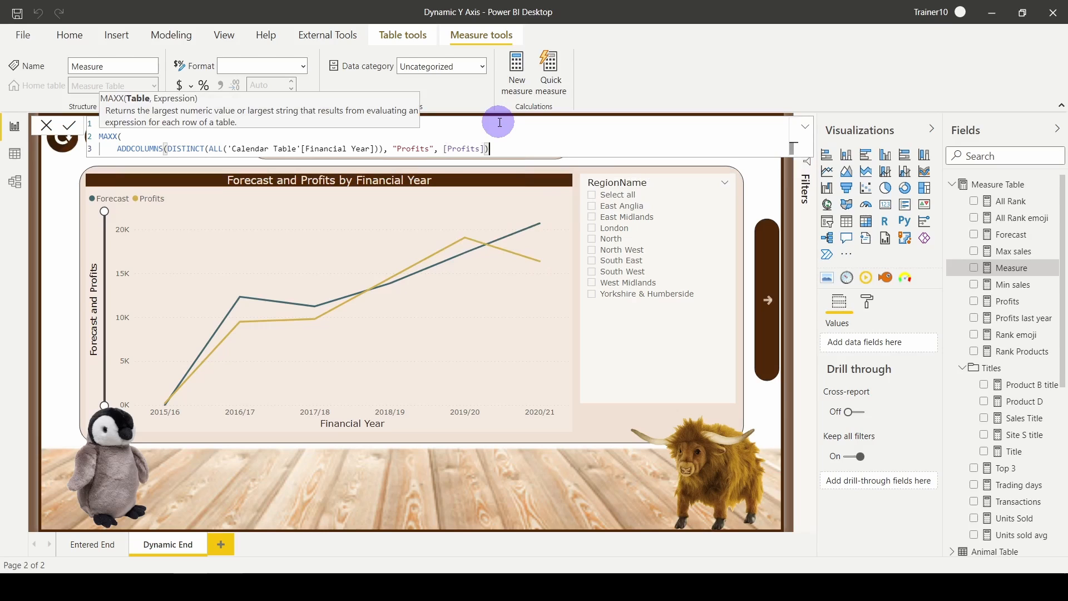
Use [Profits] as MAXX's expression and multiply the result by 1.1
{"action": "type", "text": ","}
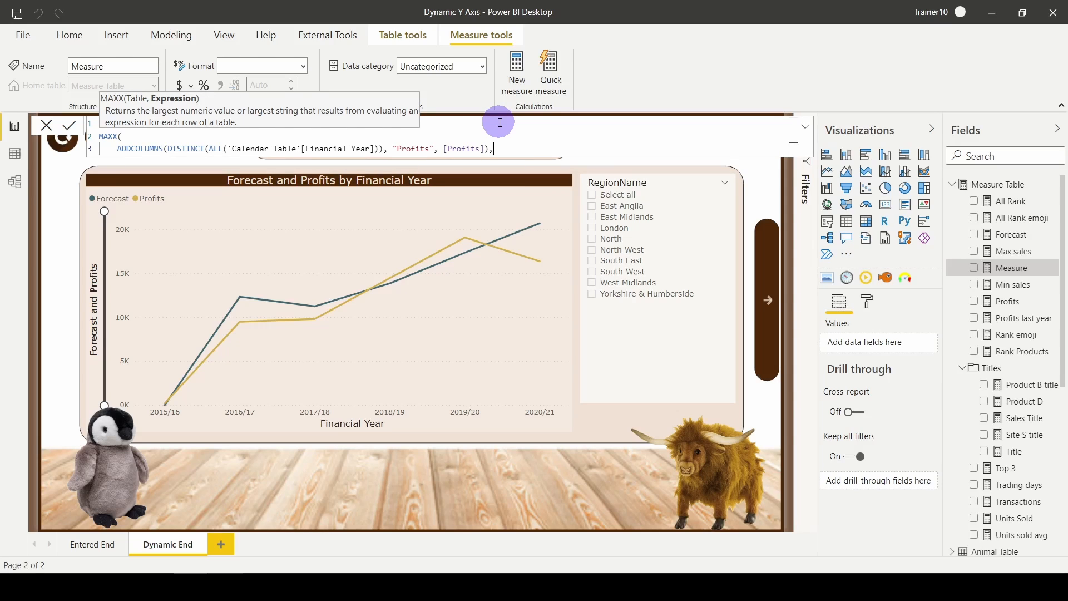
{"action": "type", "text": "pro"}
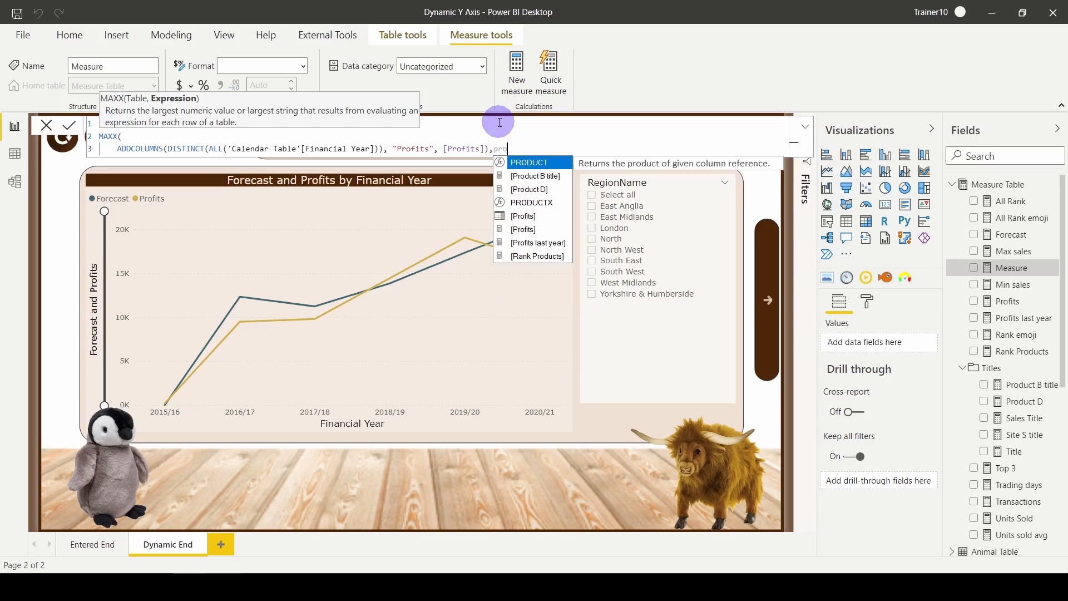
{"action": "mouse_move", "coordinate": [523, 216]}
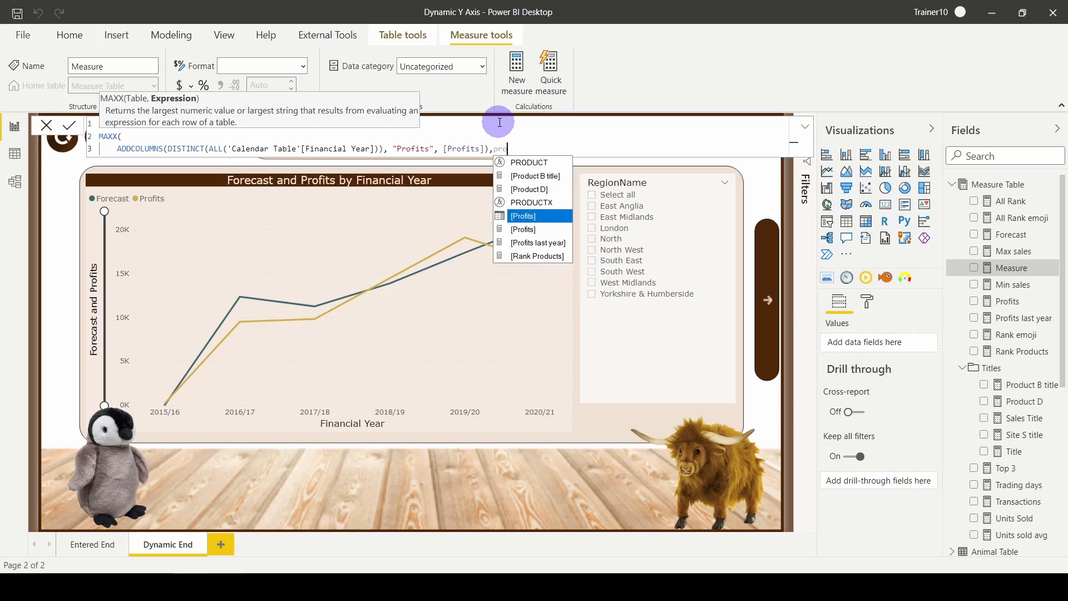
{"action": "left_click", "coordinate": [523, 216]}
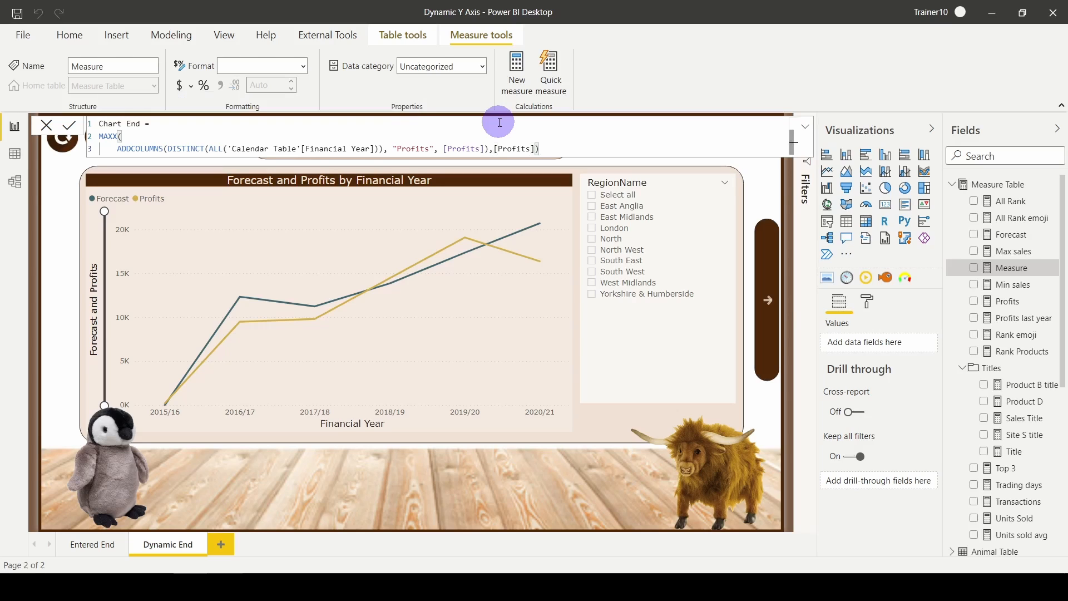
{"action": "type", "text": "*"}
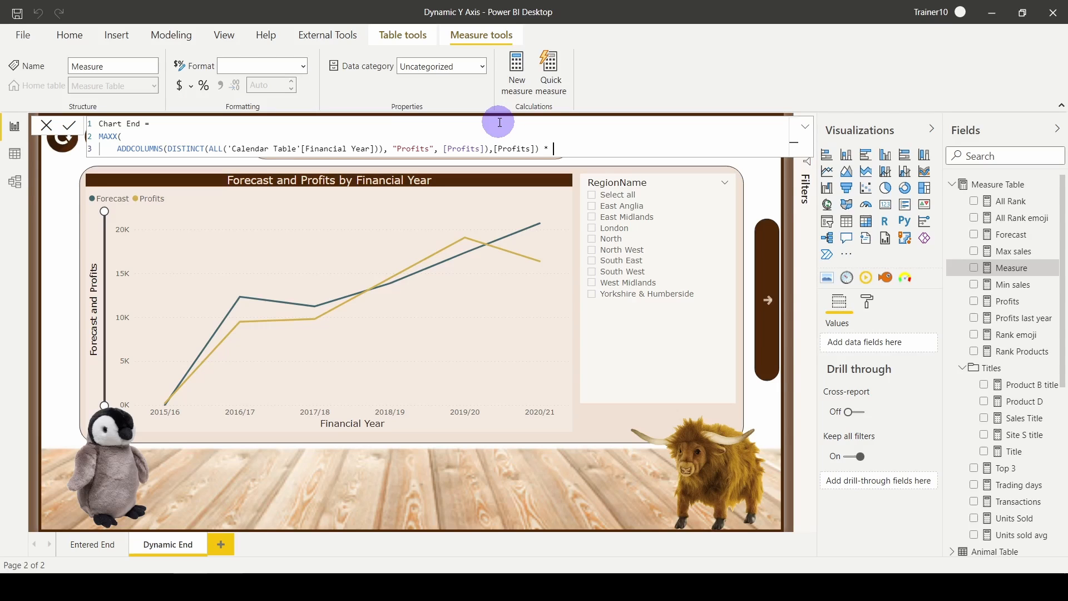
{"action": "type", "text": "1.1"}
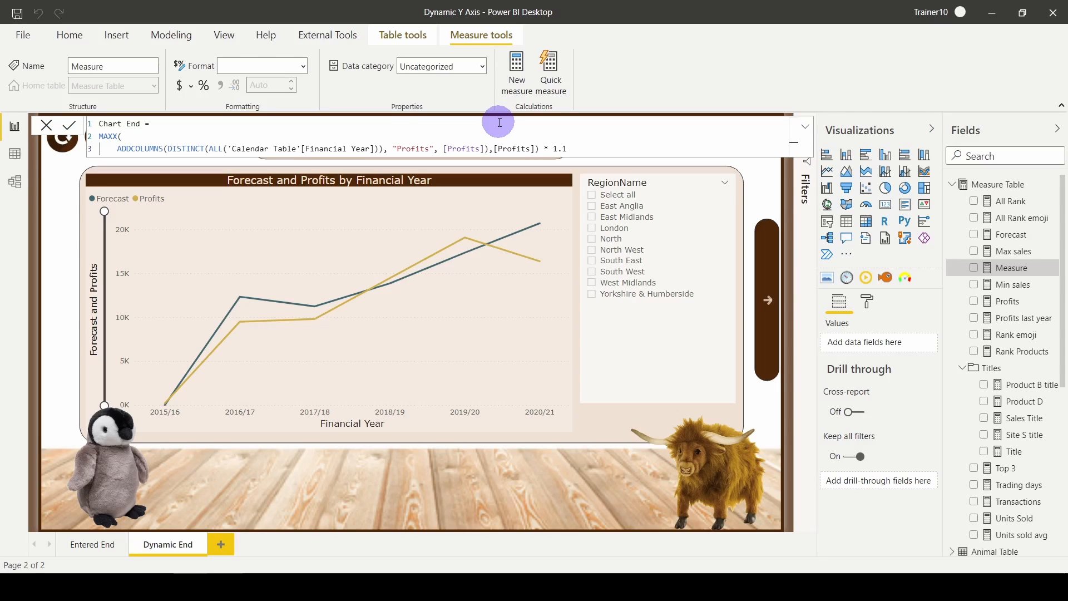
{"action": "mouse_move", "coordinate": [416, 327]}
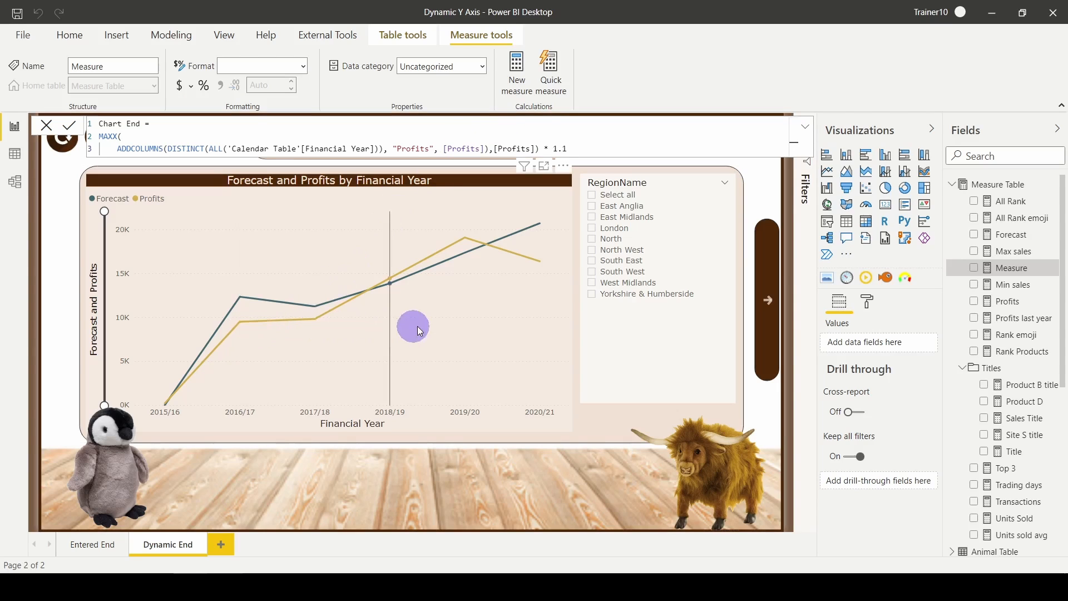
{"action": "mouse_move", "coordinate": [484, 322]}
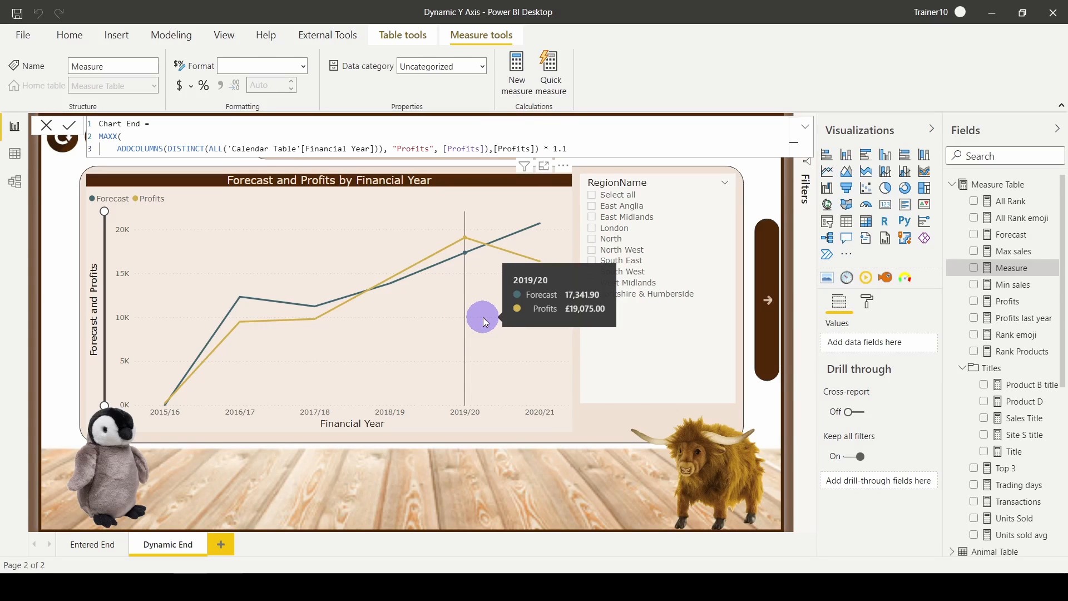
{"action": "mouse_move", "coordinate": [482, 317]}
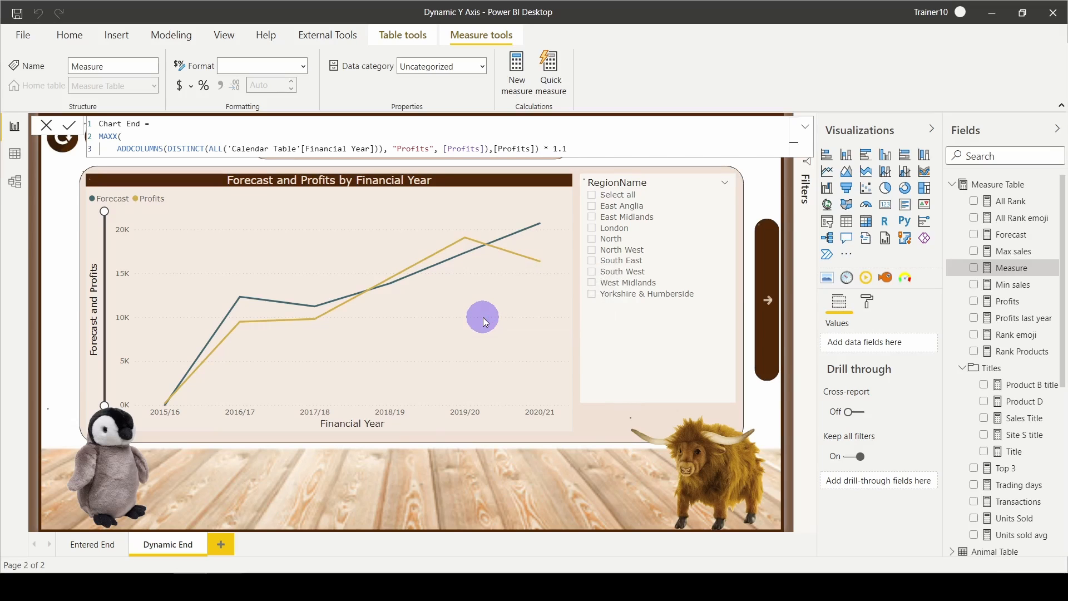
Commit Chart End and show it in a new card below the region list, reading 20.98K
{"action": "left_click", "coordinate": [68, 126]}
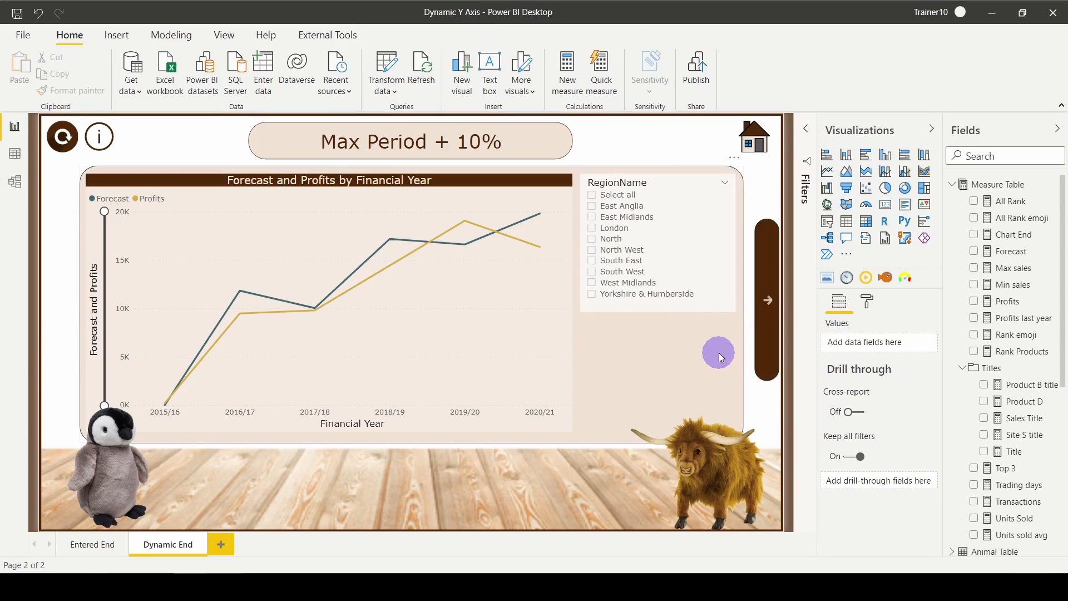
{"action": "mouse_move", "coordinate": [901, 207]}
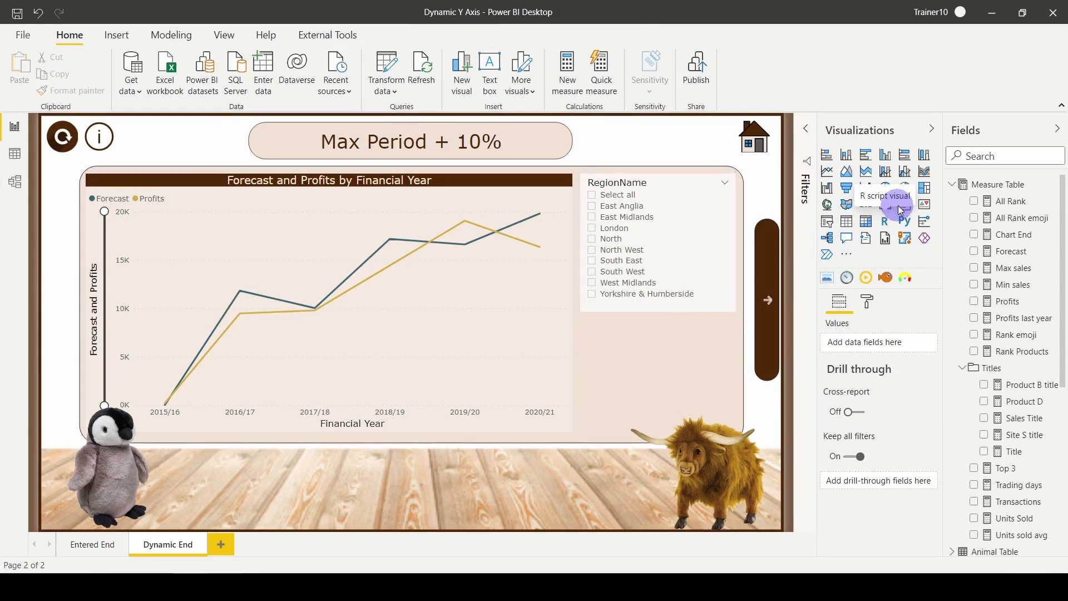
{"action": "left_click", "coordinate": [884, 205]}
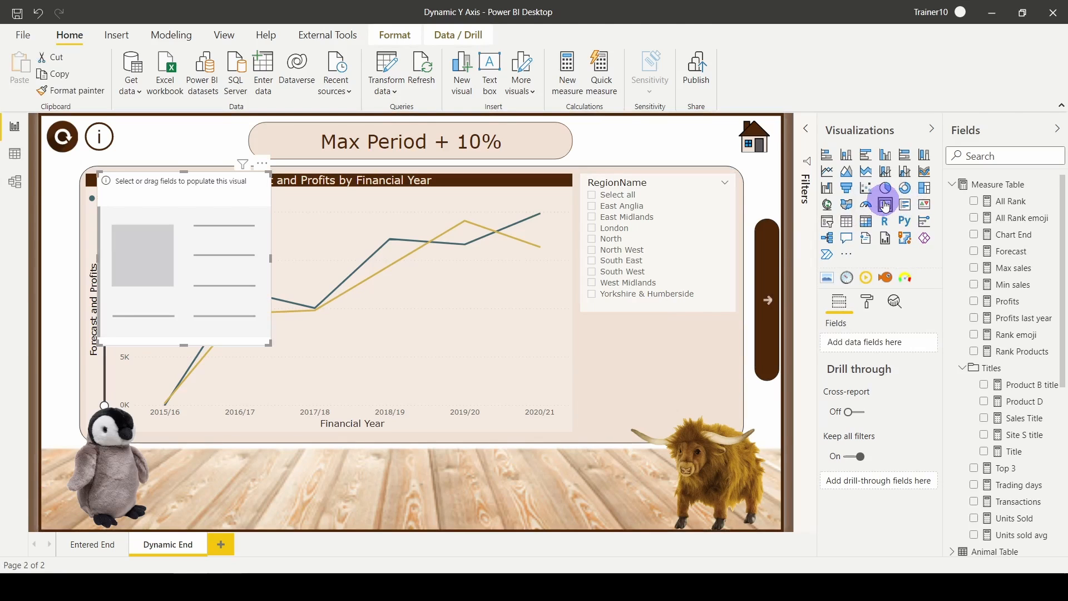
{"action": "left_click_drag", "start_coordinate": [184, 256], "coordinate": [545, 351]}
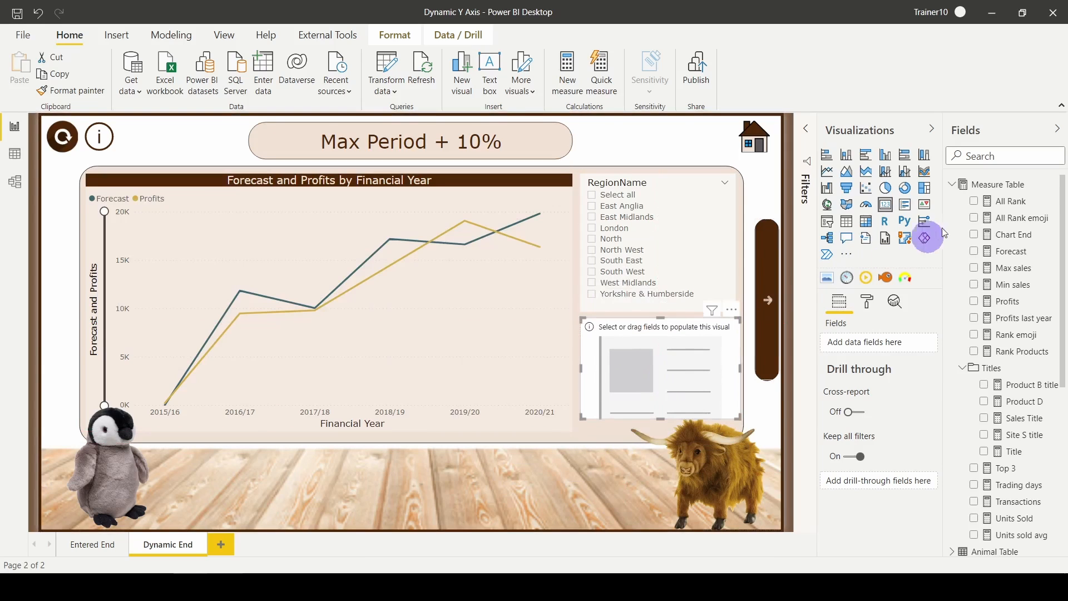
{"action": "left_click", "coordinate": [975, 235]}
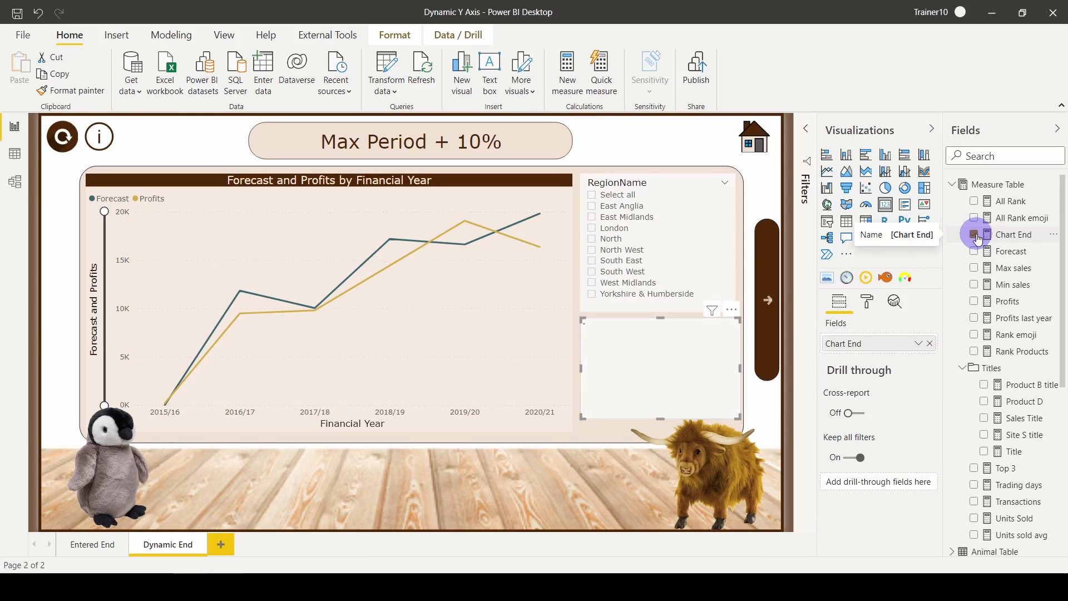
{"action": "left_click", "coordinate": [975, 235]}
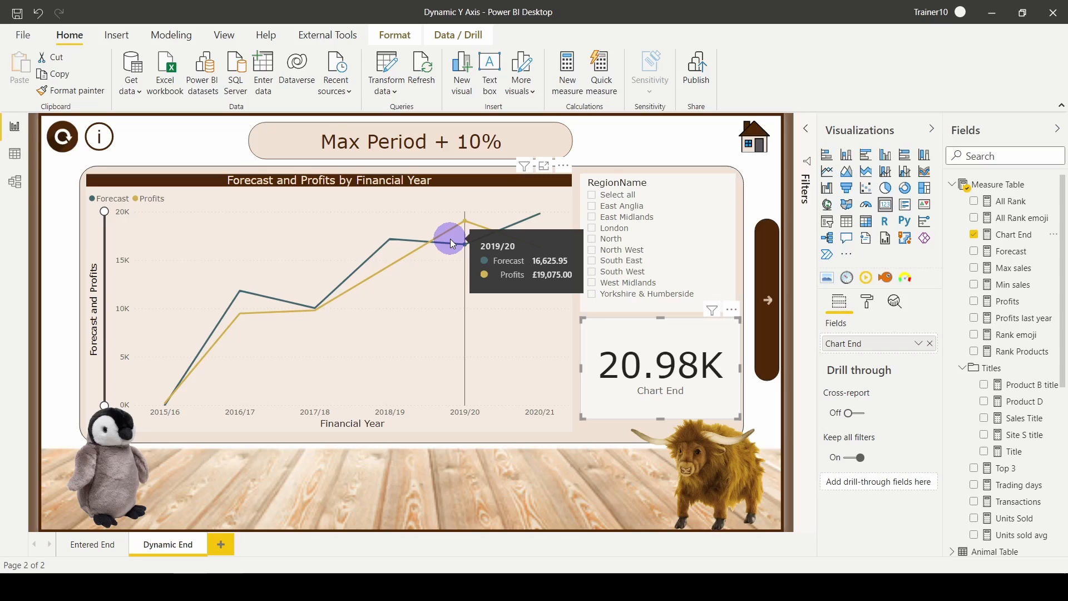
{"action": "mouse_move", "coordinate": [315, 253]}
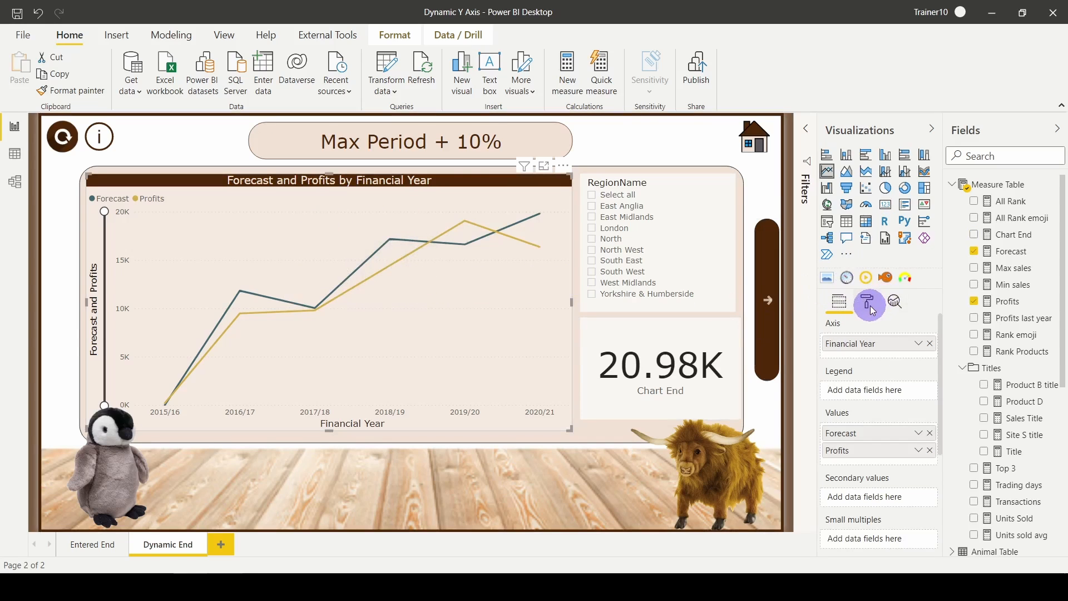
Drive the line chart's Y-axis End by the Chart End field value, extending the axis above 20K
{"action": "left_click", "coordinate": [869, 302]}
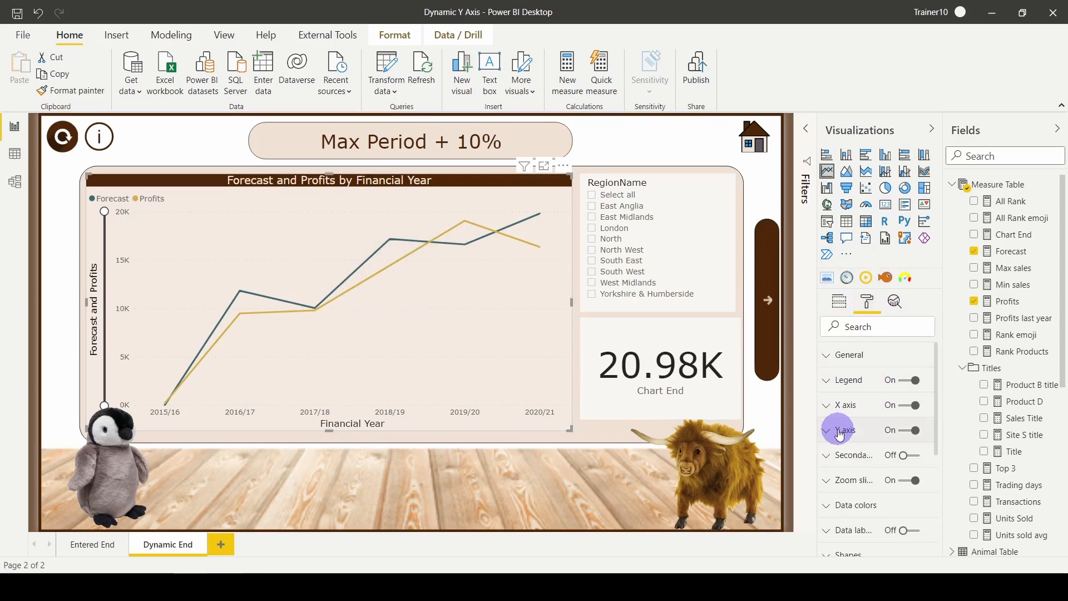
{"action": "left_click", "coordinate": [845, 429]}
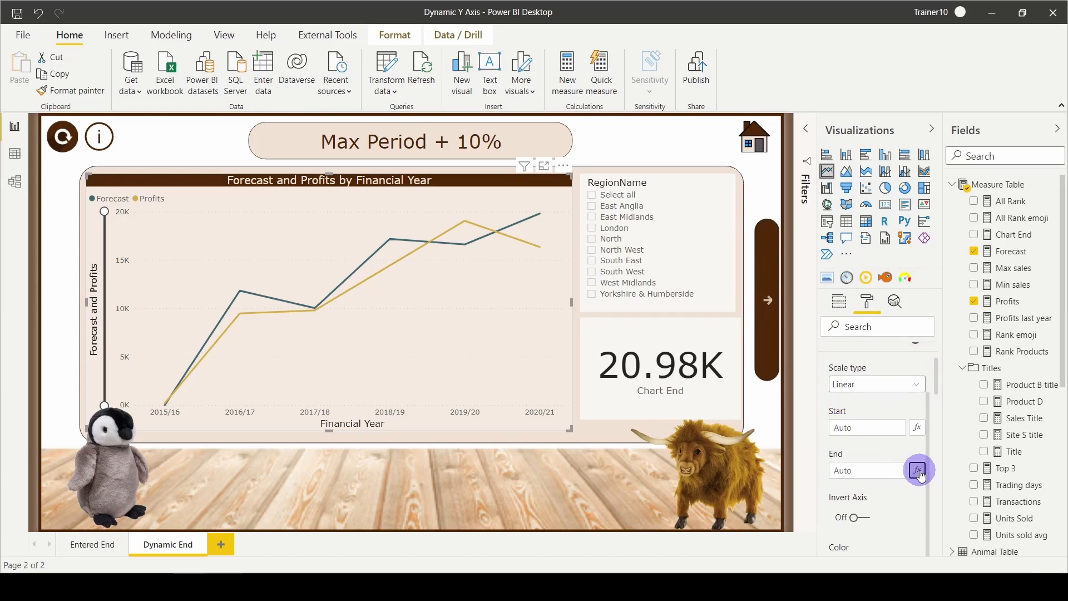
{"action": "left_click", "coordinate": [918, 470]}
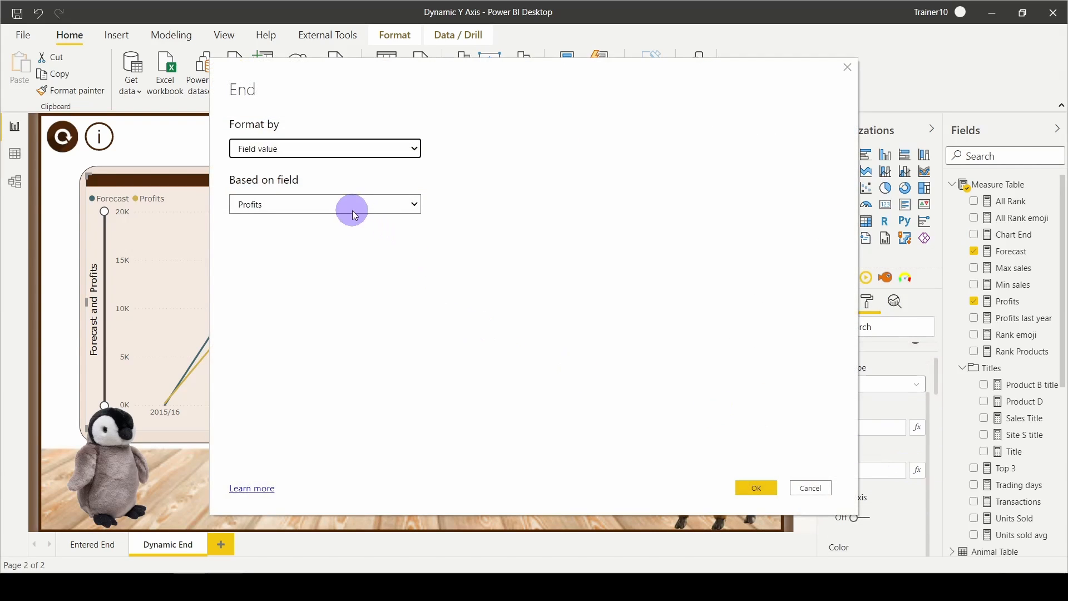
{"action": "left_click", "coordinate": [412, 205]}
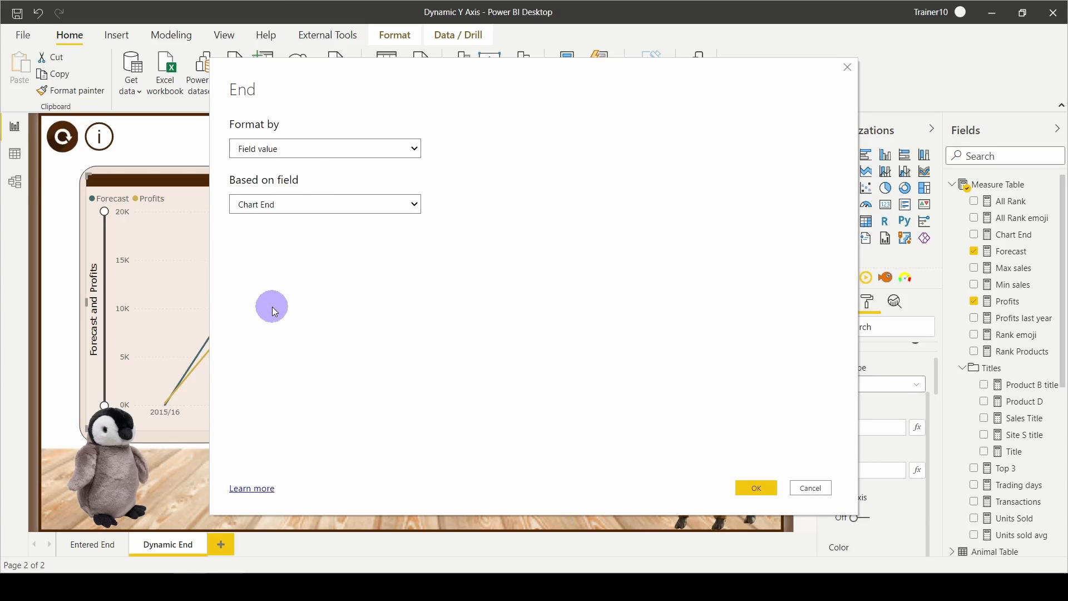
{"action": "left_click", "coordinate": [755, 488]}
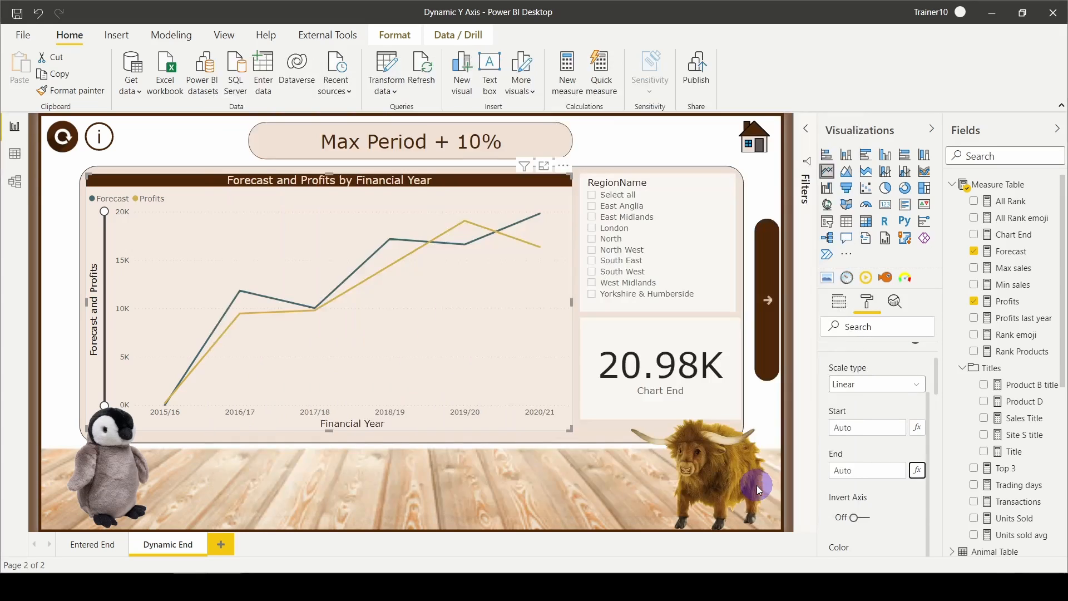
{"action": "left_click", "coordinate": [918, 470]}
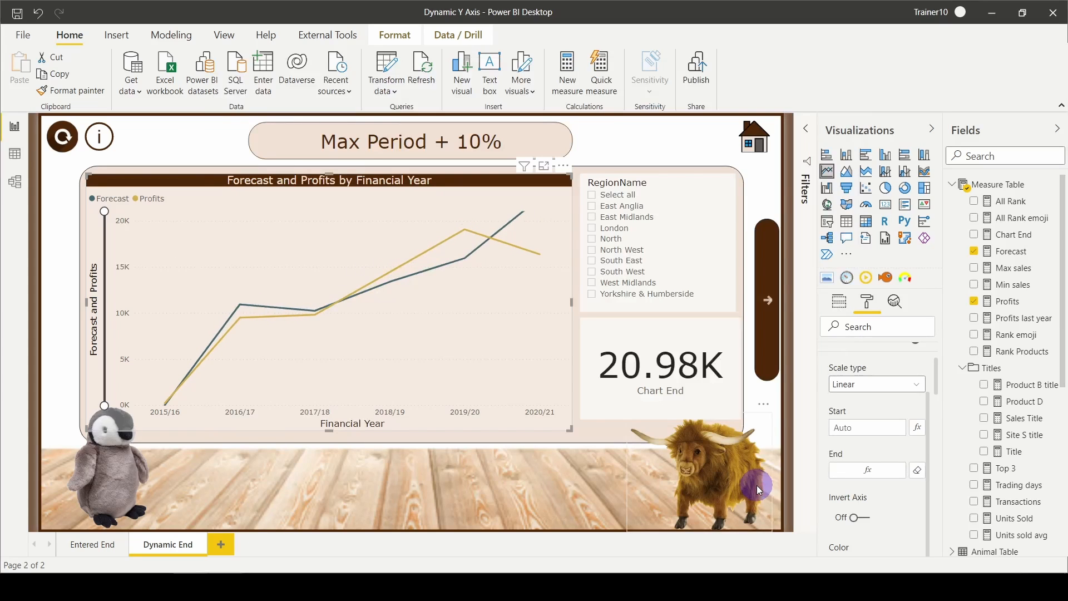
{"action": "mouse_move", "coordinate": [289, 344]}
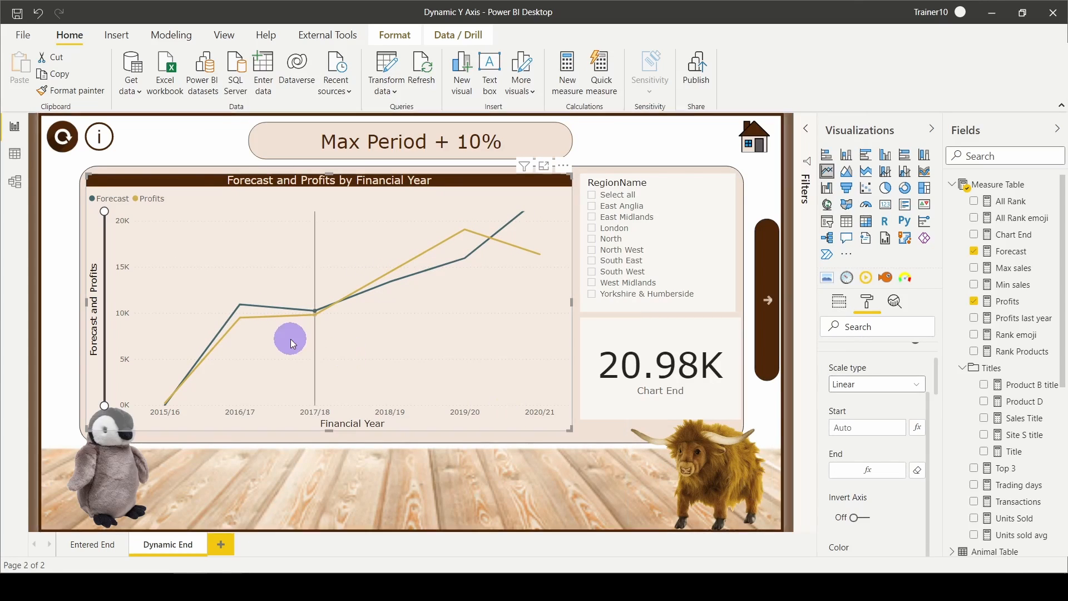
{"action": "mouse_move", "coordinate": [414, 421]}
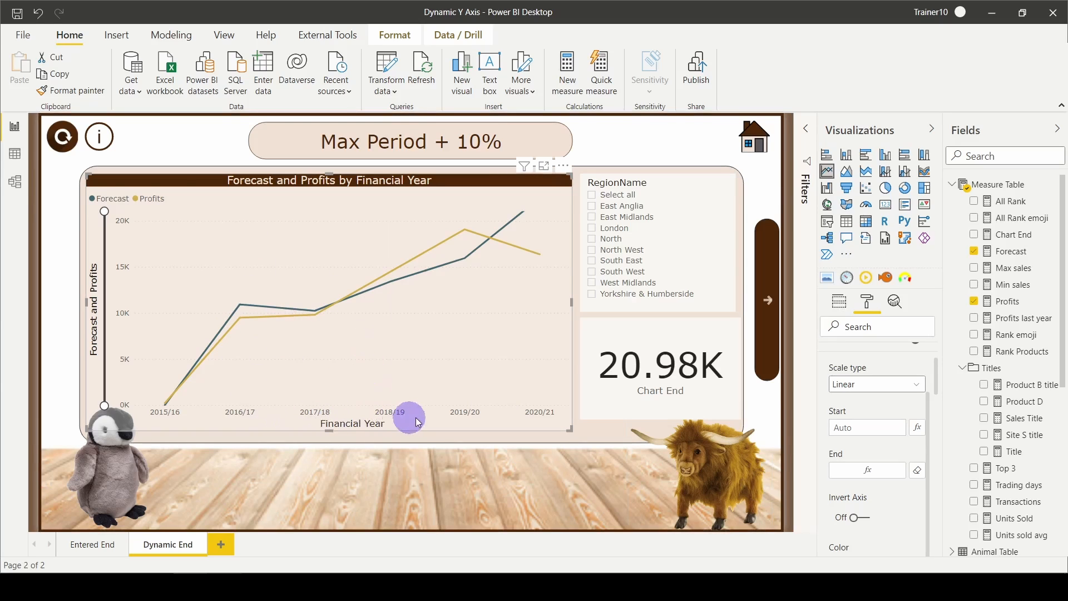
{"action": "mouse_move", "coordinate": [449, 412]}
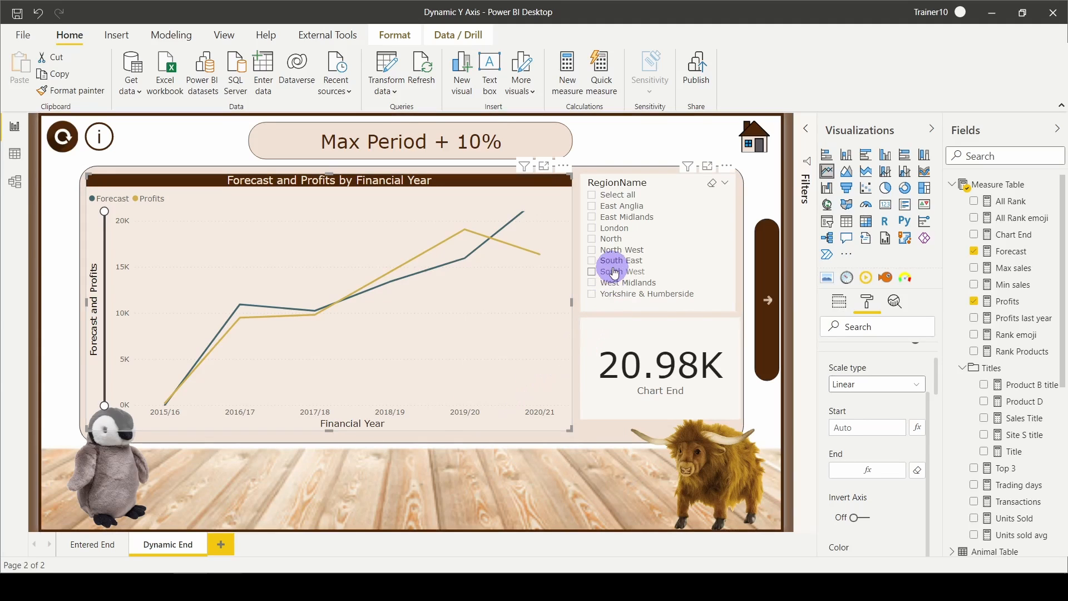
{"action": "mouse_move", "coordinate": [609, 241]}
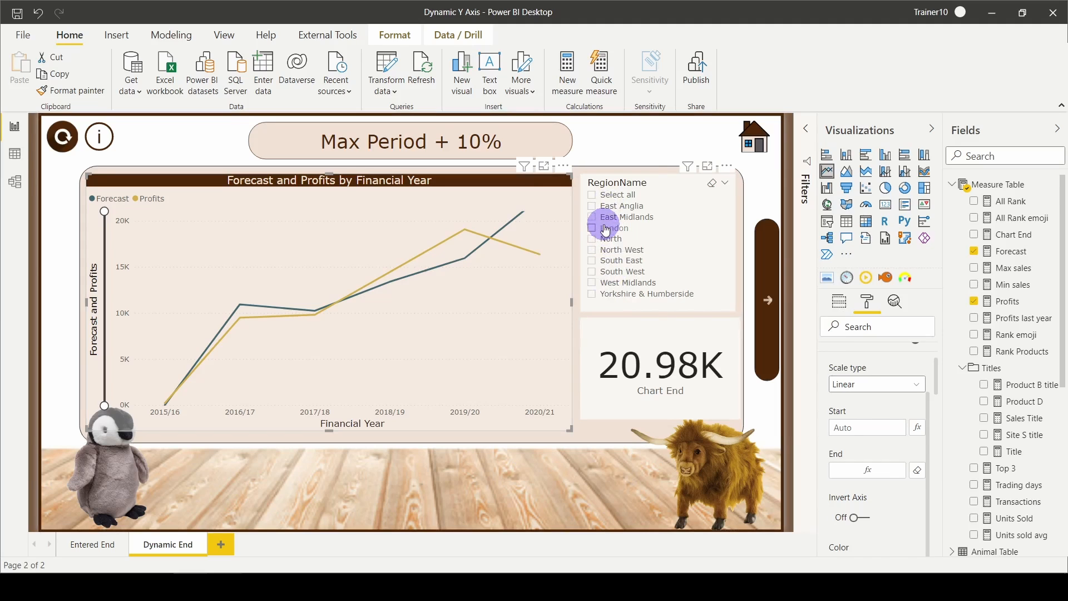
Filter the RegionName slicer to London, dropping Chart End to 2.79K and the axis to about 2,500
{"action": "left_click", "coordinate": [592, 228]}
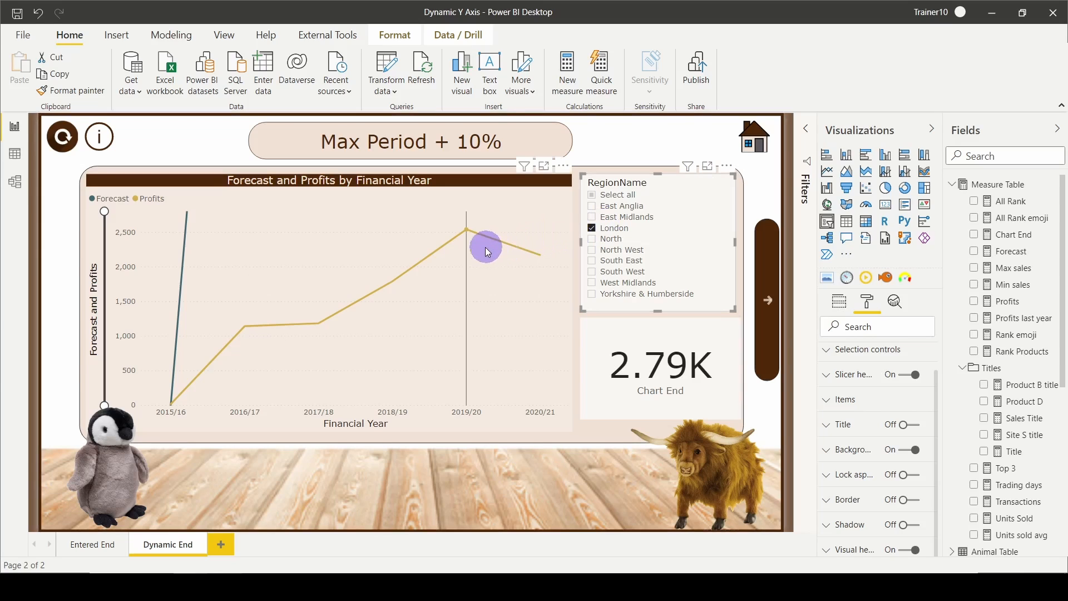
{"action": "mouse_move", "coordinate": [468, 241]}
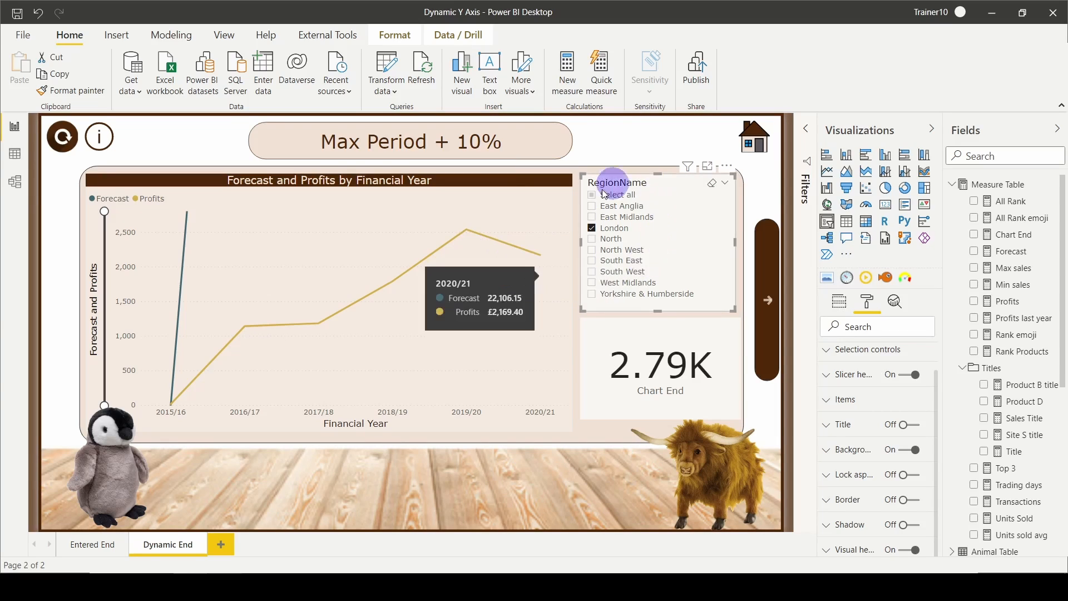
{"action": "mouse_move", "coordinate": [729, 296]}
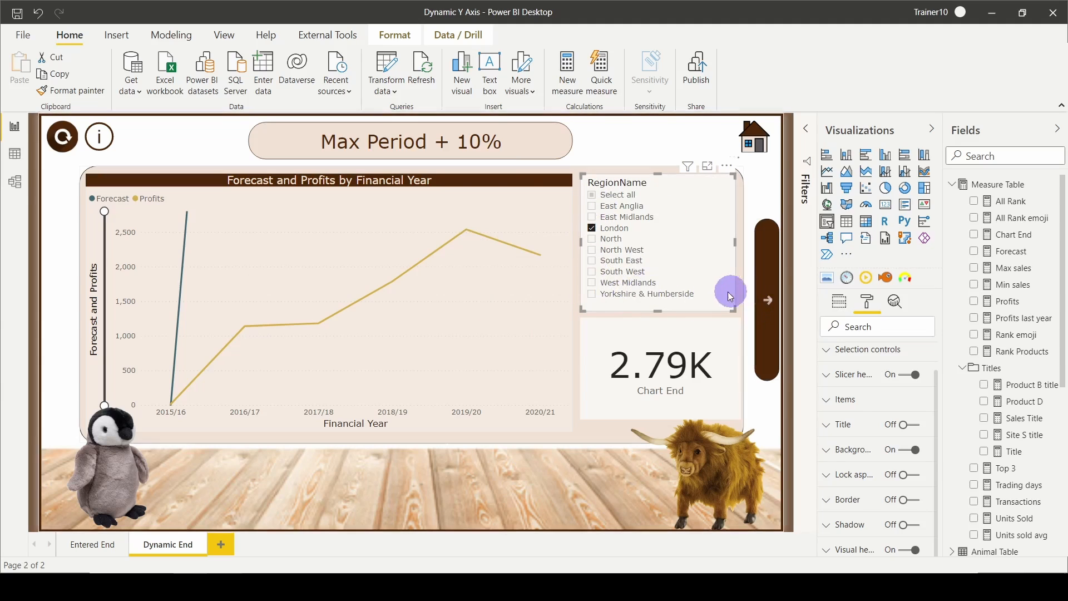
{"action": "mouse_move", "coordinate": [1015, 235]}
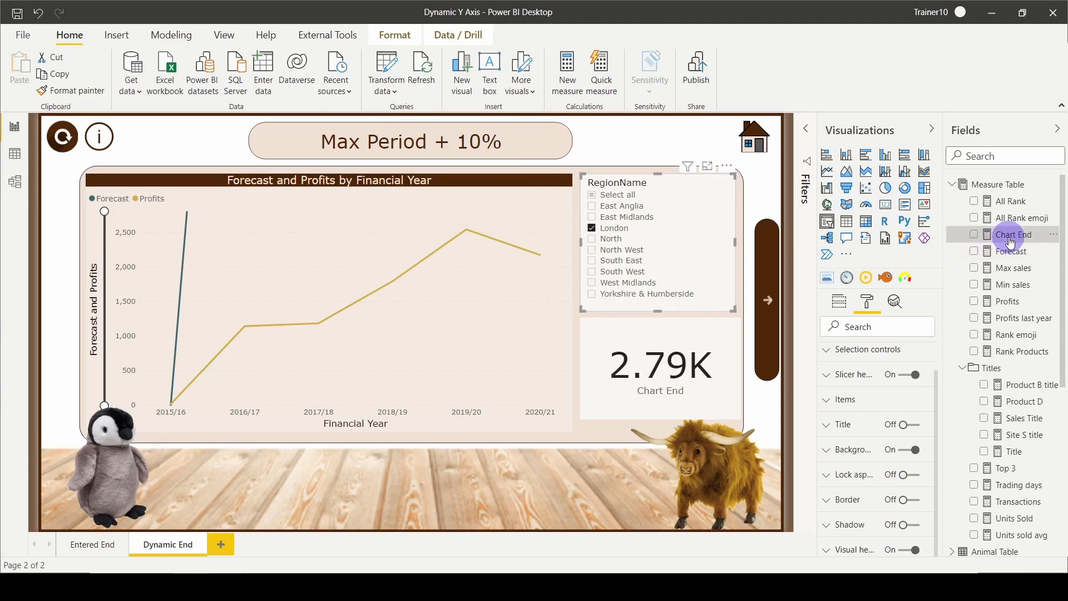
Wrap Chart End in CALCULATE with ALL(Region[RegionName]) so it reads 20.98K under the London filter
{"action": "left_click", "coordinate": [1015, 235]}
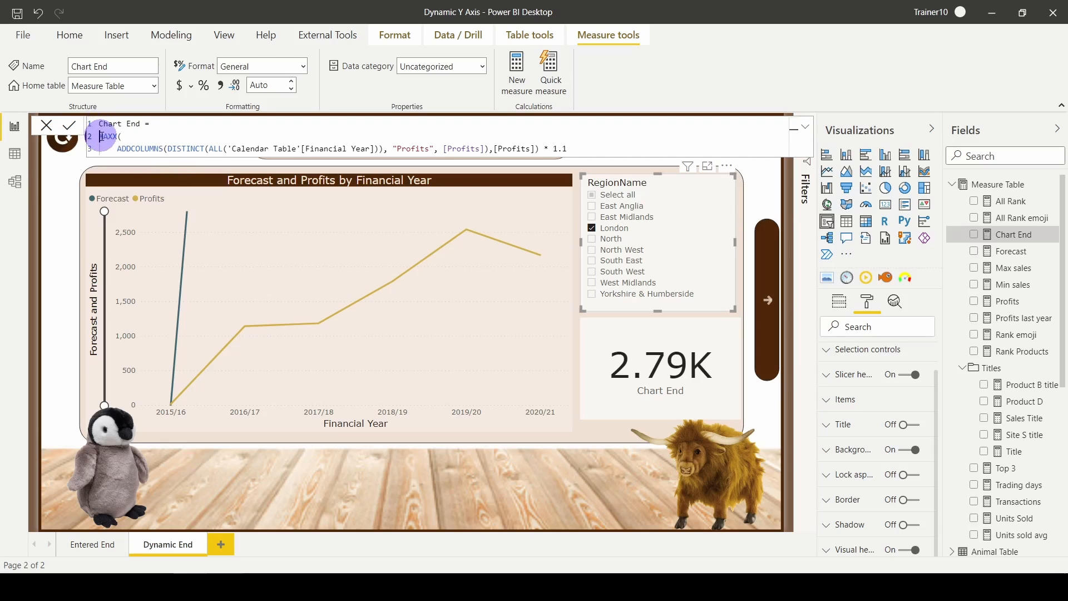
{"action": "type", "text": "CALCULATE("}
{"action": "type", "text": ",ALL(Region[RegionName])"}
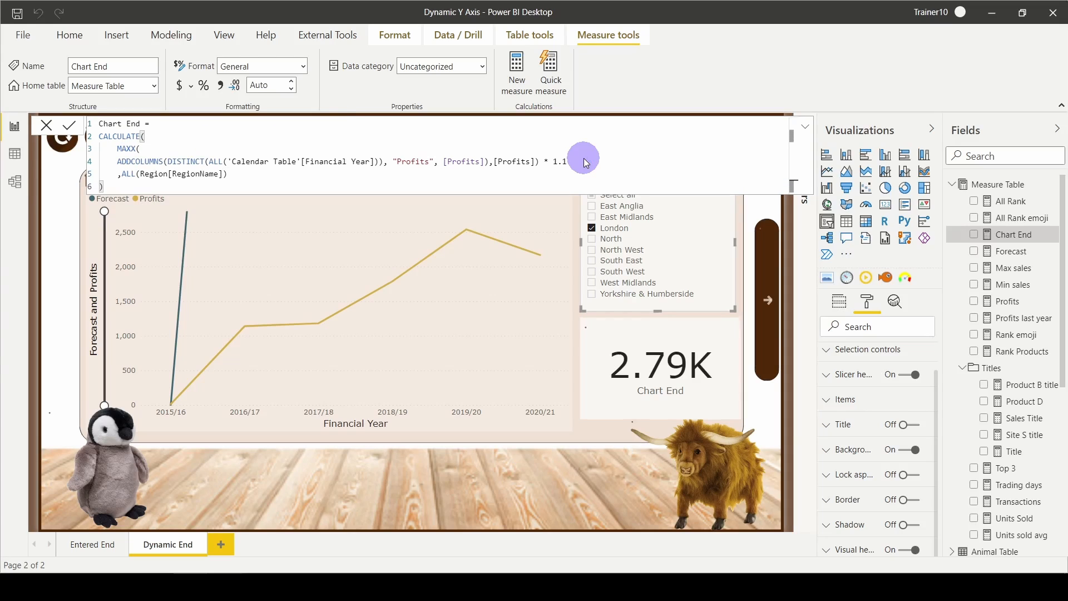
{"action": "left_click", "coordinate": [68, 125]}
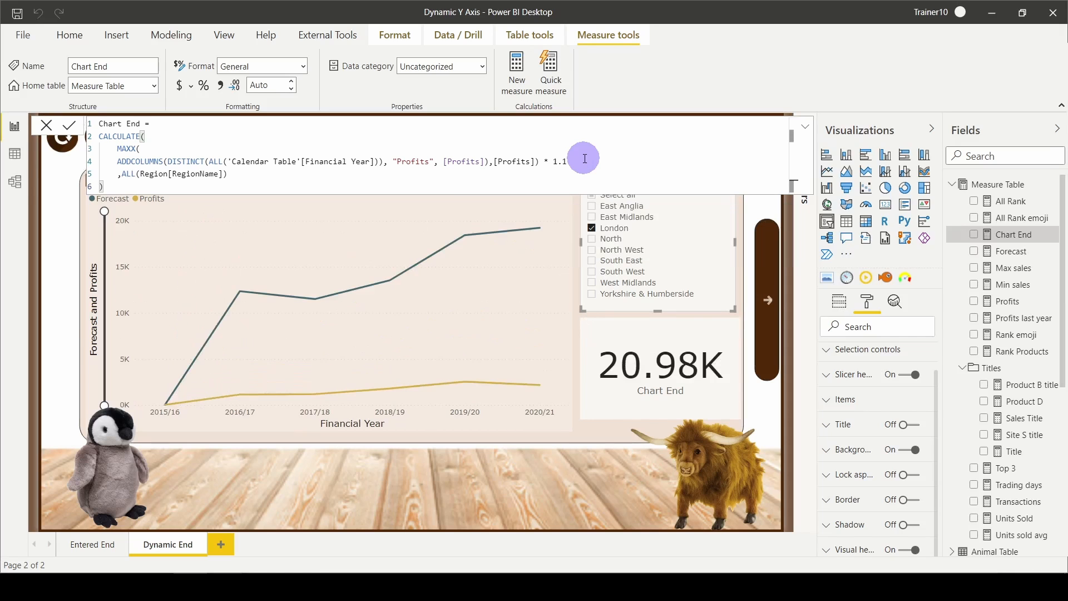
{"action": "mouse_move", "coordinate": [119, 243]}
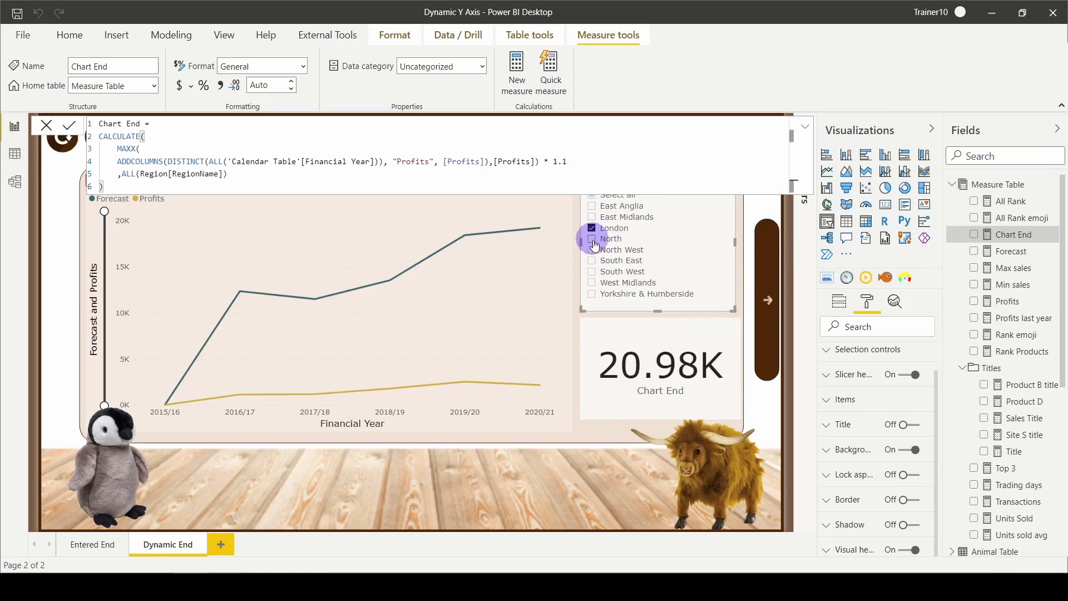
Add North and South East to the region filter; Chart End stays at 20.98K
{"action": "left_click", "coordinate": [591, 238]}
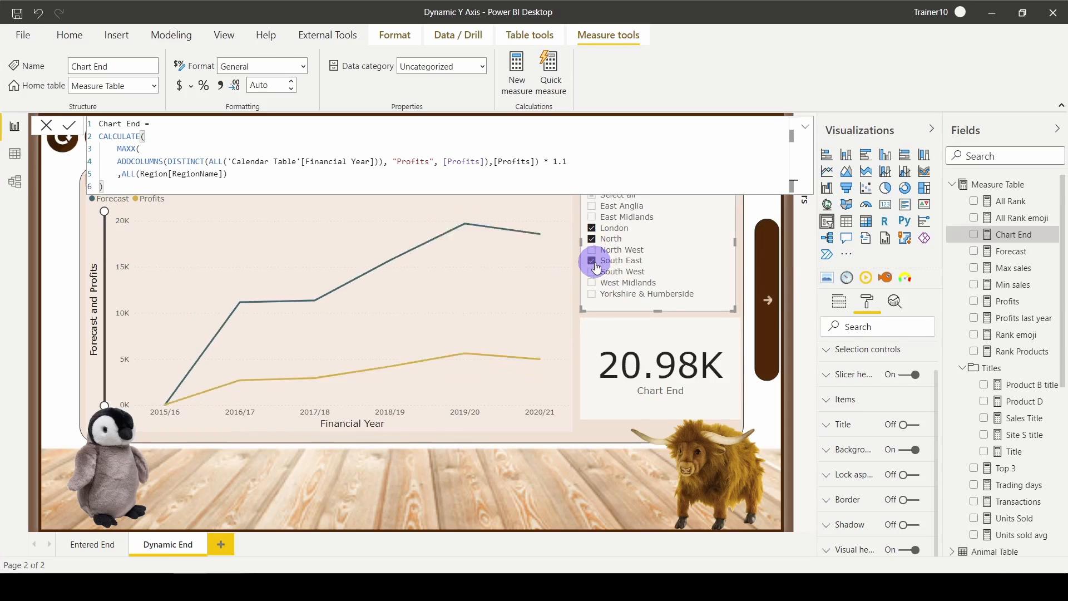
{"action": "left_click", "coordinate": [591, 263]}
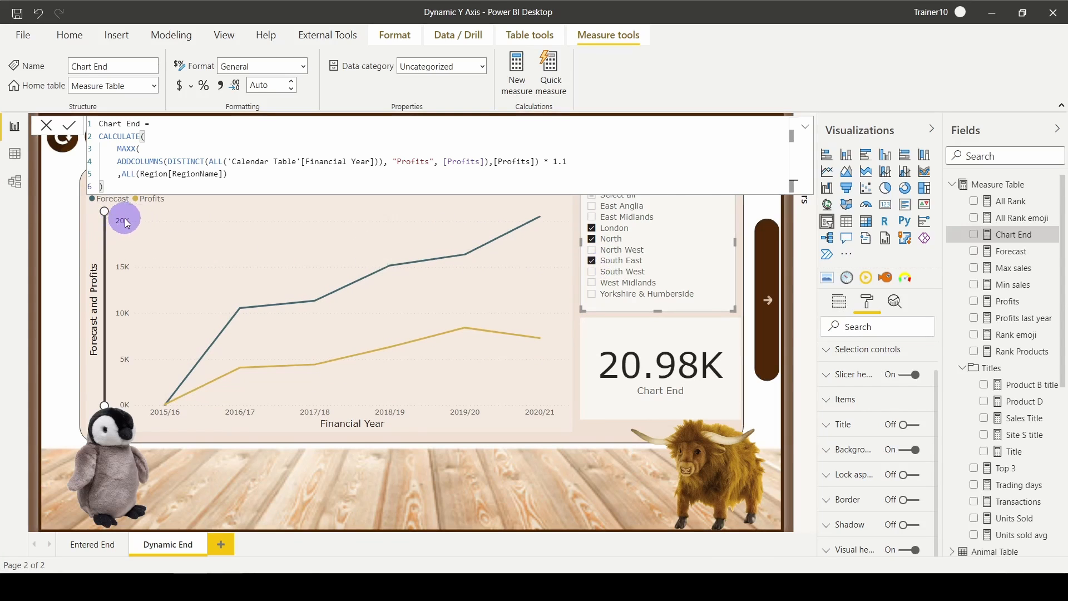
{"action": "mouse_move", "coordinate": [147, 221]}
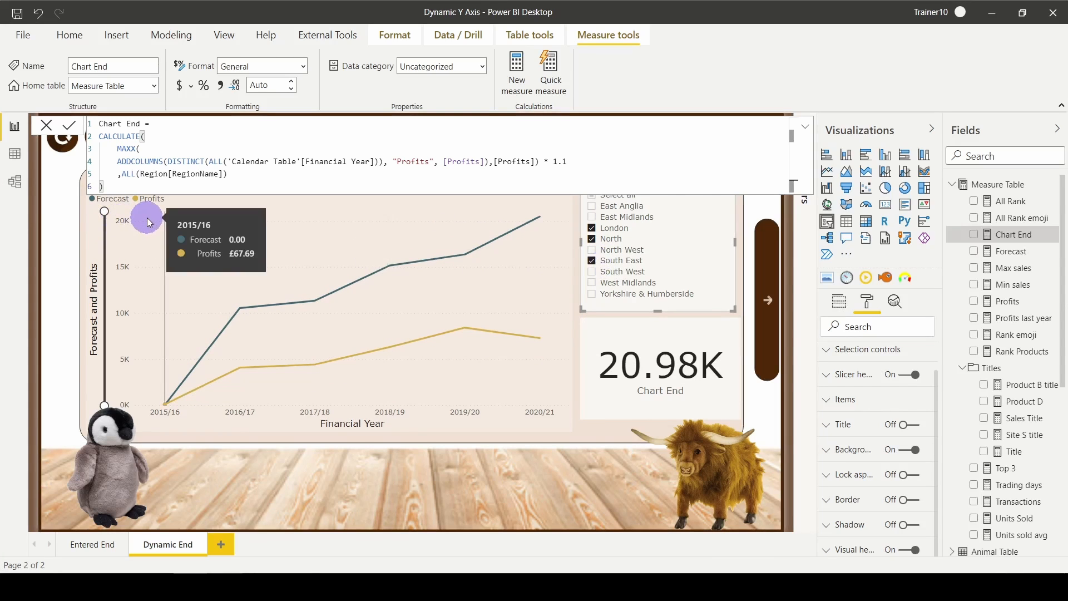